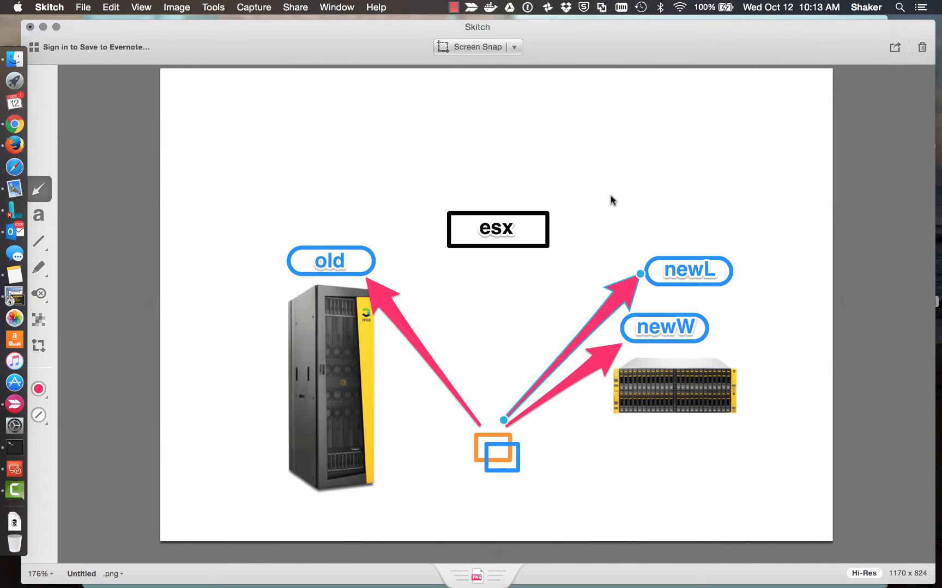
{"action": "mouse_move", "coordinate": [278, 223]}
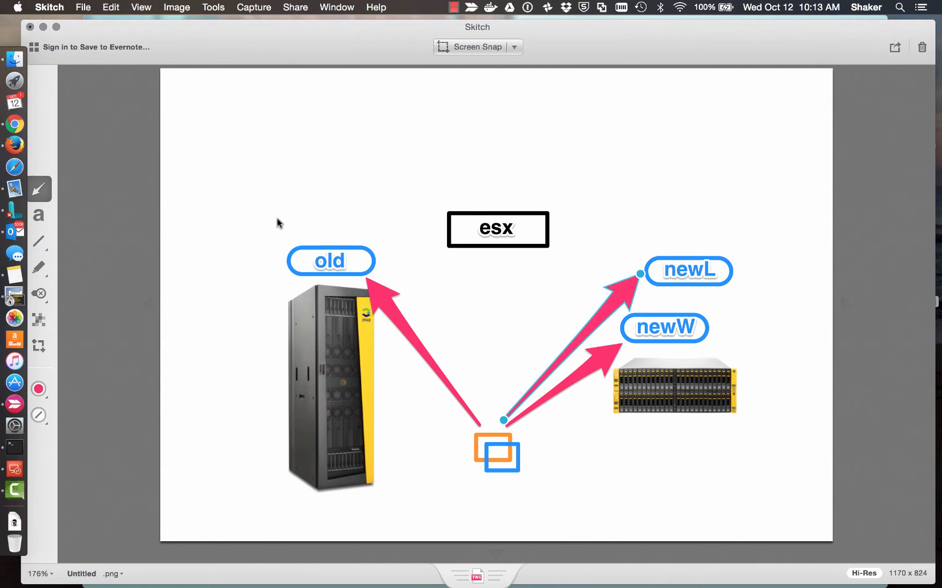
{"action": "mouse_move", "coordinate": [359, 327]}
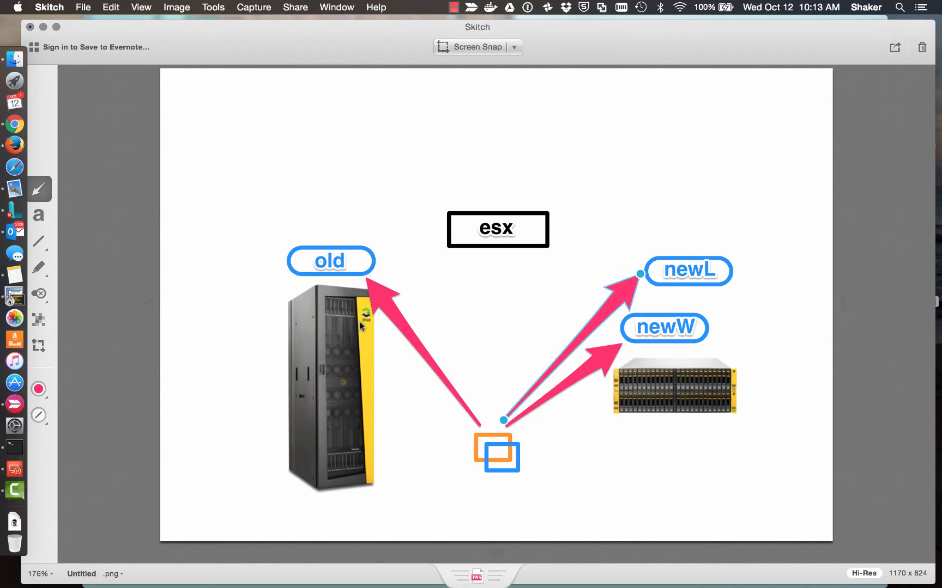
{"action": "mouse_move", "coordinate": [504, 423]}
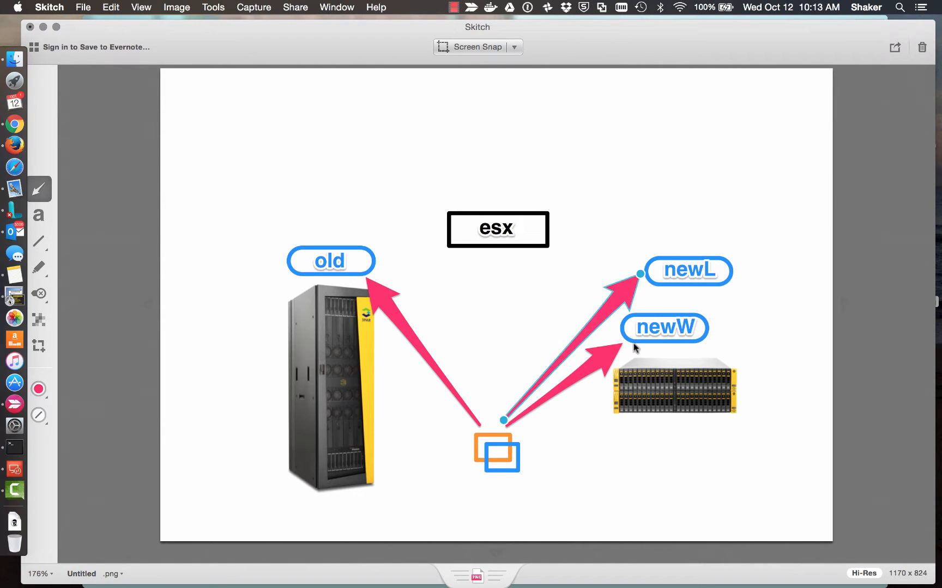
{"action": "mouse_move", "coordinate": [647, 430]}
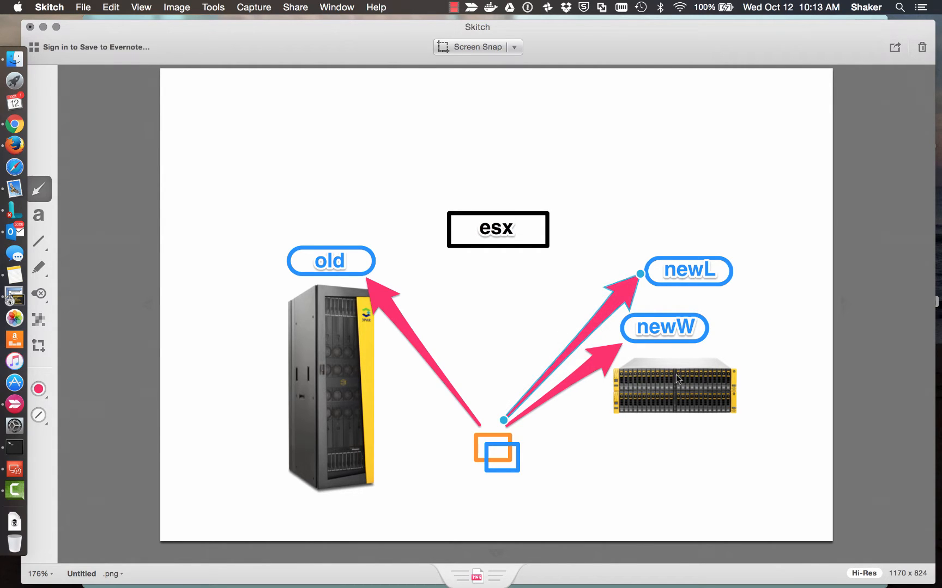
{"action": "mouse_move", "coordinate": [668, 249]}
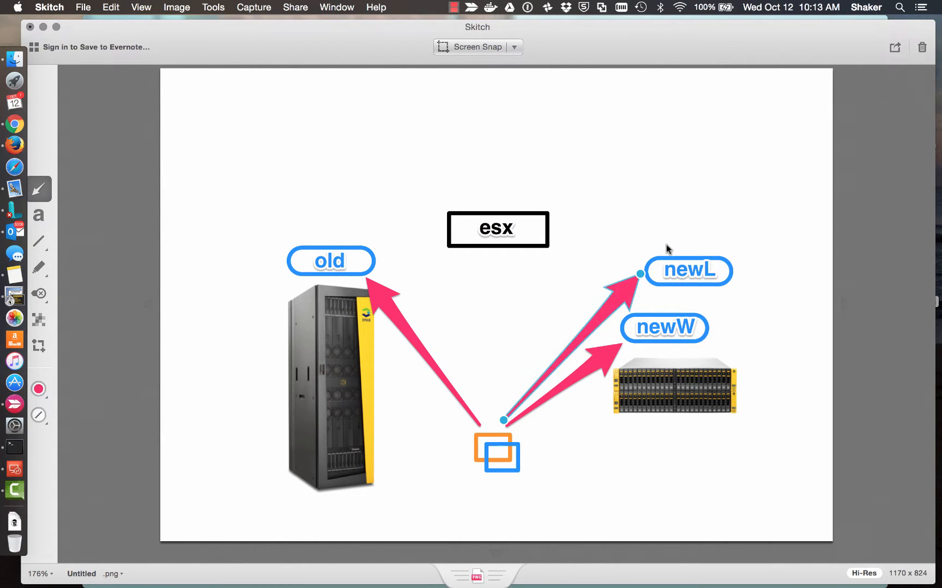
{"action": "mouse_move", "coordinate": [765, 288]}
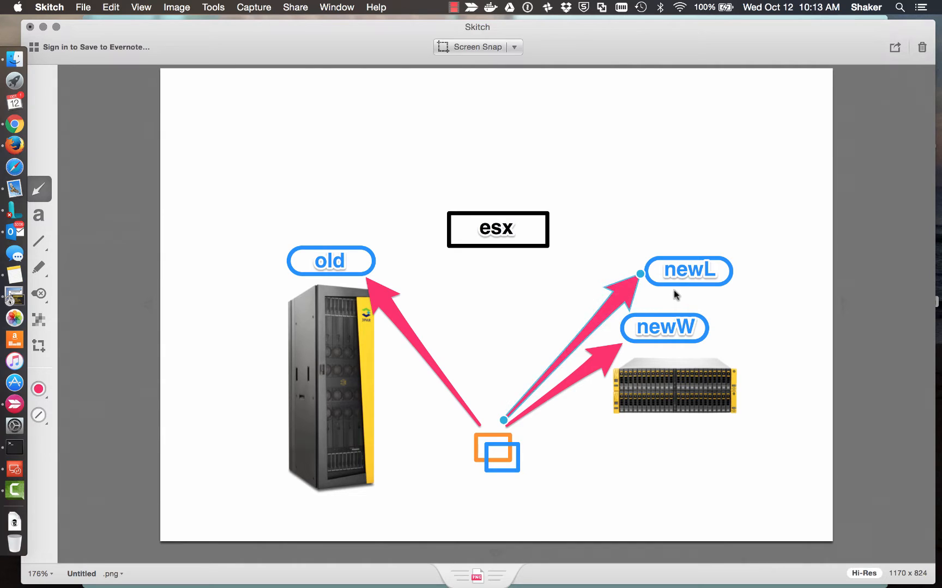
{"action": "mouse_move", "coordinate": [643, 255]}
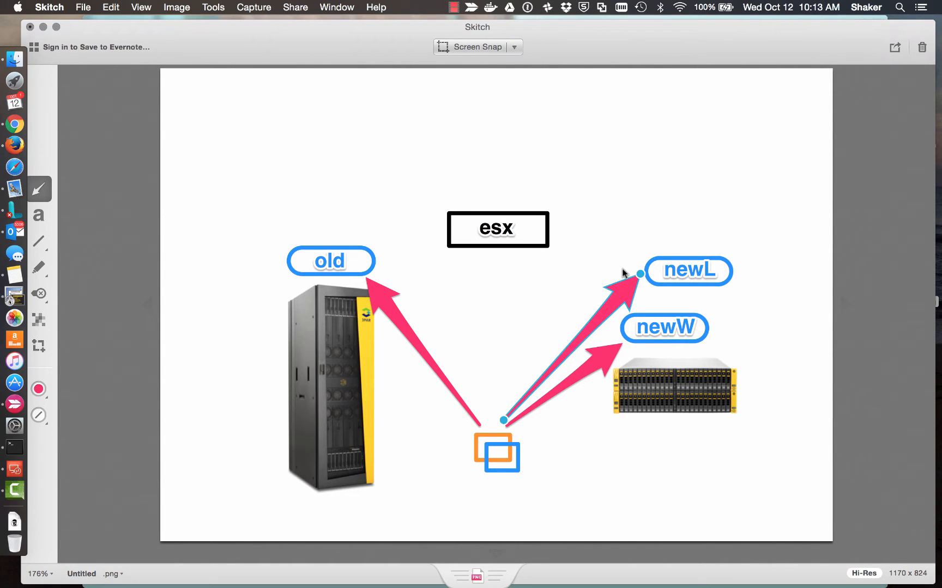
{"action": "mouse_move", "coordinate": [616, 327]}
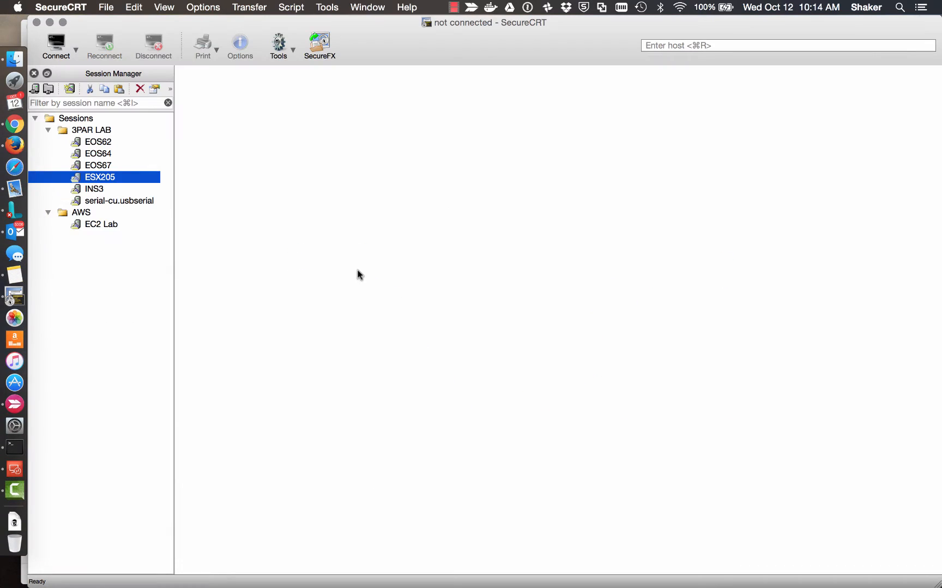
Connect to EOS67 and run showvvcpg and showcpg -sdg to list 3PJ.W and 3PJ.L CPGs.
{"action": "double_click", "coordinate": [98, 166]}
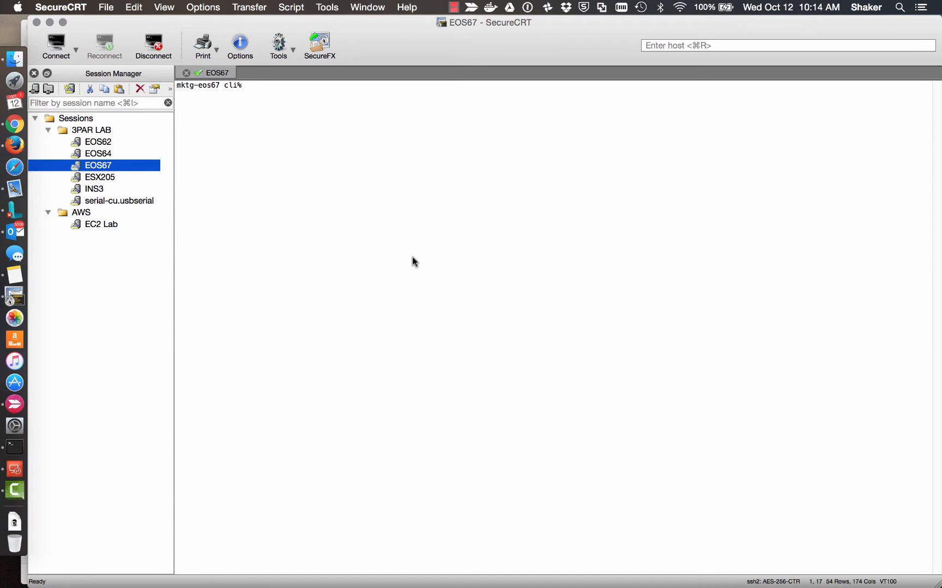
{"action": "type", "text": "showvvcpg"}
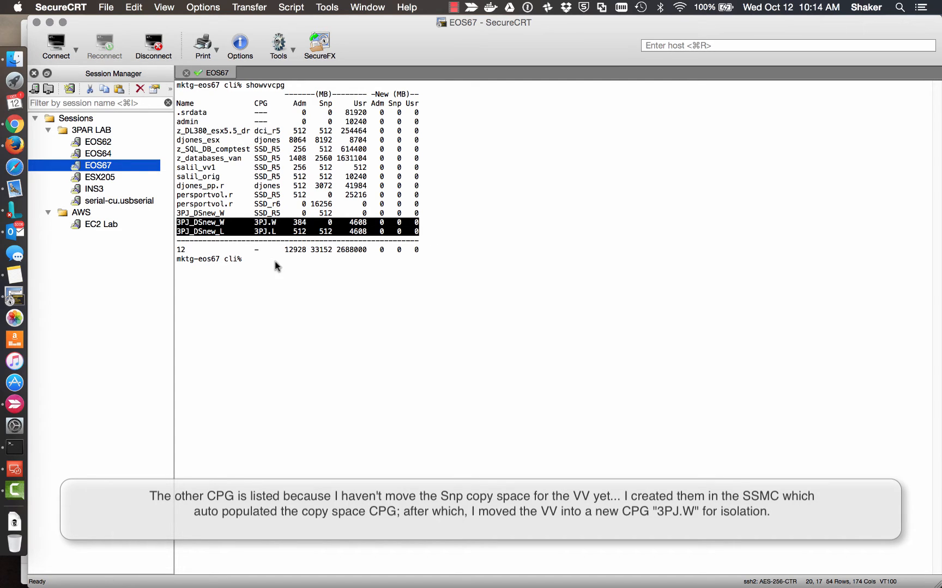
{"action": "mouse_move", "coordinate": [214, 240]}
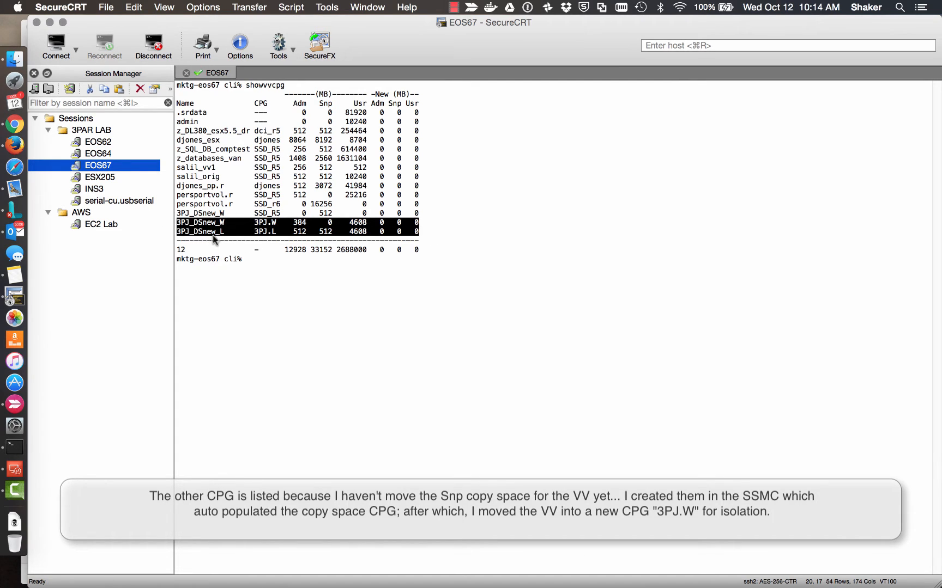
{"action": "mouse_move", "coordinate": [221, 227]}
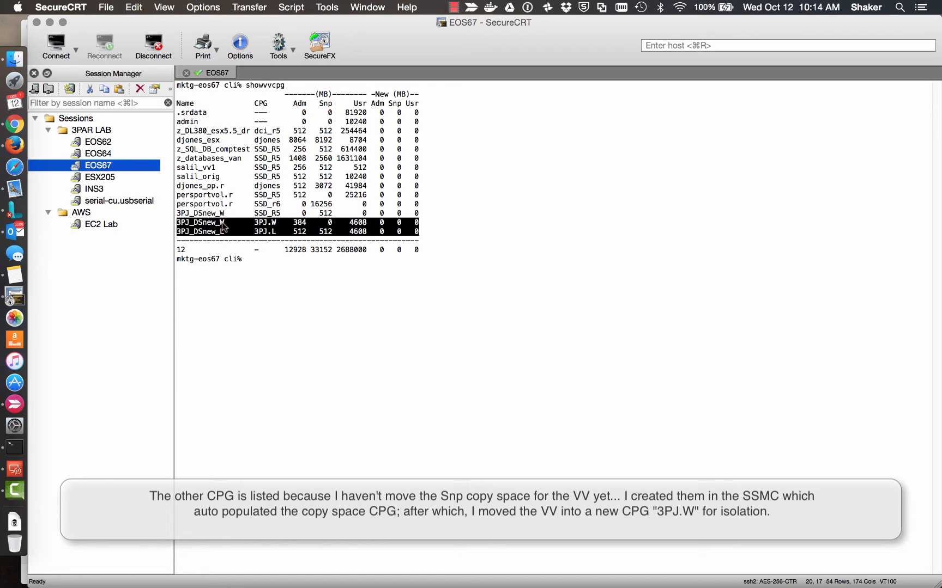
{"action": "mouse_move", "coordinate": [291, 296]}
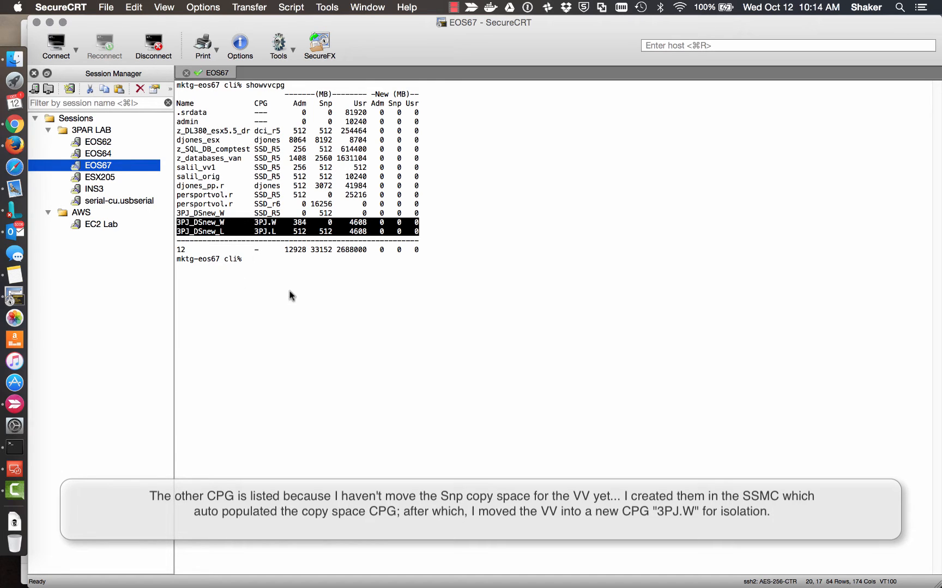
{"action": "type", "text": "showcpg -sdg"}
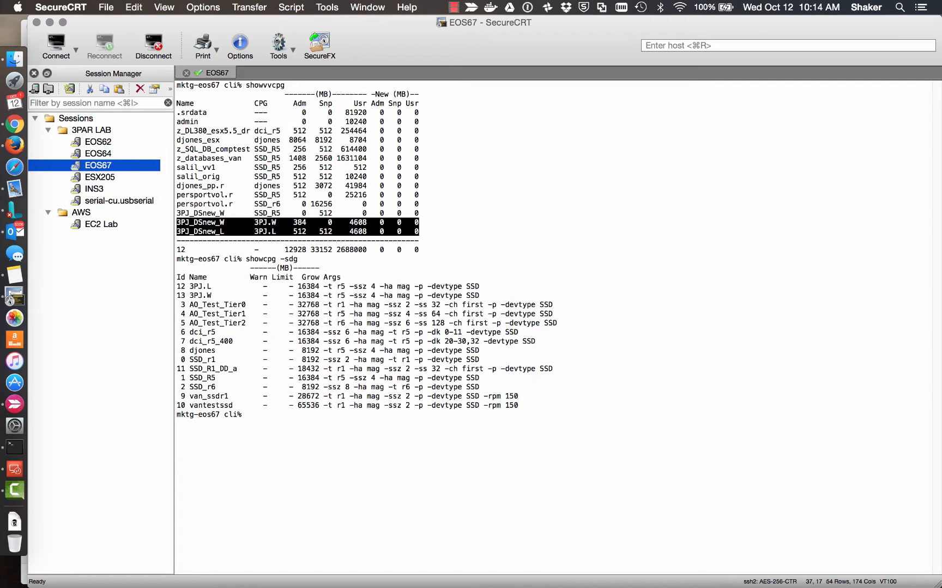
{"action": "mouse_move", "coordinate": [205, 356]}
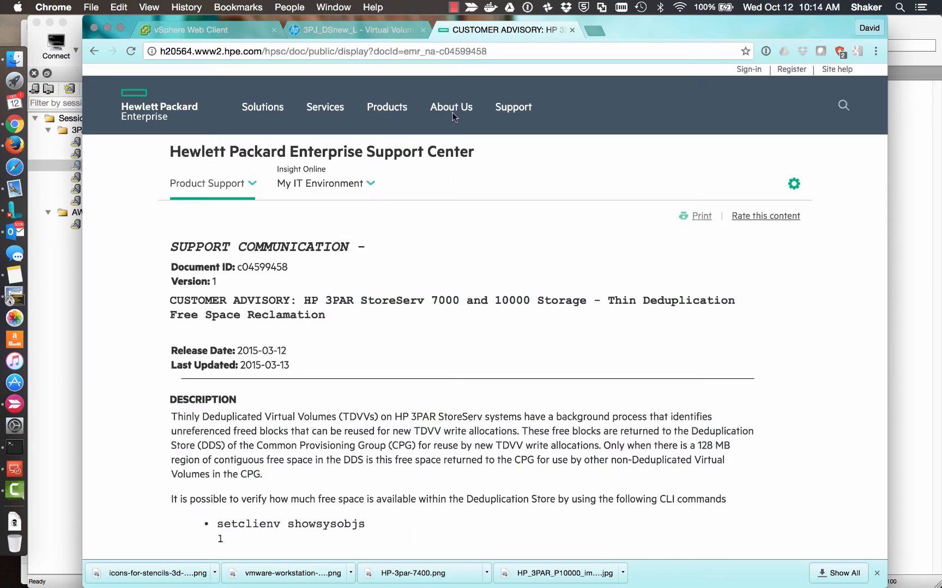
{"action": "scroll", "scroll_direction": "down", "scroll_amount": 3}
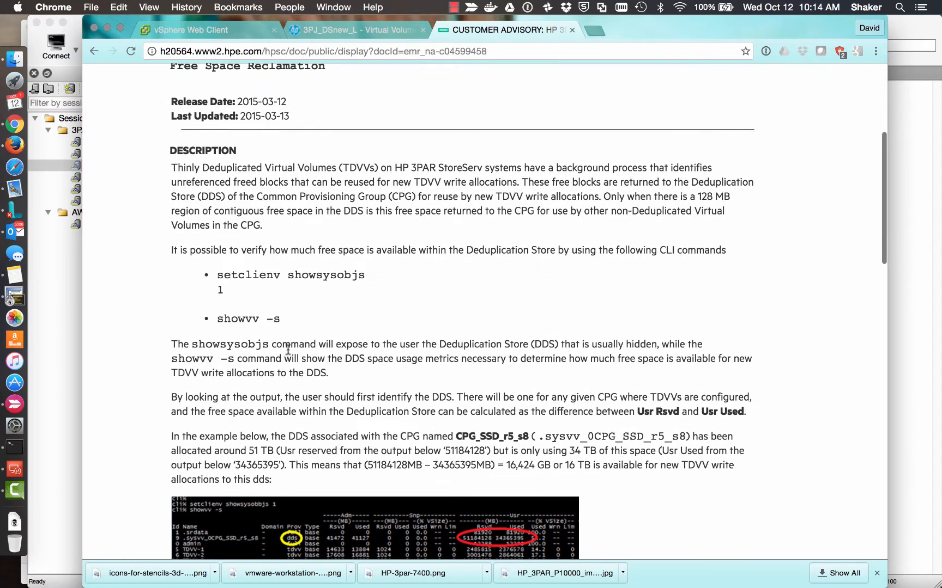
{"action": "left_click_drag", "start_coordinate": [217, 275], "coordinate": [364, 274]}
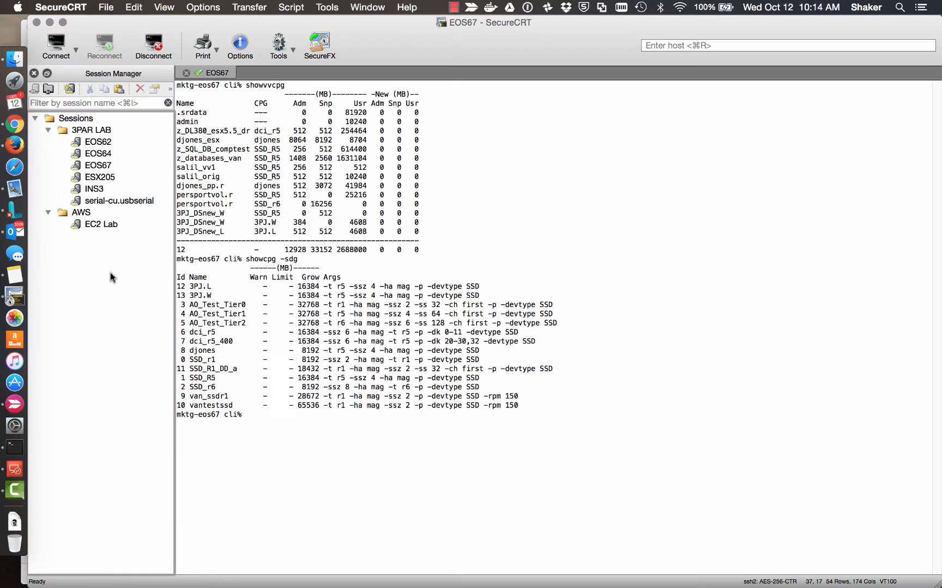
Run setclienv showsysobjs 1 and showvv to reveal the hidden .sysvv_03PJ.W and .sysvv_03PJ.L dedup stores.
{"action": "type", "text": "setclienv showsysobjs 1"}
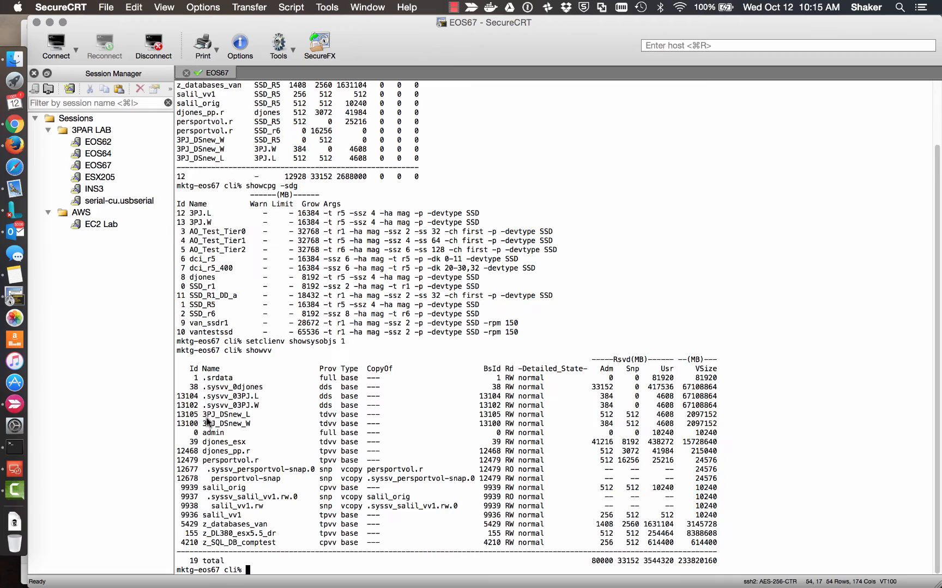
{"action": "mouse_move", "coordinate": [724, 398]}
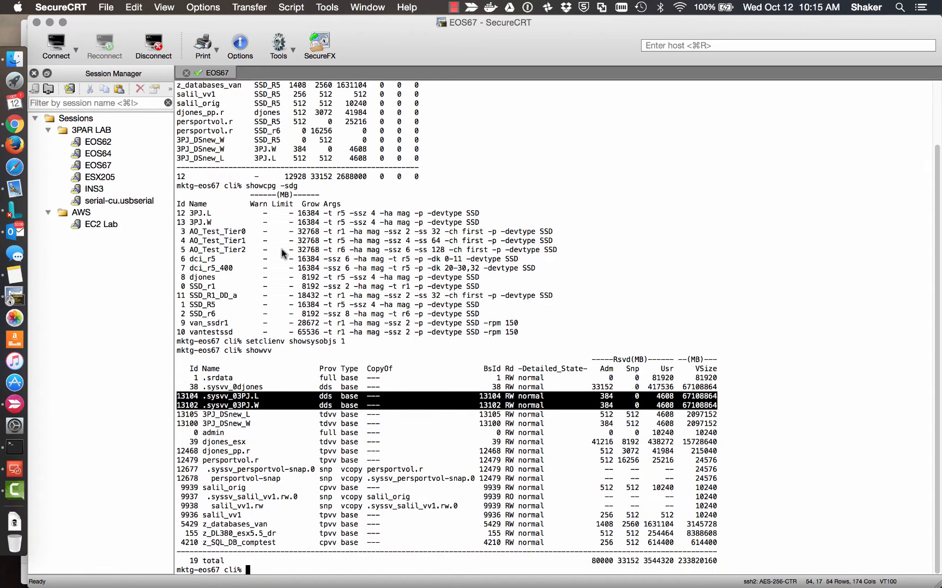
{"action": "mouse_move", "coordinate": [207, 226]}
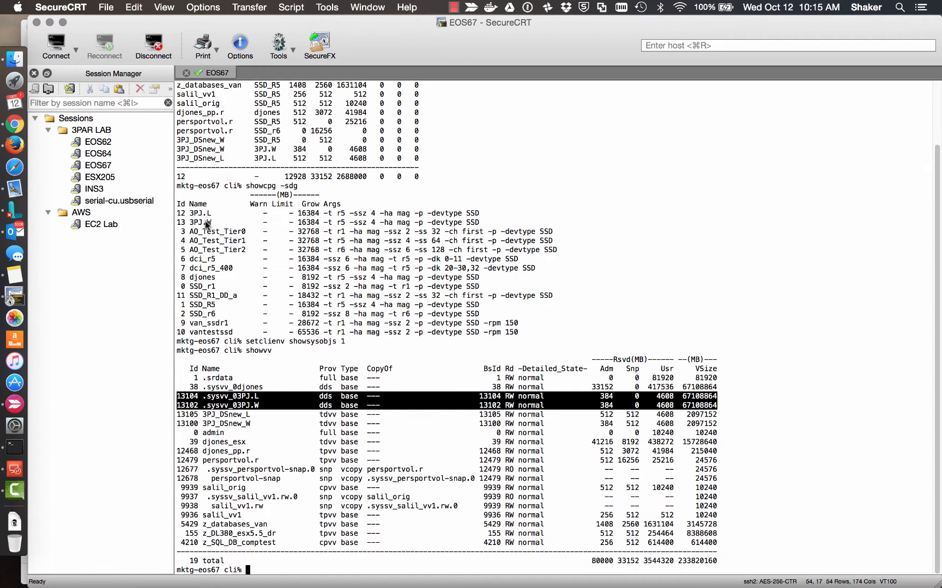
{"action": "mouse_move", "coordinate": [207, 219]}
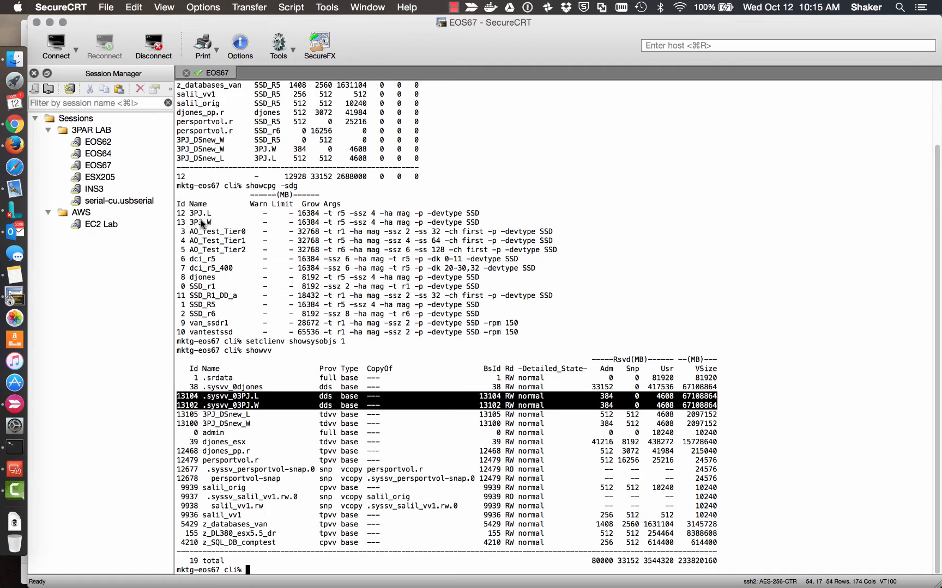
{"action": "mouse_move", "coordinate": [338, 405]}
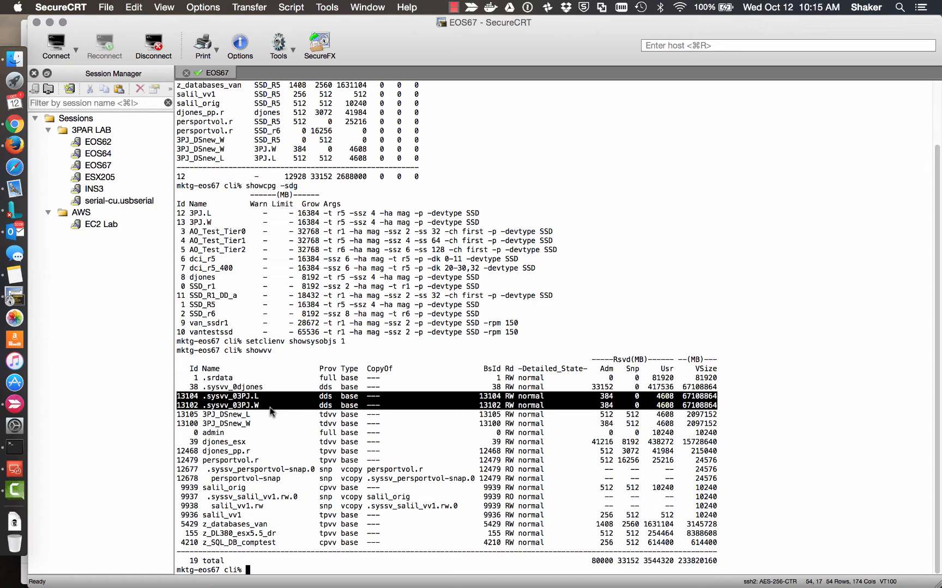
{"action": "mouse_move", "coordinate": [13, 469]}
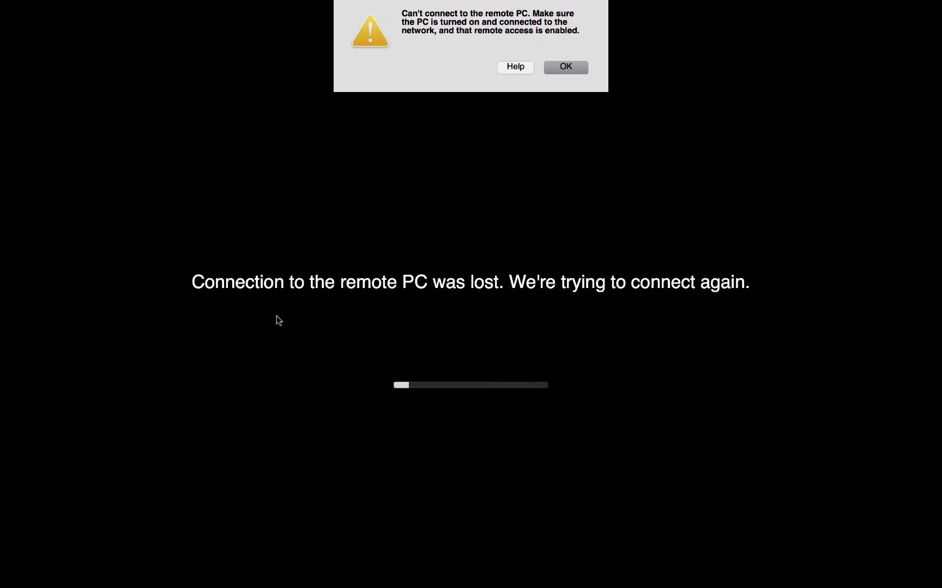
Dismiss the can't-connect alert and bring the reconnecting Windows server session forward.
{"action": "left_click", "coordinate": [563, 67]}
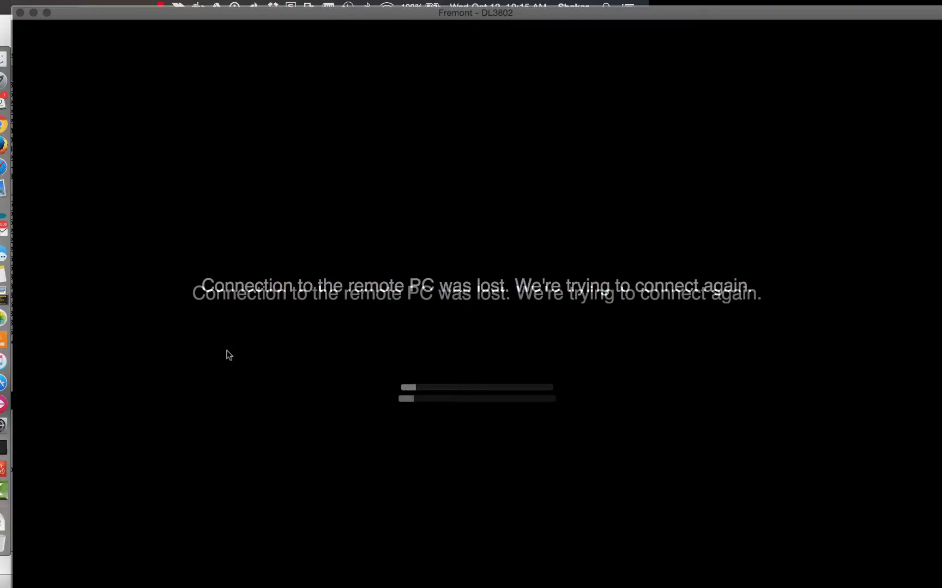
{"action": "left_click", "coordinate": [563, 162]}
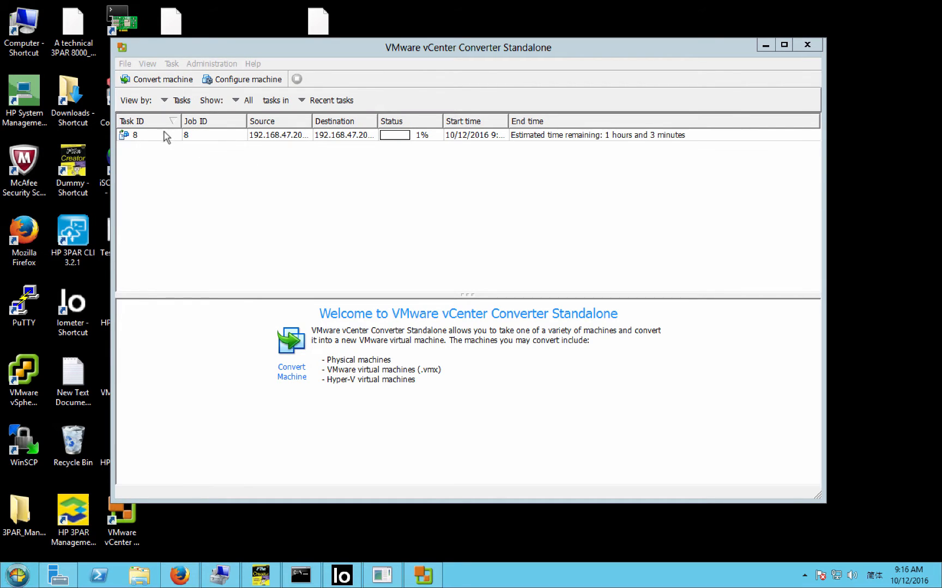
View task 8's progress, then start a new conversion via Convert machine.
{"action": "left_click", "coordinate": [139, 134]}
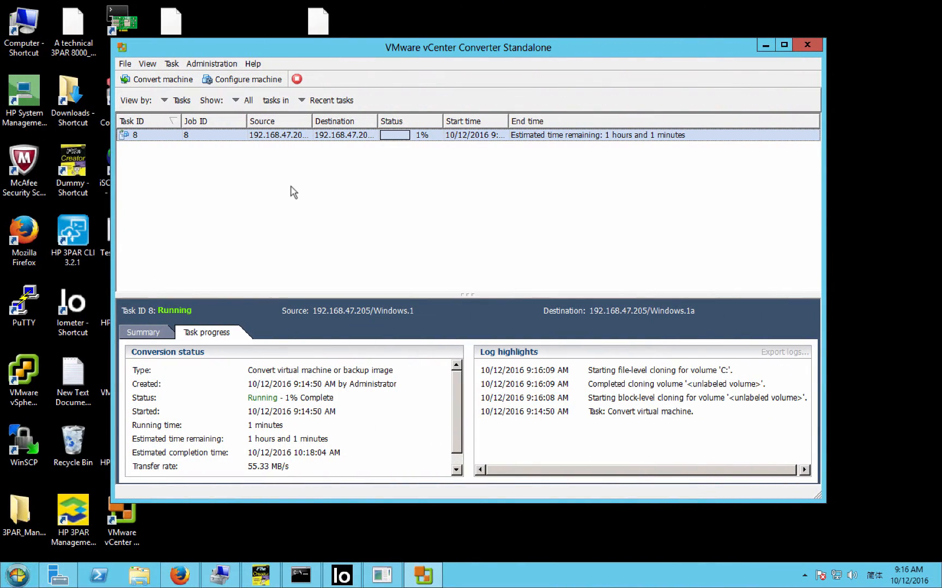
{"action": "left_click", "coordinate": [162, 79]}
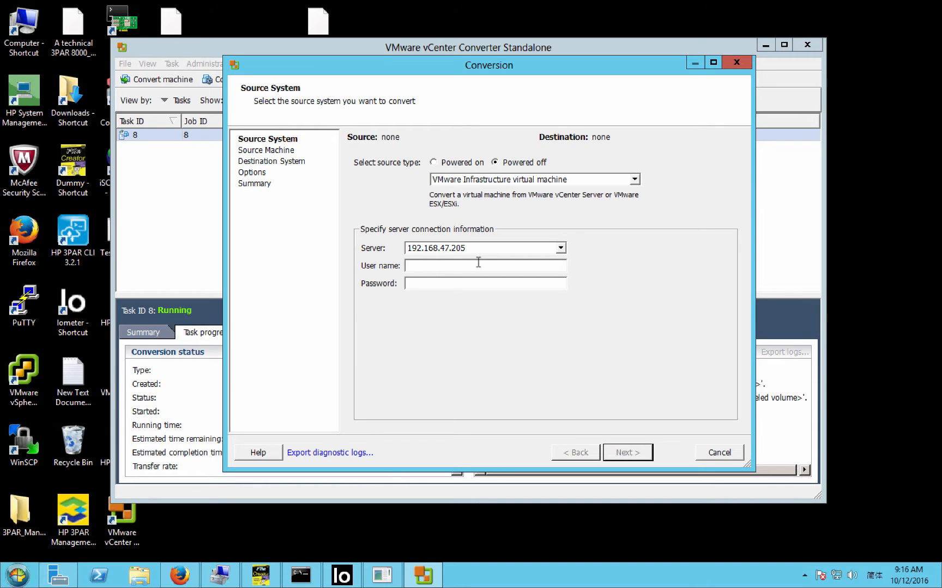
{"action": "left_click", "coordinate": [484, 266]}
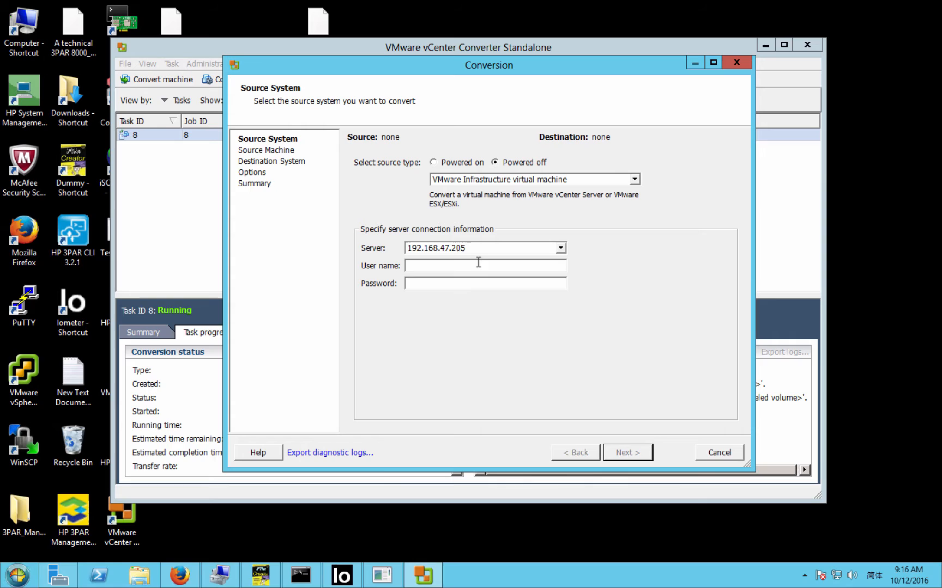
{"action": "left_click", "coordinate": [484, 266]}
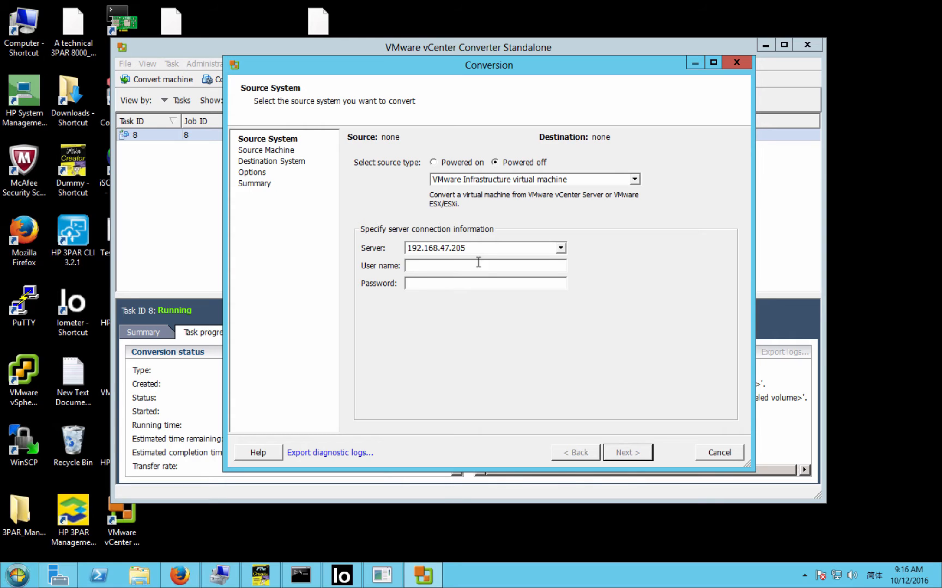
{"action": "left_click", "coordinate": [484, 266]}
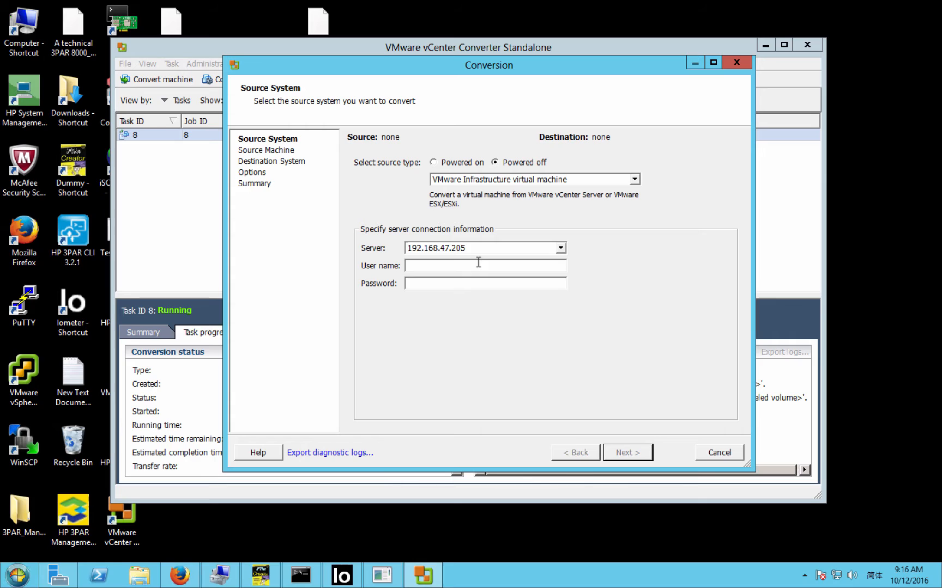
{"action": "type", "text": "A"}
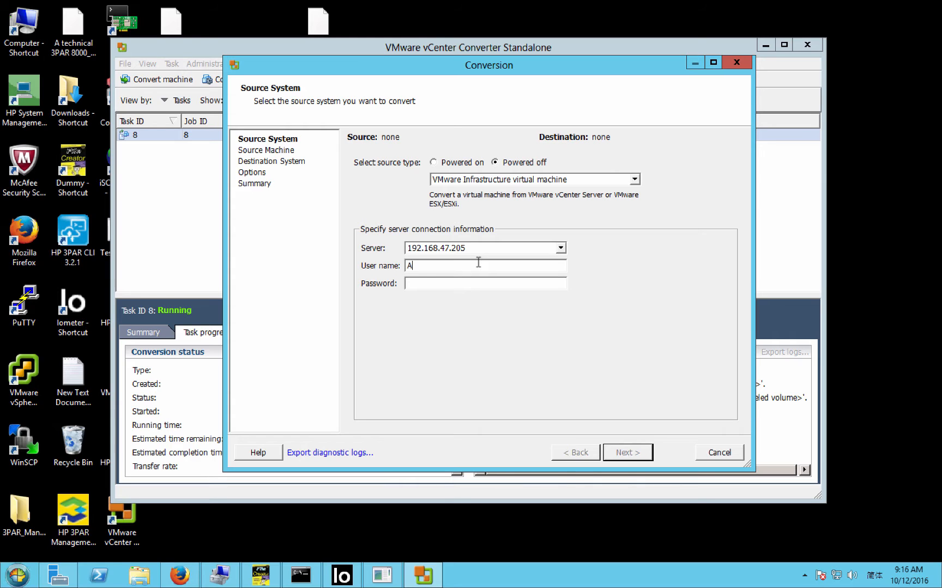
{"action": "type", "text": "dministra"}
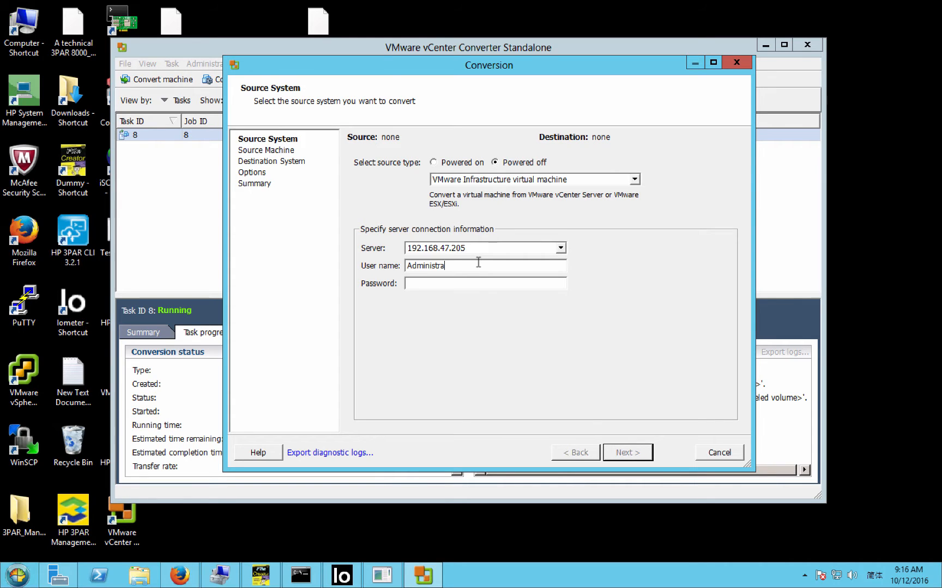
{"action": "type", "text": "tor@"}
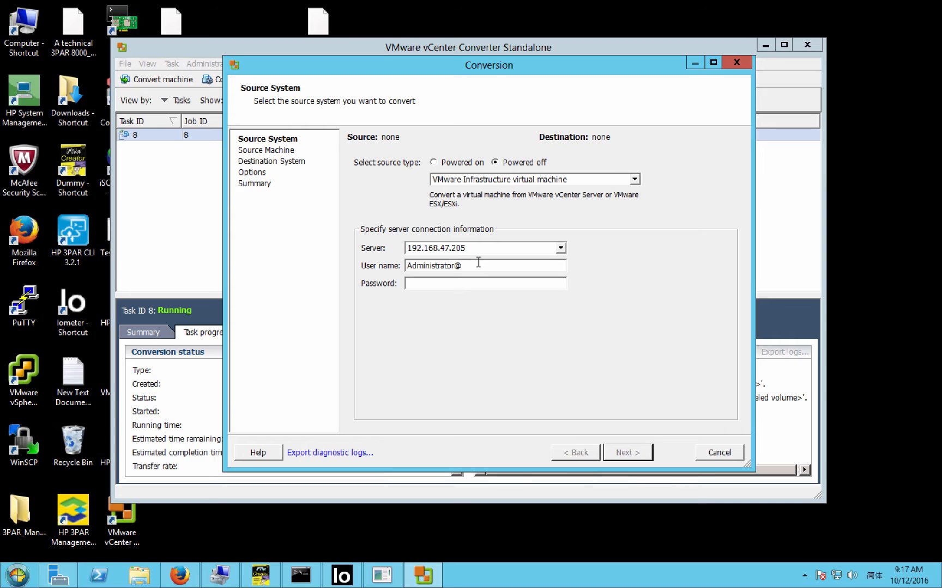
{"action": "type", "text": "vsphere"}
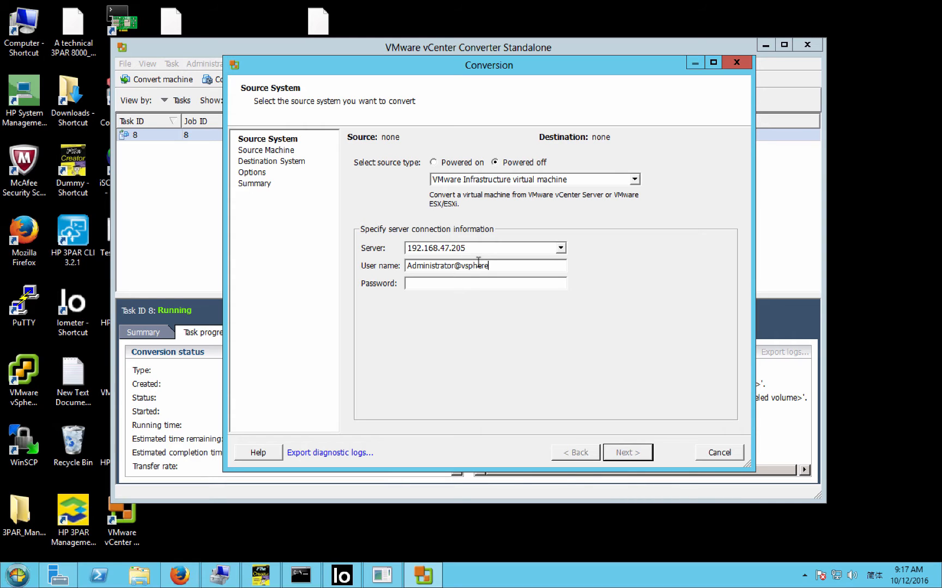
{"action": "type", "text": ".local"}
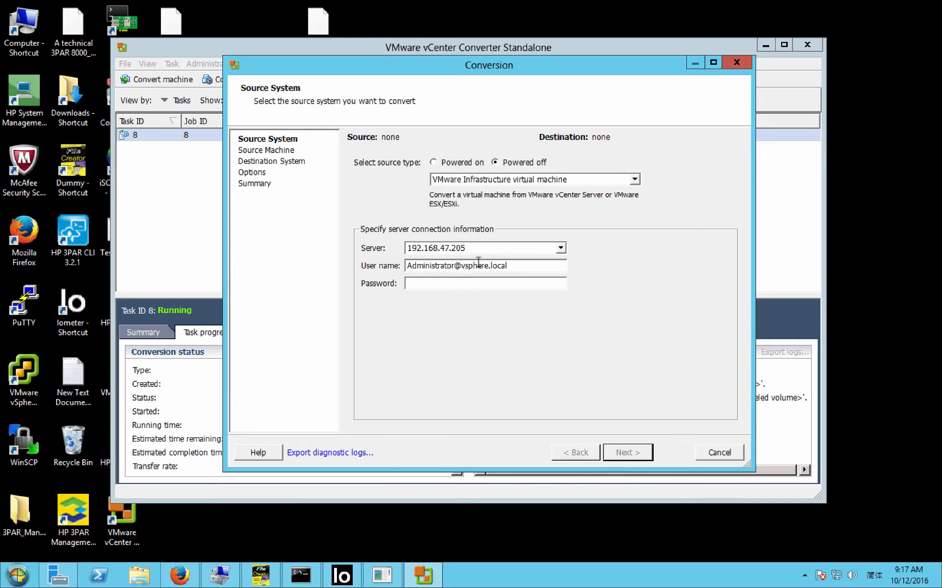
{"action": "type", "text": "***"}
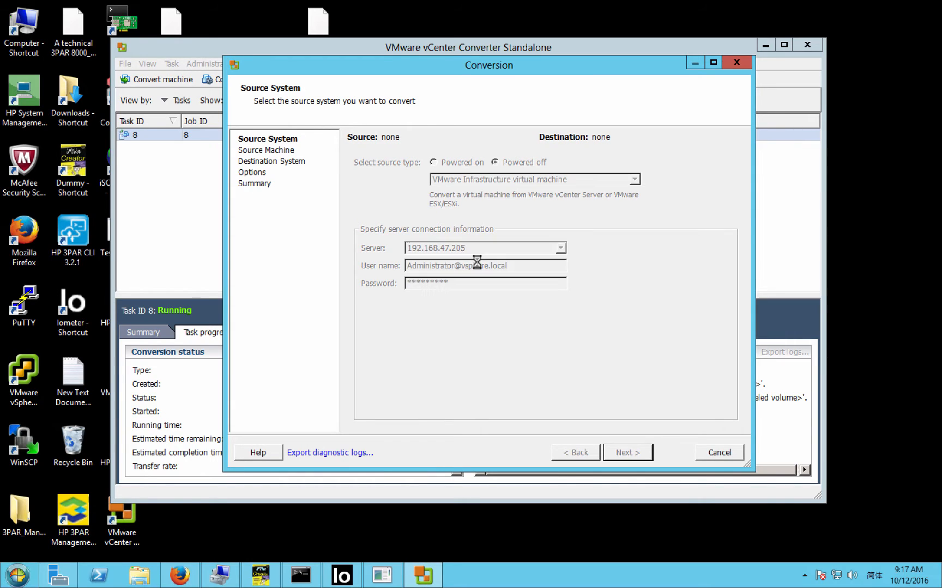
{"action": "left_click", "coordinate": [626, 452]}
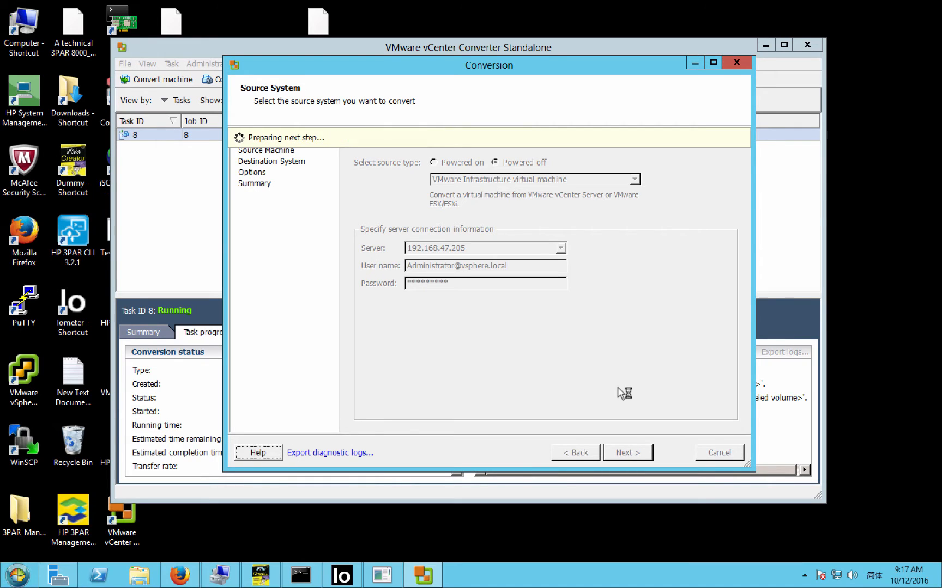
Select Windows.2 on host 192.168.47.77 as the source VM and advance to Destination System.
{"action": "left_click", "coordinate": [627, 452]}
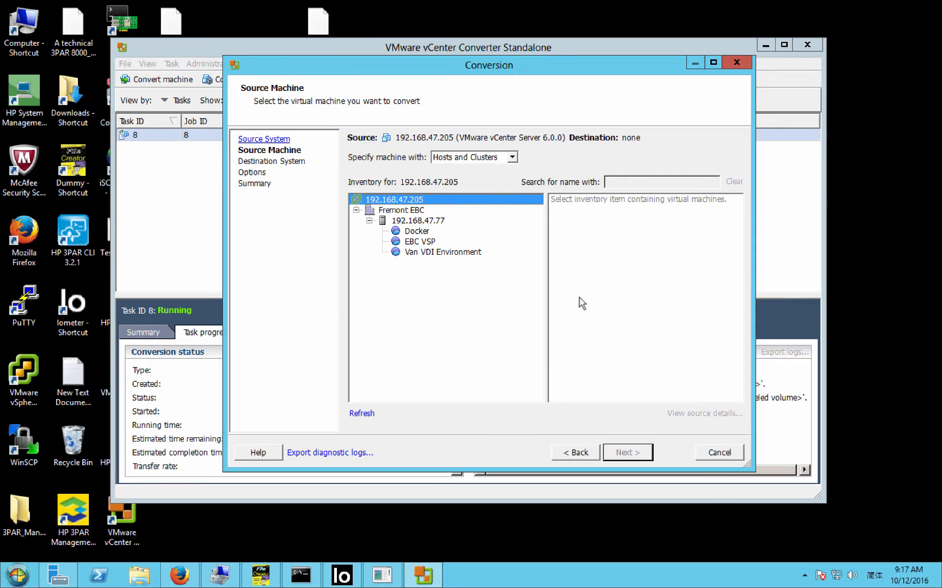
{"action": "left_click", "coordinate": [417, 221]}
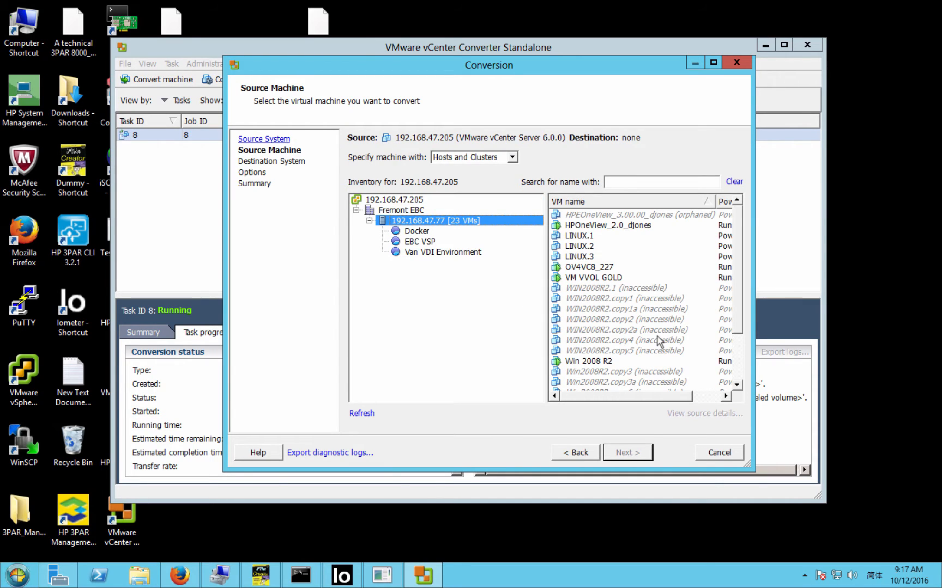
{"action": "left_click", "coordinate": [631, 214]}
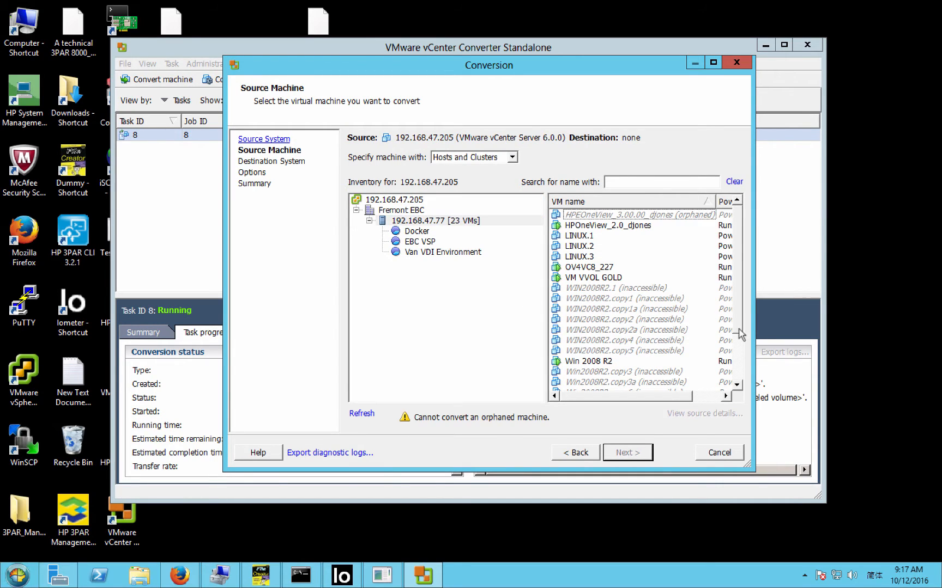
{"action": "scroll", "scroll_direction": "down", "scroll_amount": 3}
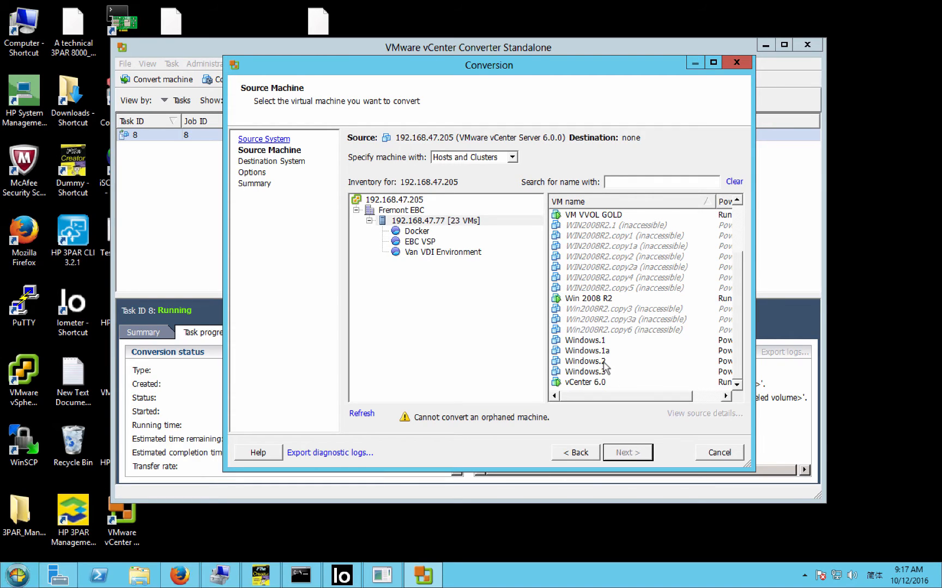
{"action": "left_click", "coordinate": [585, 372]}
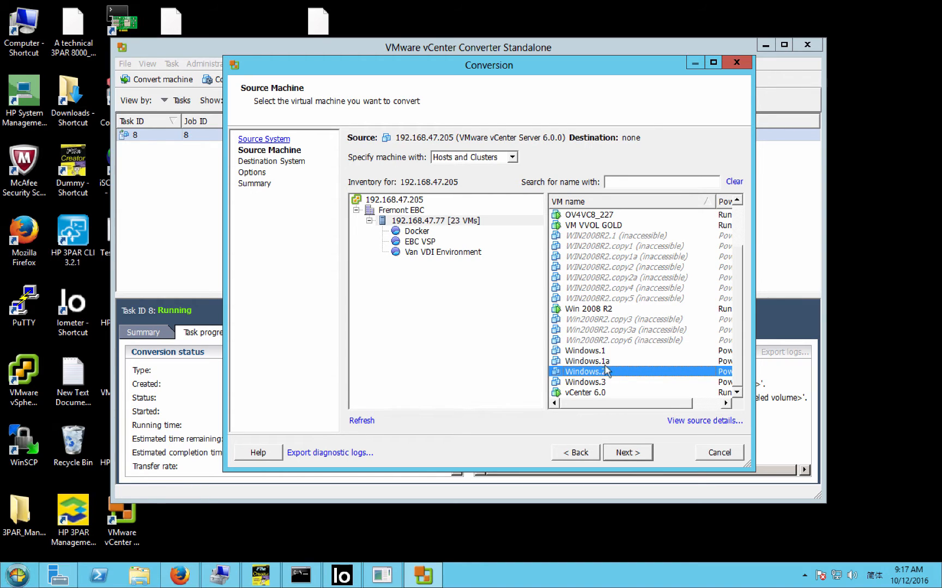
{"action": "mouse_move", "coordinate": [616, 437]}
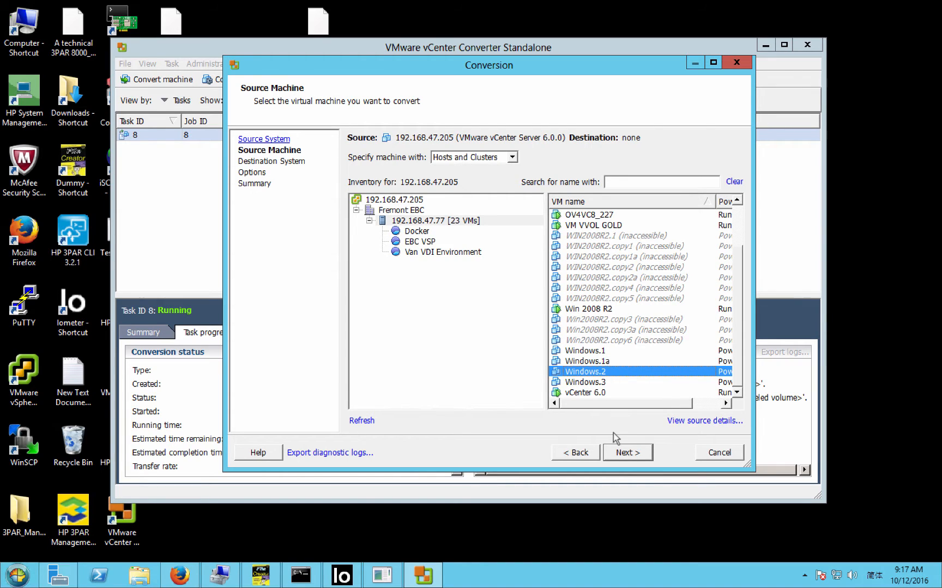
{"action": "left_click", "coordinate": [435, 220]}
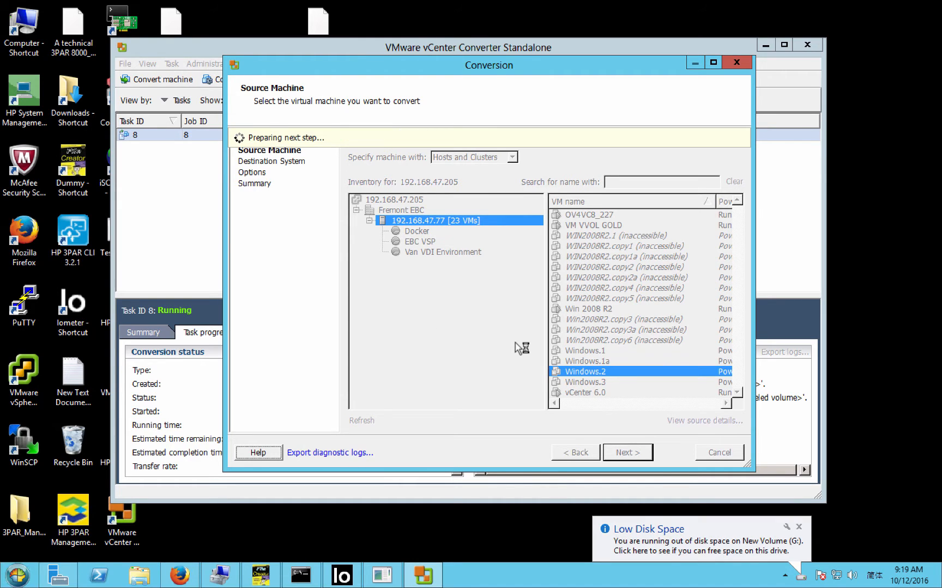
{"action": "left_click", "coordinate": [627, 453]}
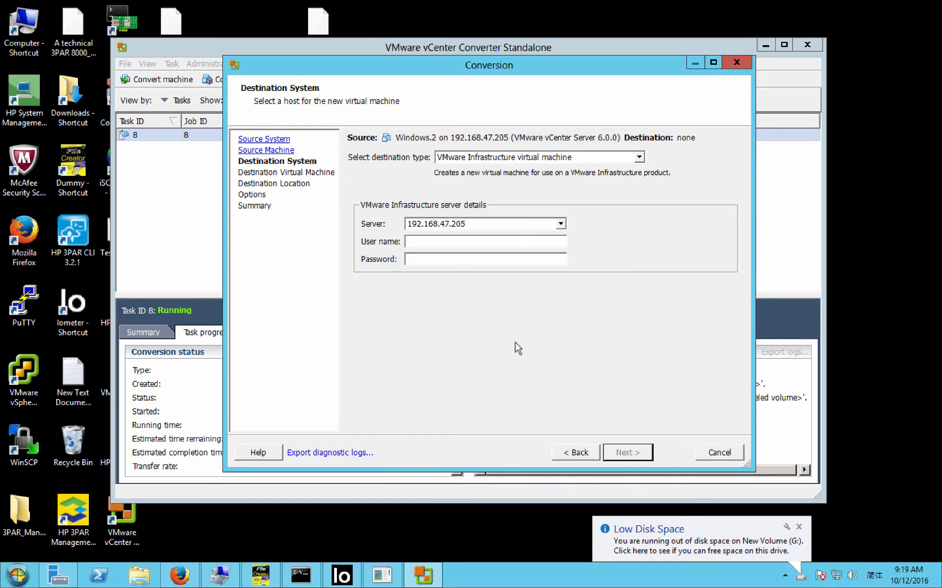
Start entering Administrator as the destination server 192.168.47.205 user name.
{"action": "left_click", "coordinate": [484, 224]}
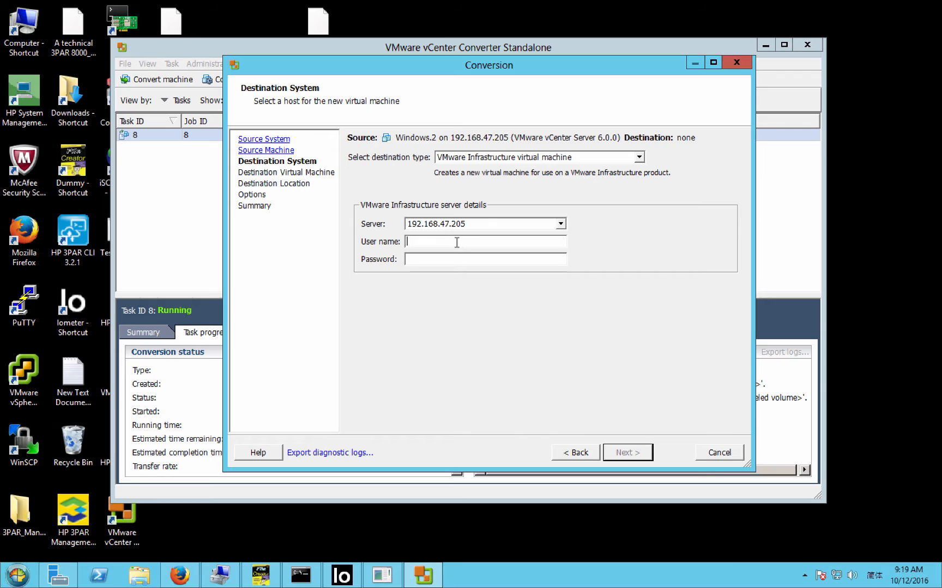
{"action": "type", "text": "Administrator"}
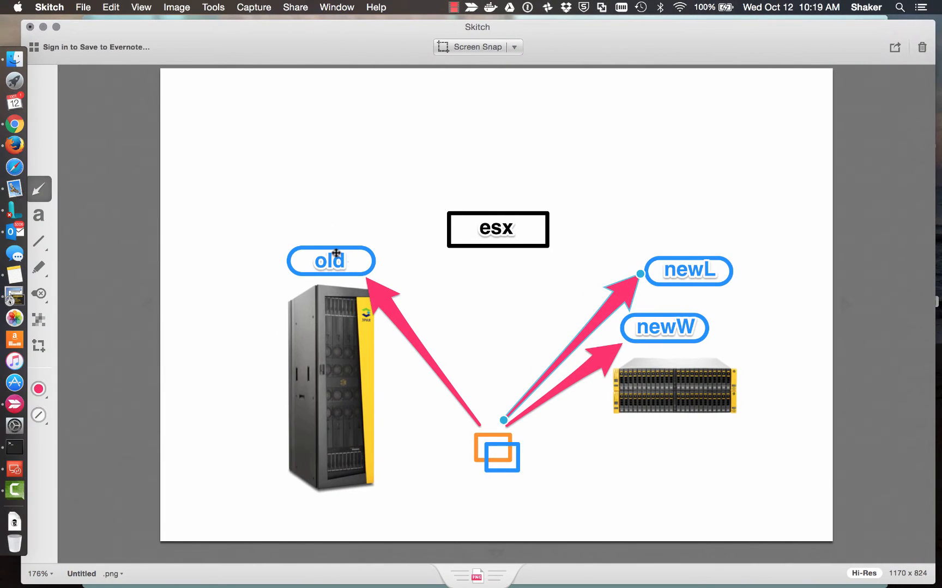
{"action": "mouse_move", "coordinate": [665, 332]}
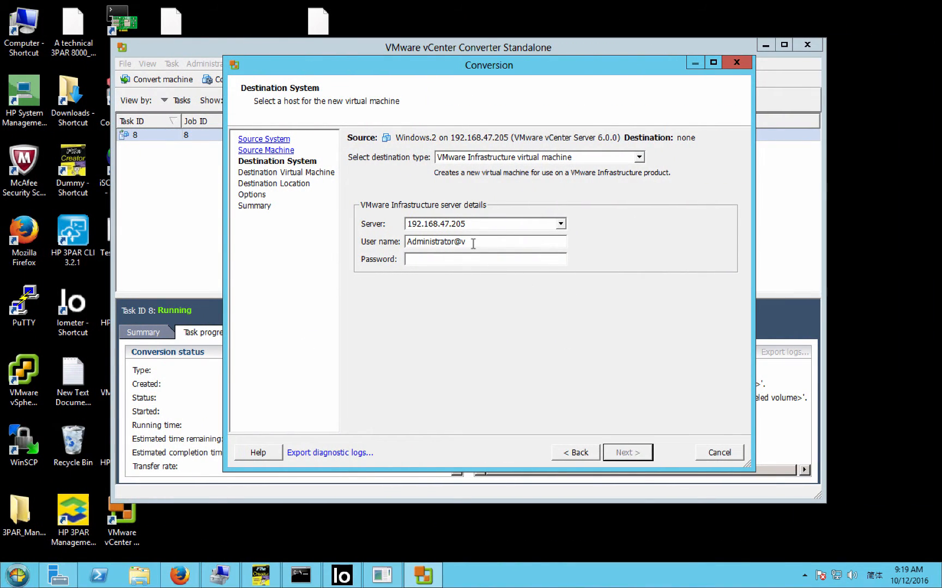
{"action": "type", "text": "sphere"}
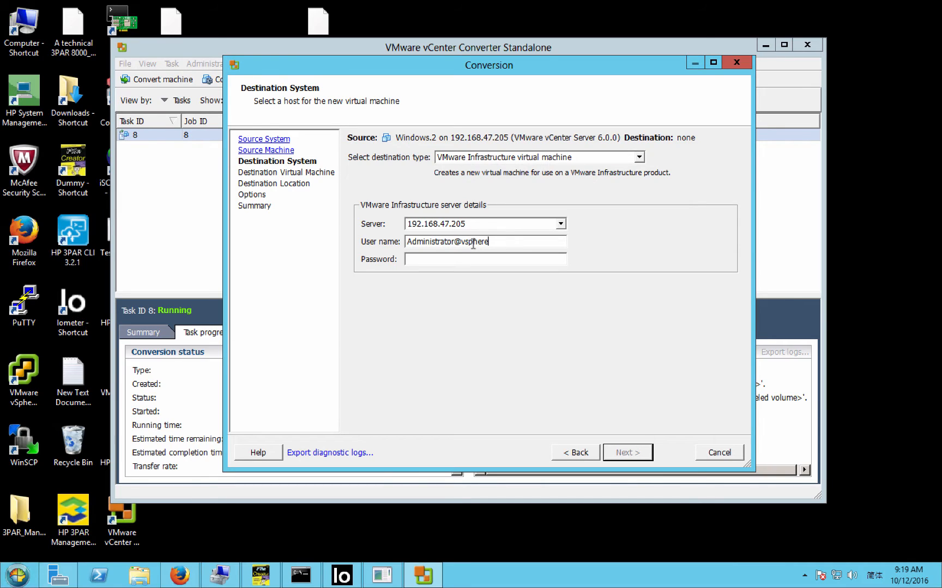
{"action": "type", "text": ".local"}
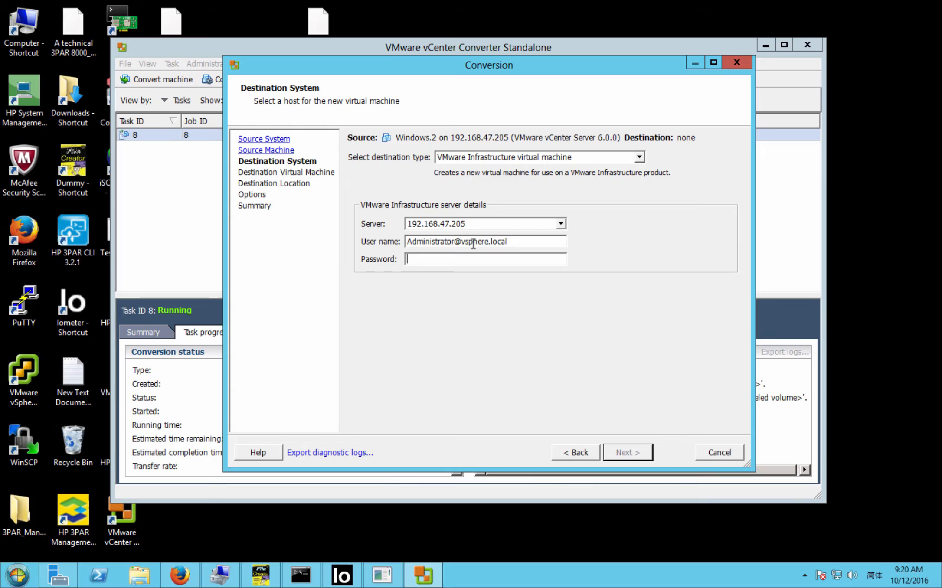
{"action": "type", "text": "*"}
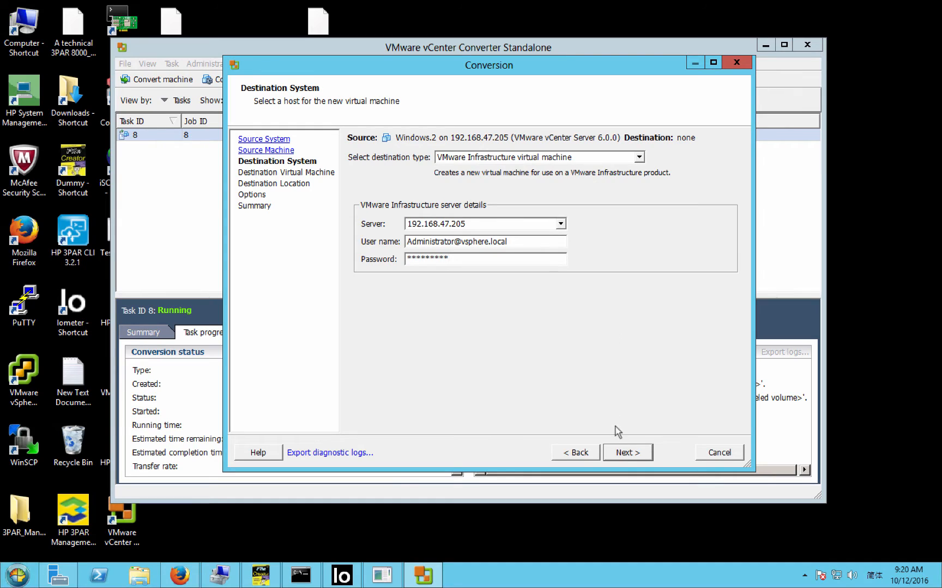
{"action": "left_click", "coordinate": [626, 452]}
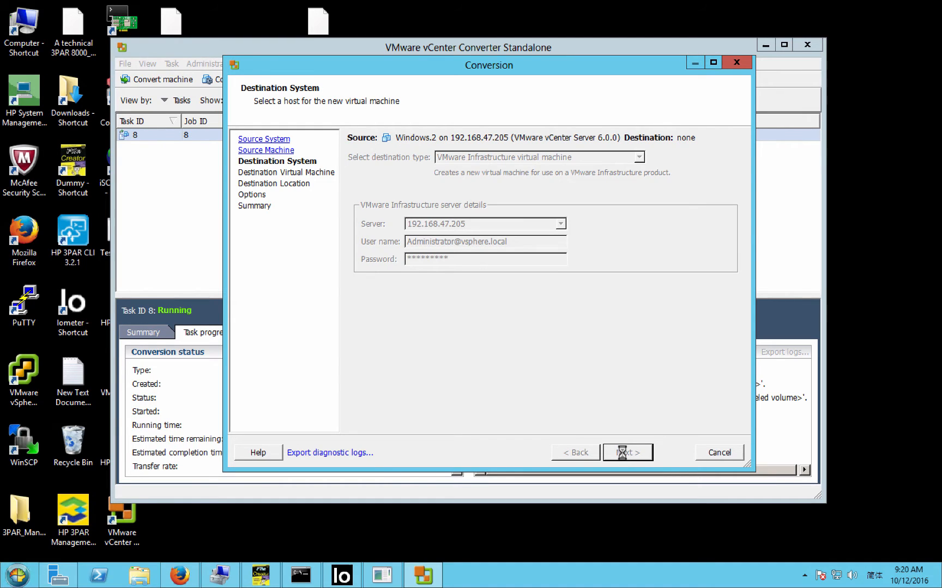
{"action": "left_click", "coordinate": [626, 452]}
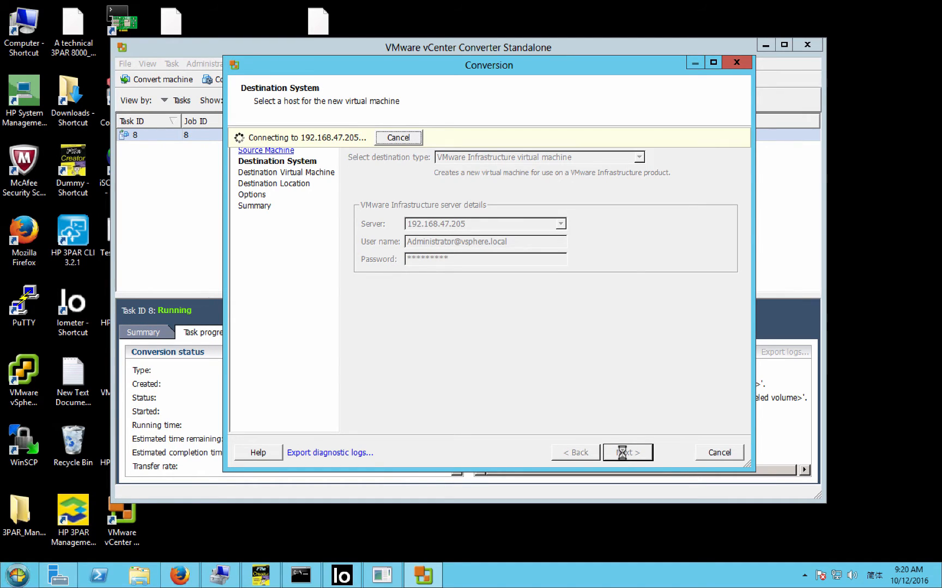
{"action": "left_click", "coordinate": [627, 452]}
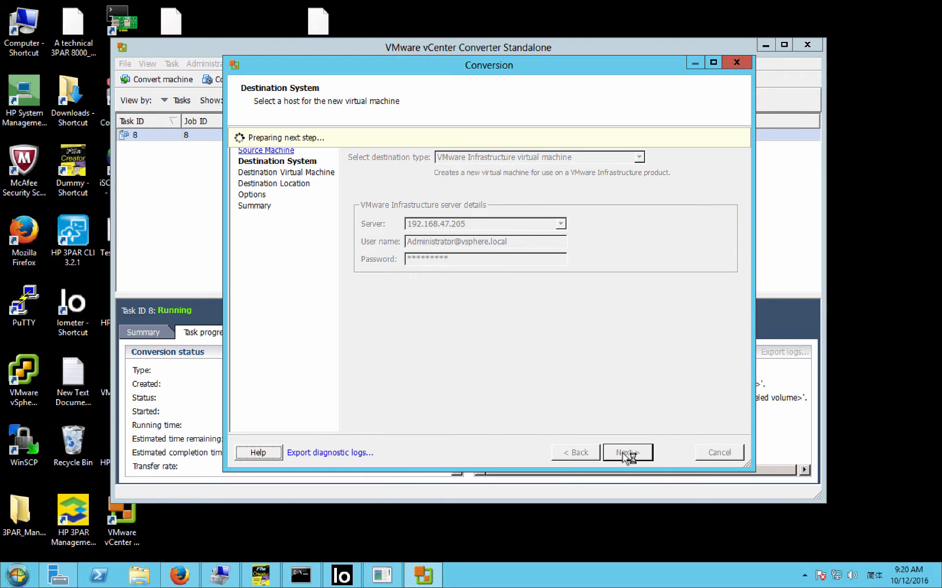
{"action": "left_click", "coordinate": [626, 453]}
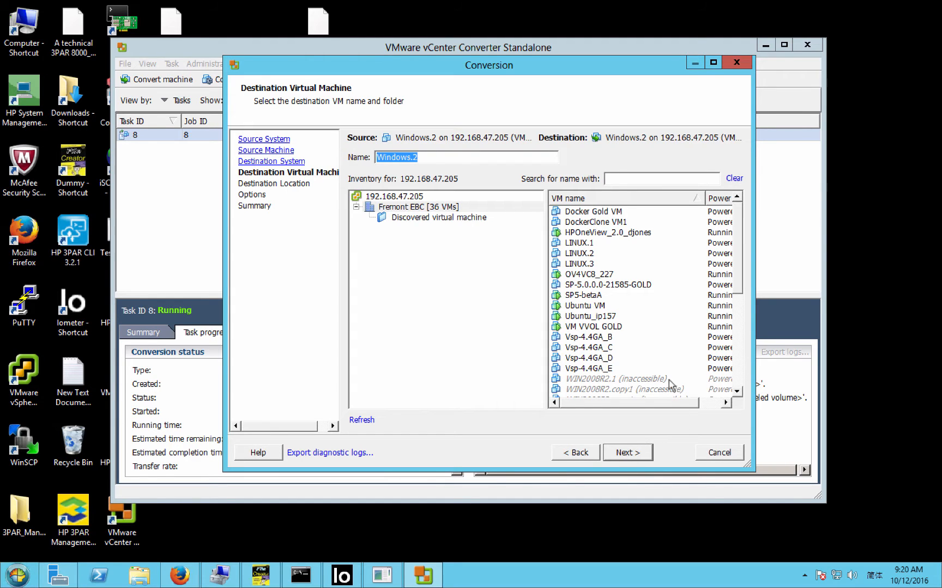
{"action": "mouse_move", "coordinate": [658, 361]}
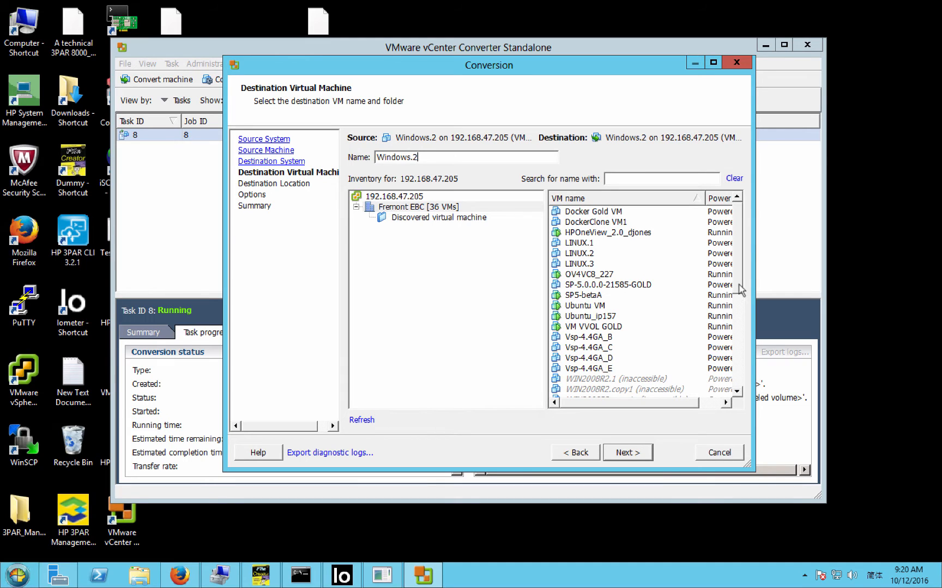
Rename the destination VM to Windows.2a and advance to the Destination Location step.
{"action": "scroll", "scroll_direction": "down", "scroll_amount": 3}
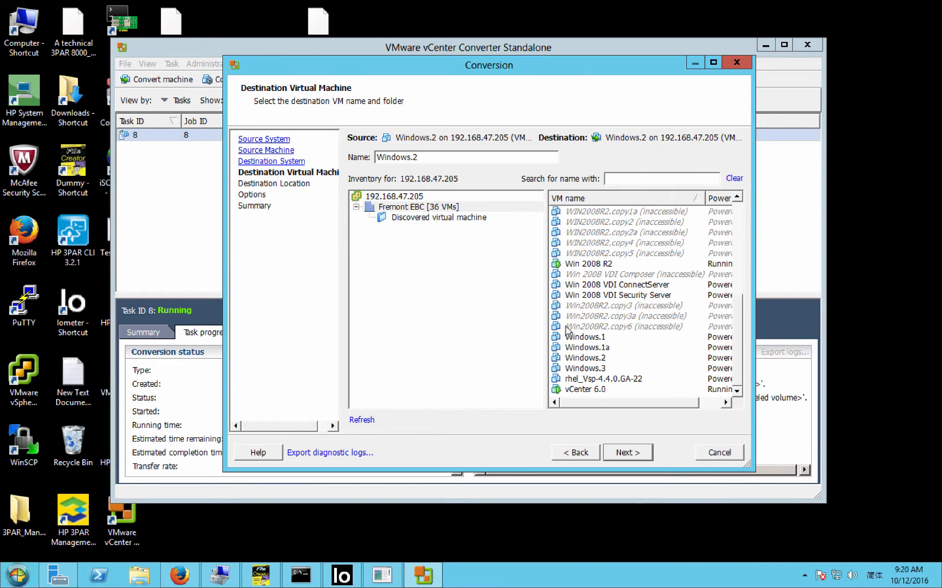
{"action": "left_click", "coordinate": [421, 157]}
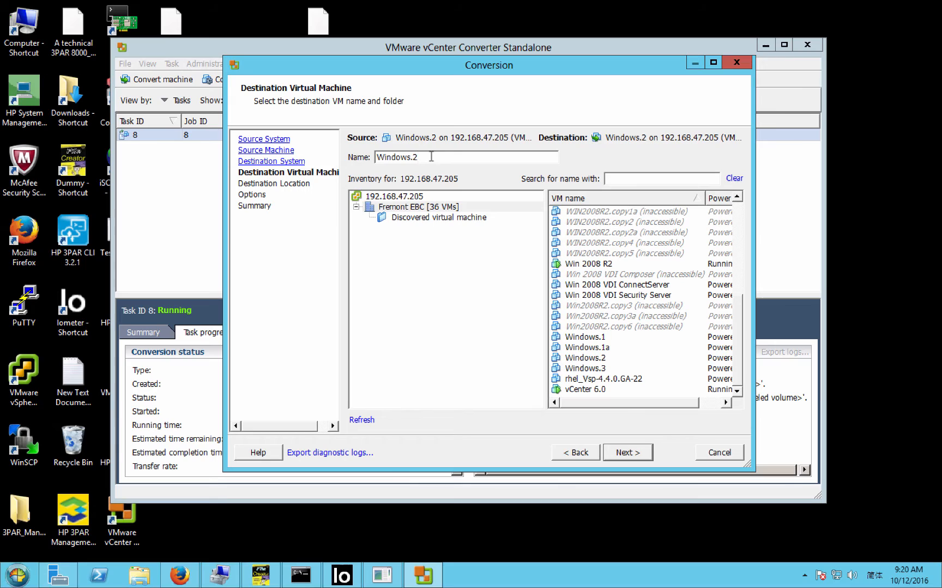
{"action": "type", "text": "a"}
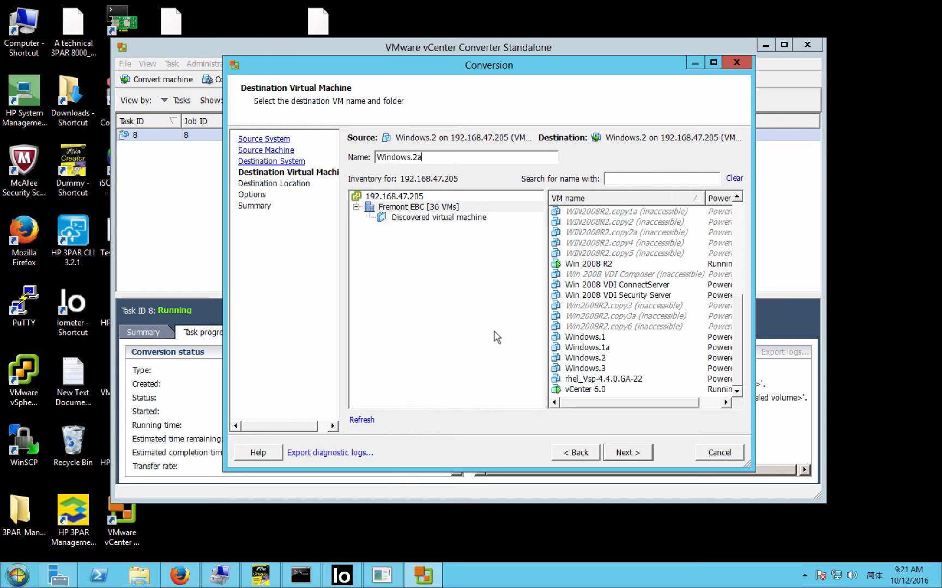
{"action": "left_click", "coordinate": [416, 207]}
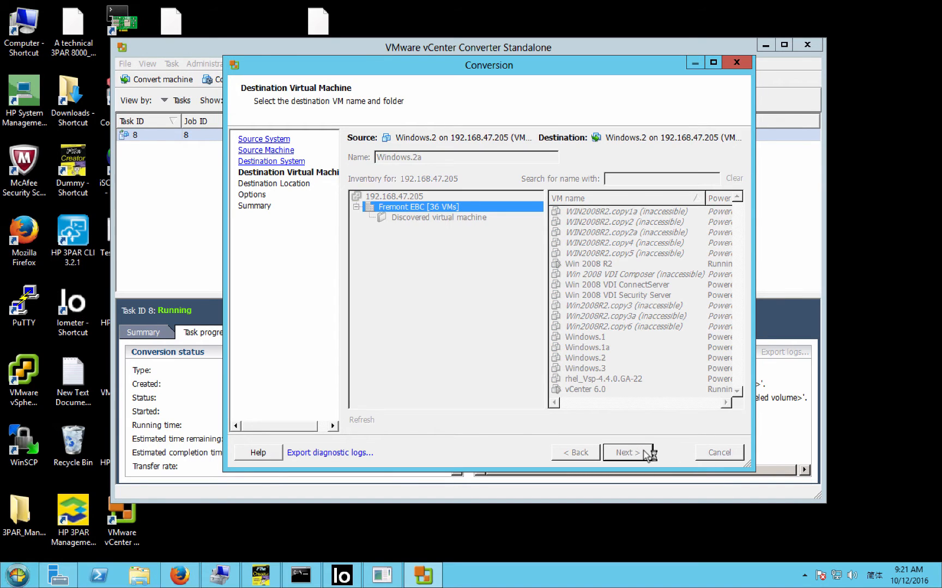
{"action": "left_click", "coordinate": [627, 452]}
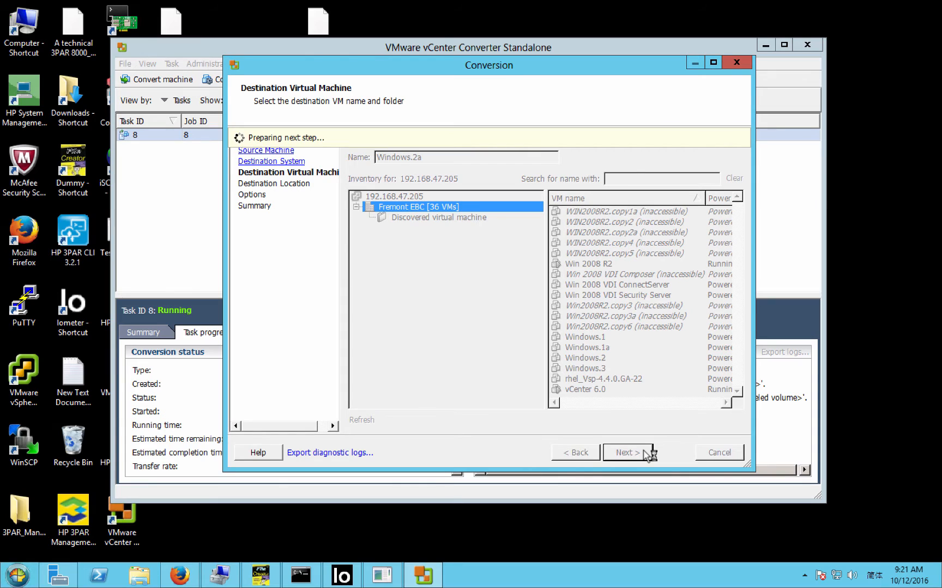
{"action": "left_click", "coordinate": [627, 452]}
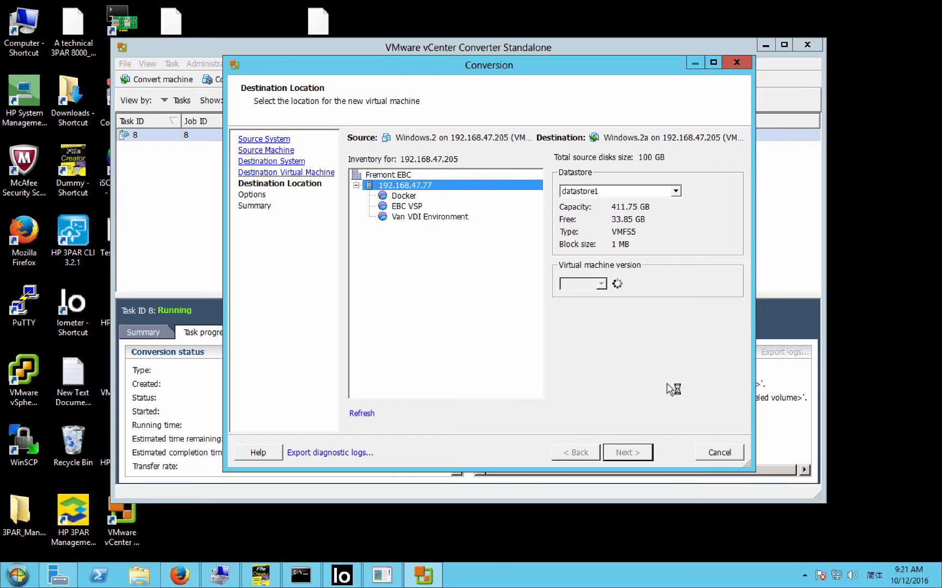
Choose datastore 3PJ_DSnew_W for the new VM and advance to the Options step.
{"action": "left_click", "coordinate": [675, 191]}
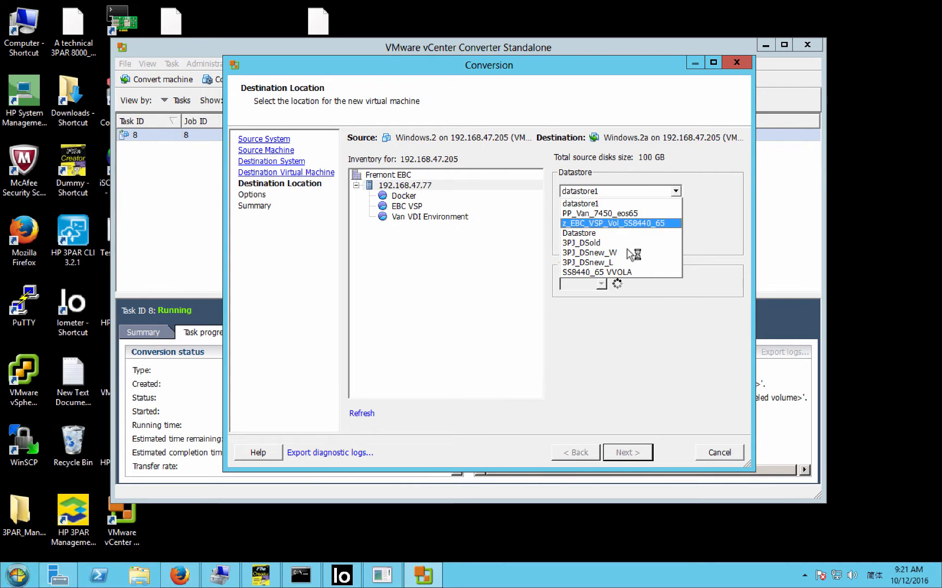
{"action": "left_click", "coordinate": [589, 253]}
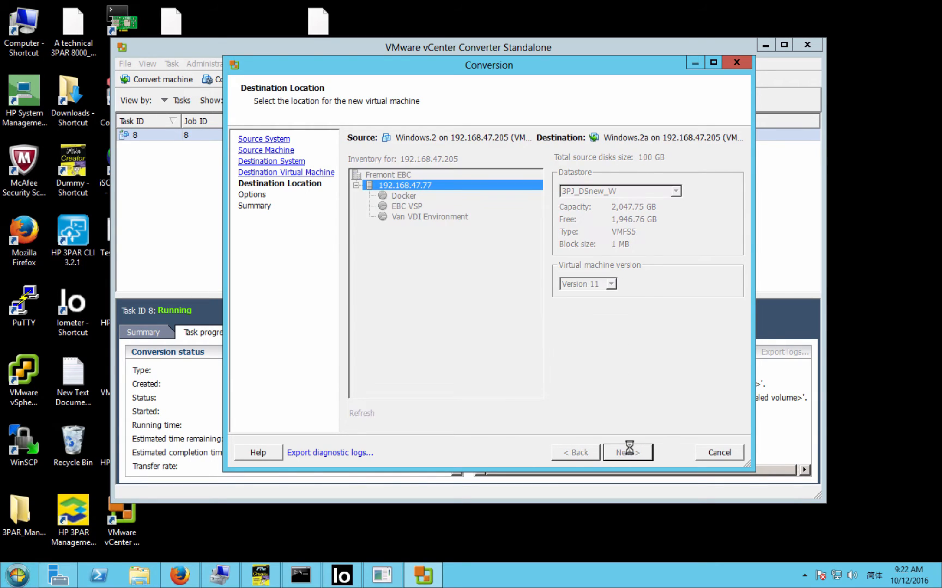
{"action": "left_click", "coordinate": [627, 452]}
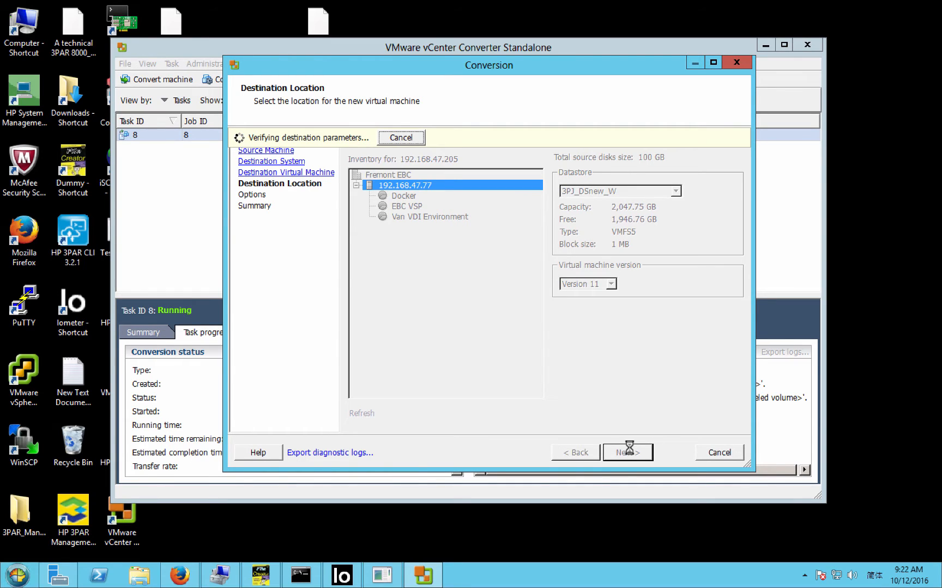
{"action": "left_click", "coordinate": [627, 452]}
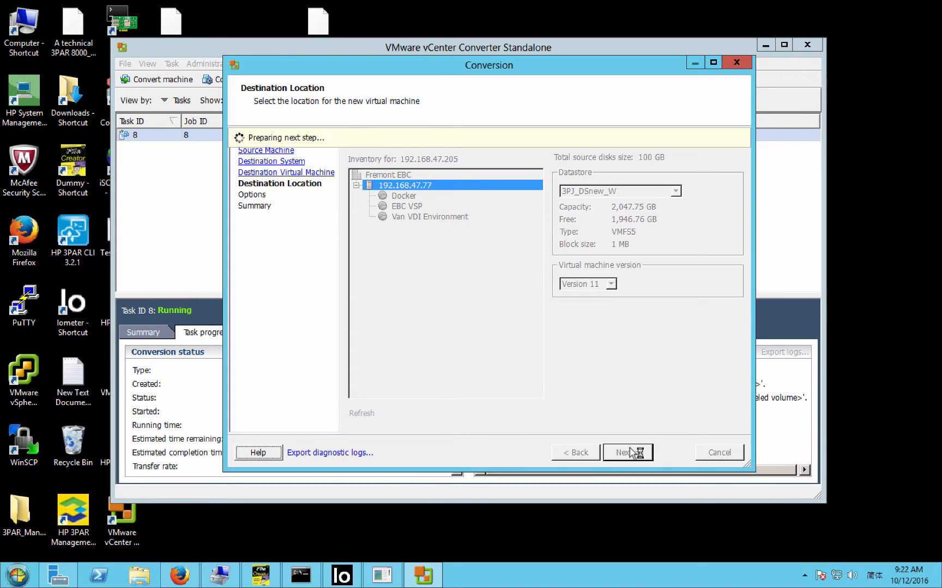
{"action": "left_click", "coordinate": [626, 452]}
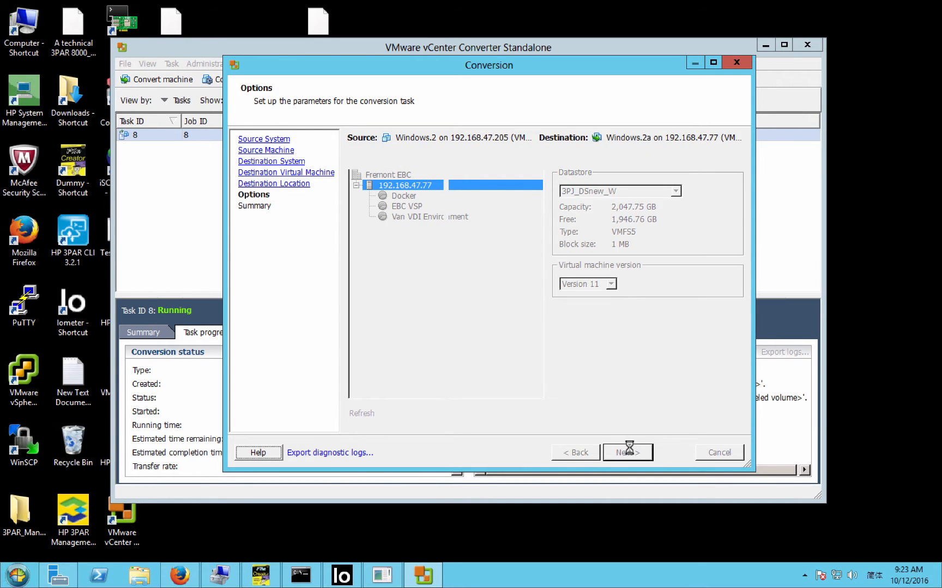
Advance to the Options page and open the Data to copy editor for VirtualDisk1.
{"action": "left_click", "coordinate": [627, 452]}
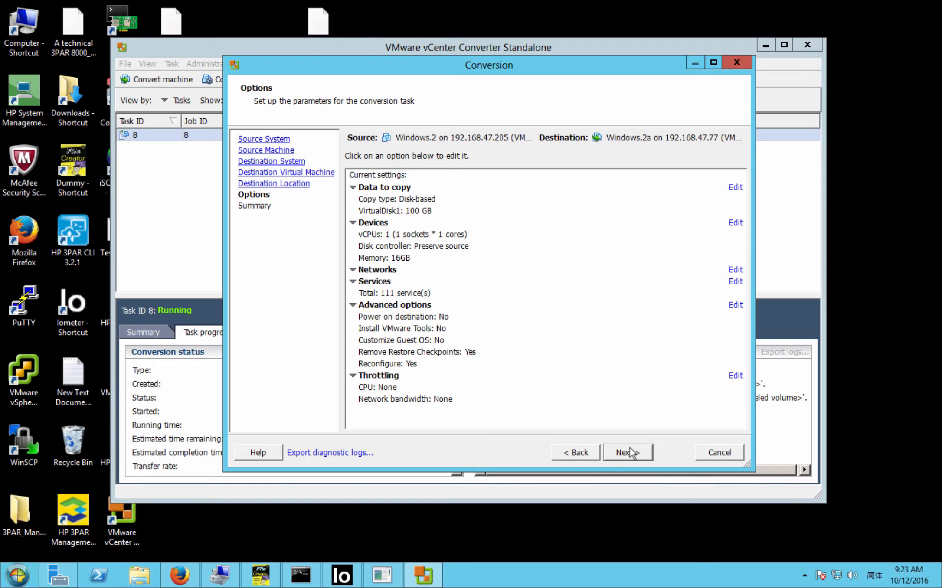
{"action": "mouse_move", "coordinate": [742, 199]}
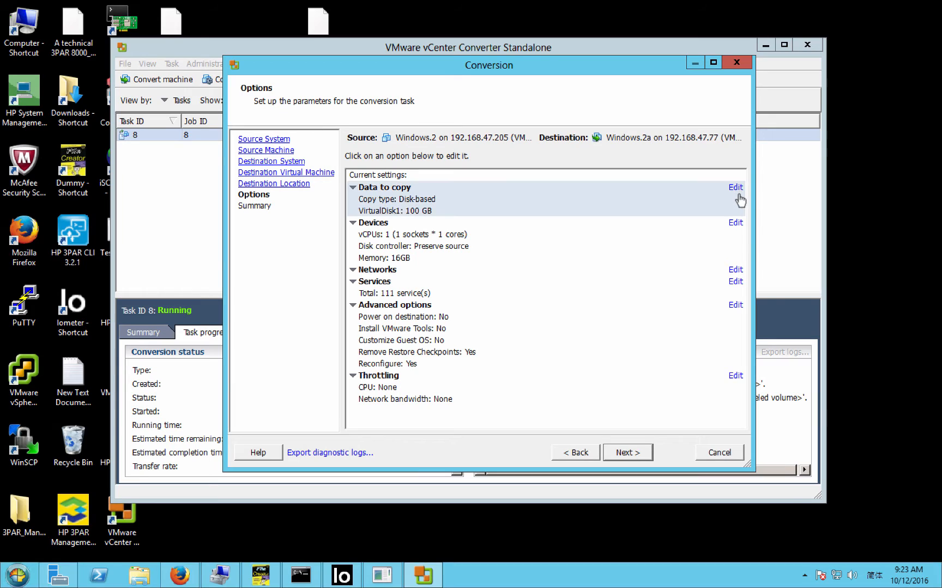
{"action": "mouse_move", "coordinate": [450, 199]}
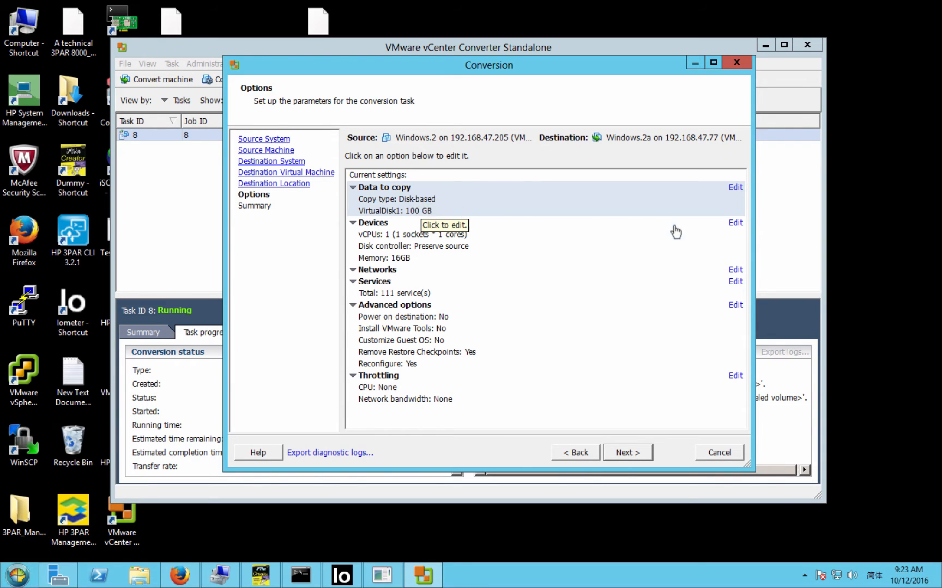
{"action": "left_click", "coordinate": [735, 187]}
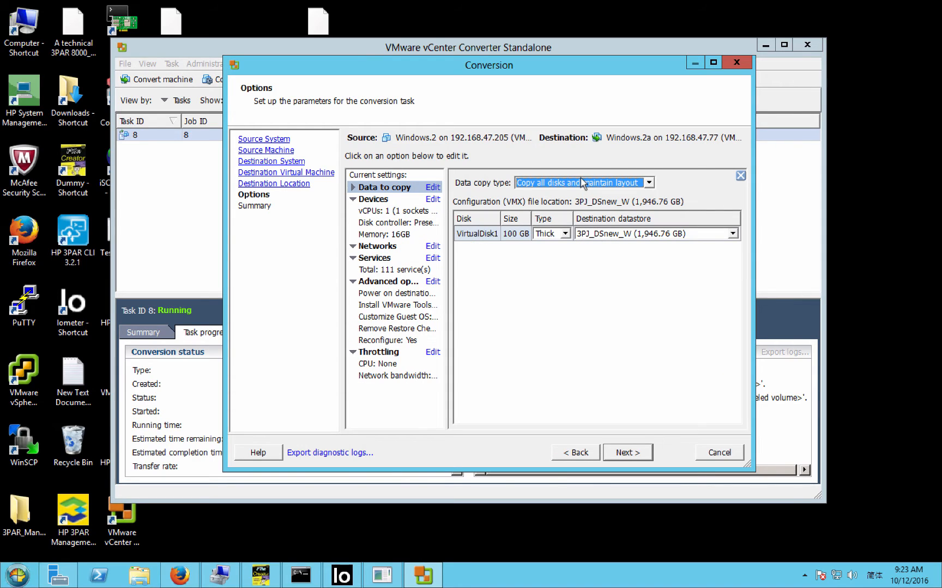
Switch Data copy type to 'Select volumes to copy' and show the Advanced Destination layout.
{"action": "left_click", "coordinate": [646, 183]}
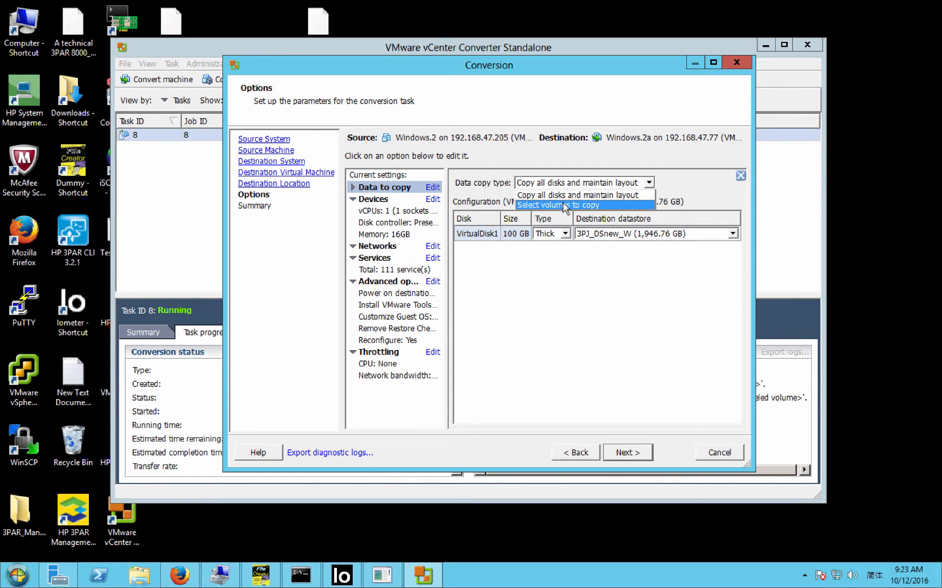
{"action": "left_click", "coordinate": [581, 205]}
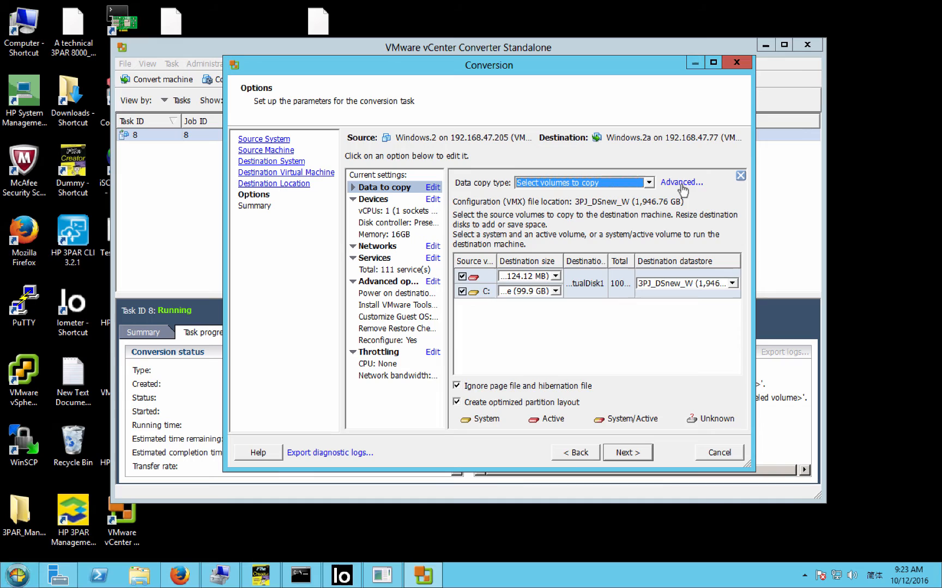
{"action": "left_click", "coordinate": [681, 182]}
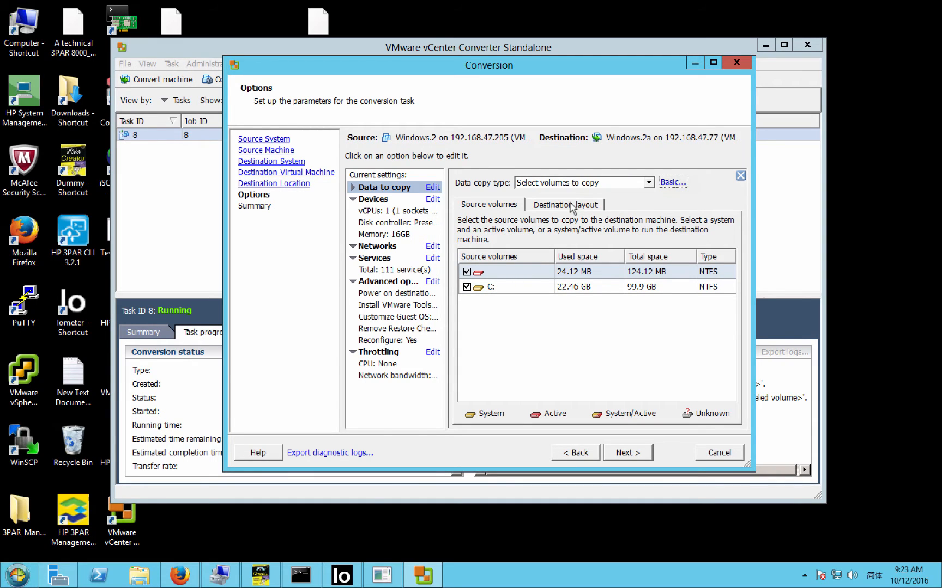
{"action": "left_click", "coordinate": [563, 204]}
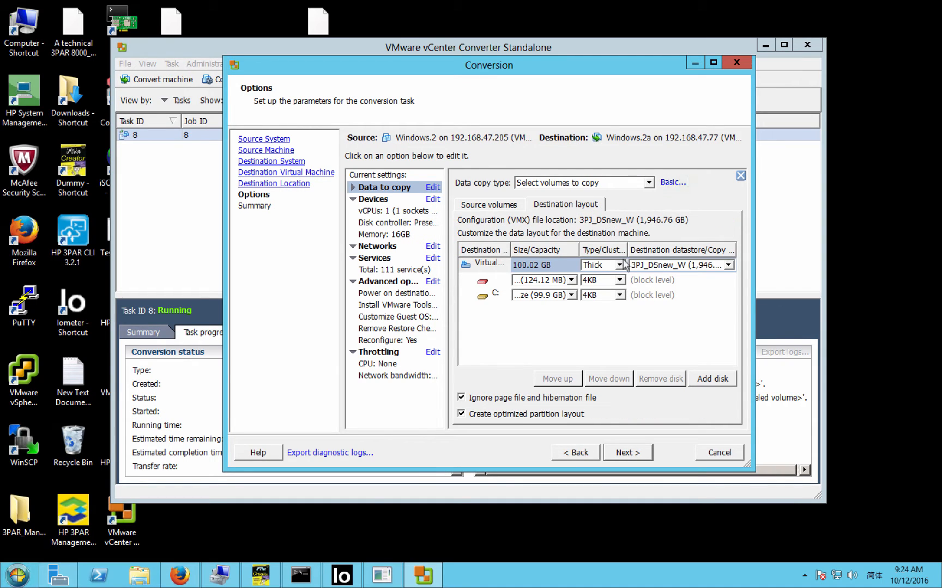
{"action": "mouse_move", "coordinate": [608, 332]}
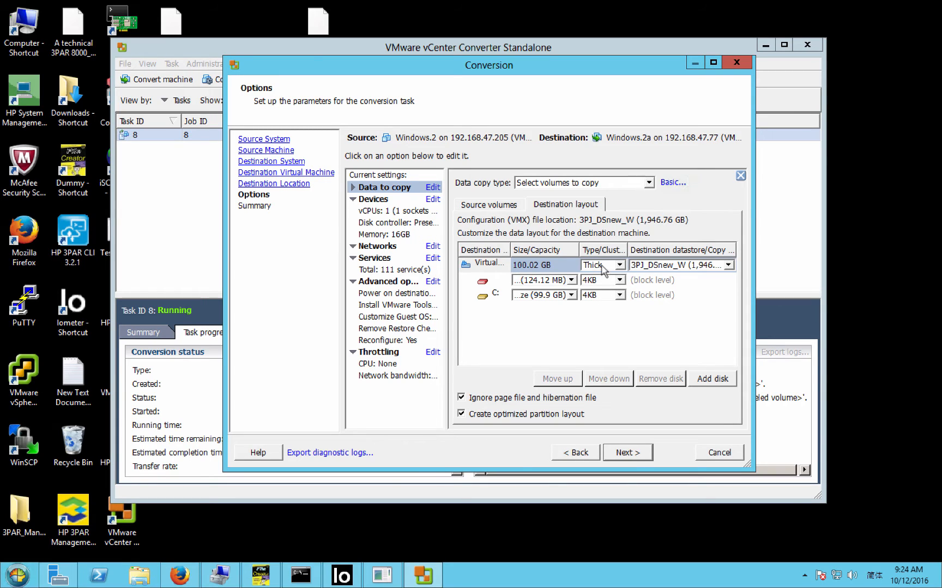
{"action": "mouse_move", "coordinate": [619, 298]}
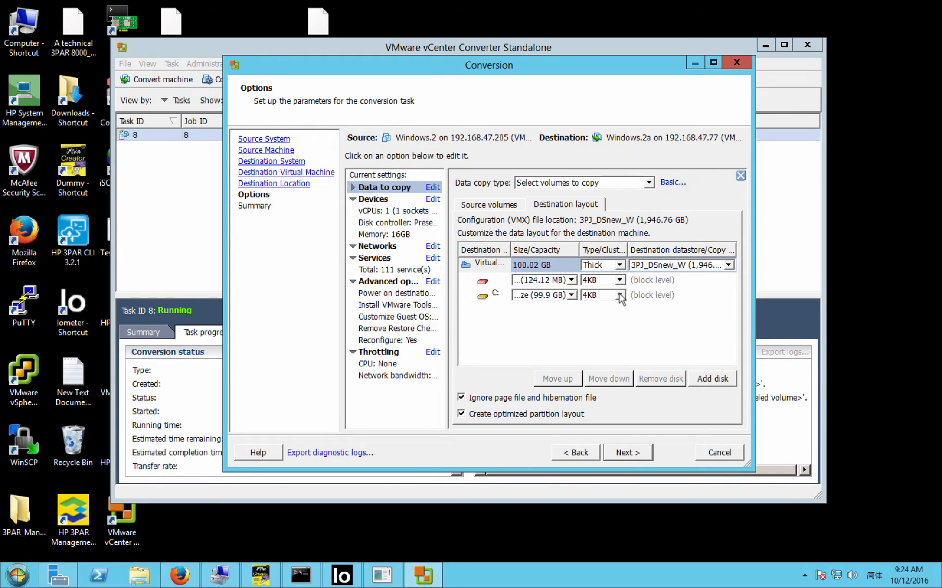
Set the C: volume's cluster size to 16KB and dismiss the cluster size warning.
{"action": "left_click", "coordinate": [619, 295]}
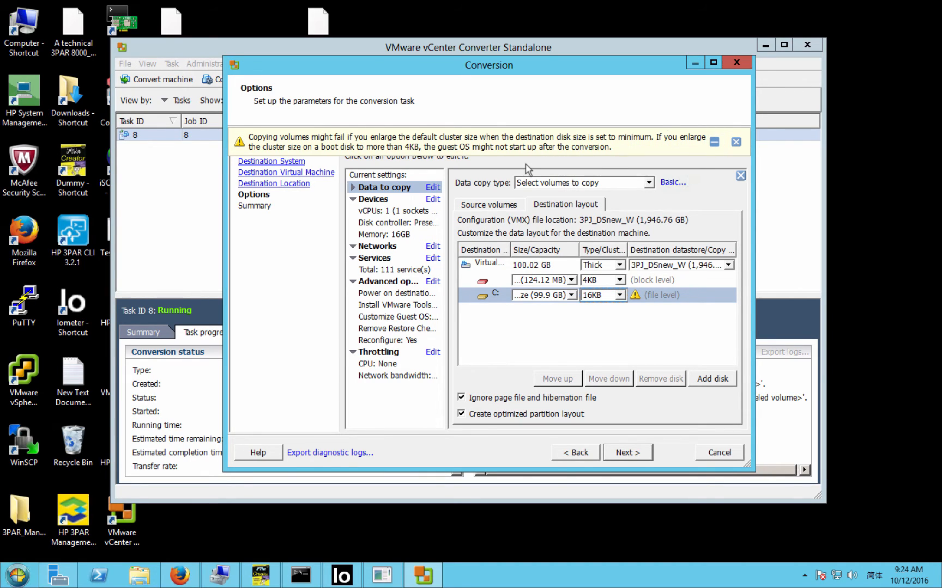
{"action": "mouse_move", "coordinate": [502, 274]}
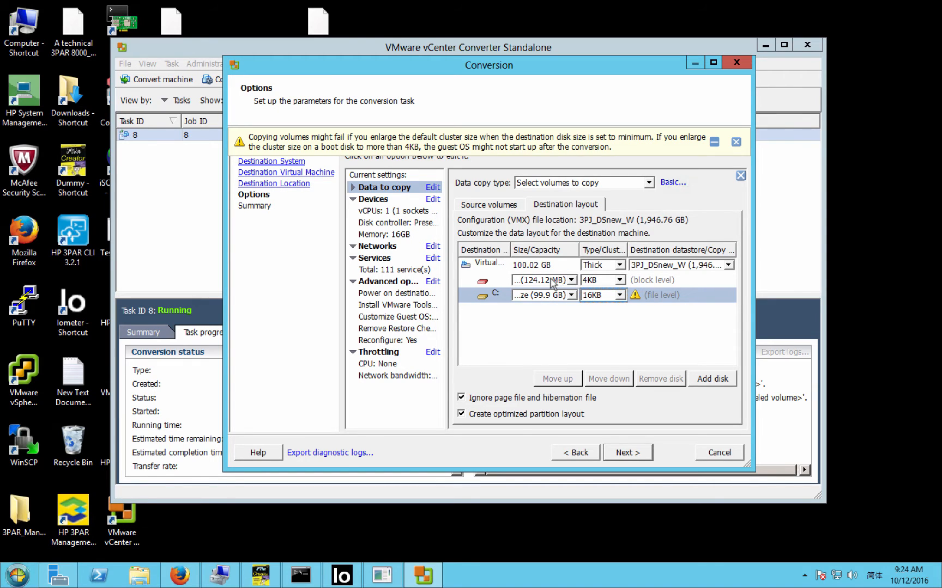
{"action": "left_click", "coordinate": [543, 280]}
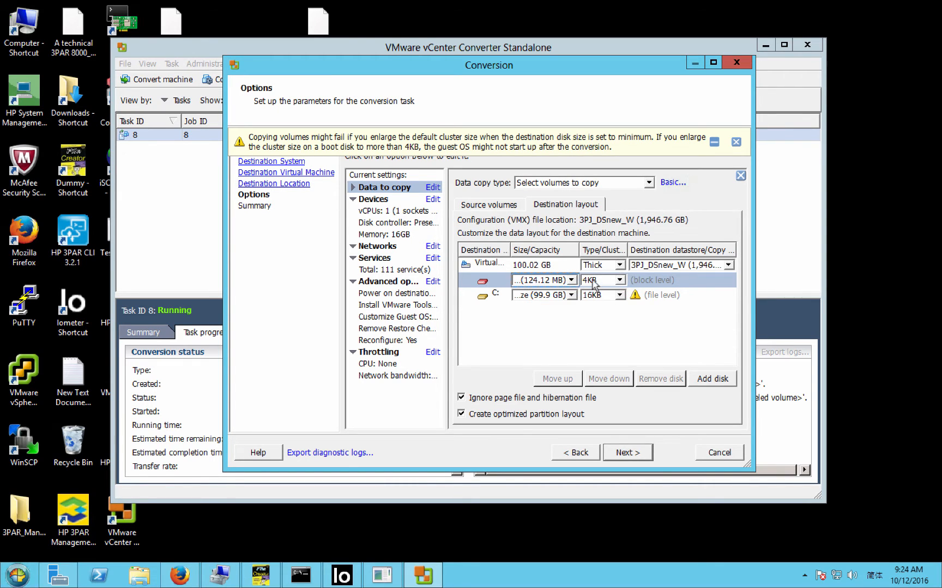
{"action": "mouse_move", "coordinate": [607, 284]}
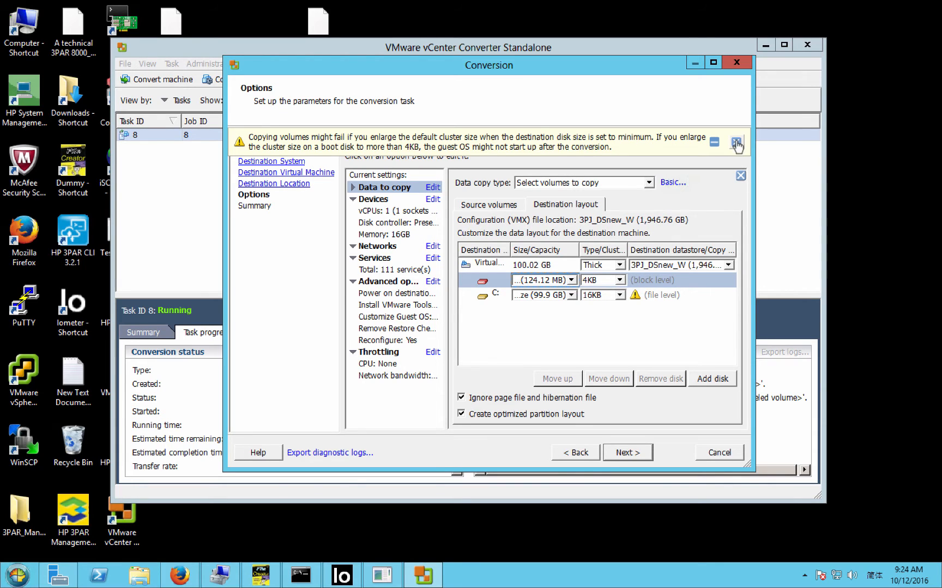
{"action": "left_click", "coordinate": [738, 143]}
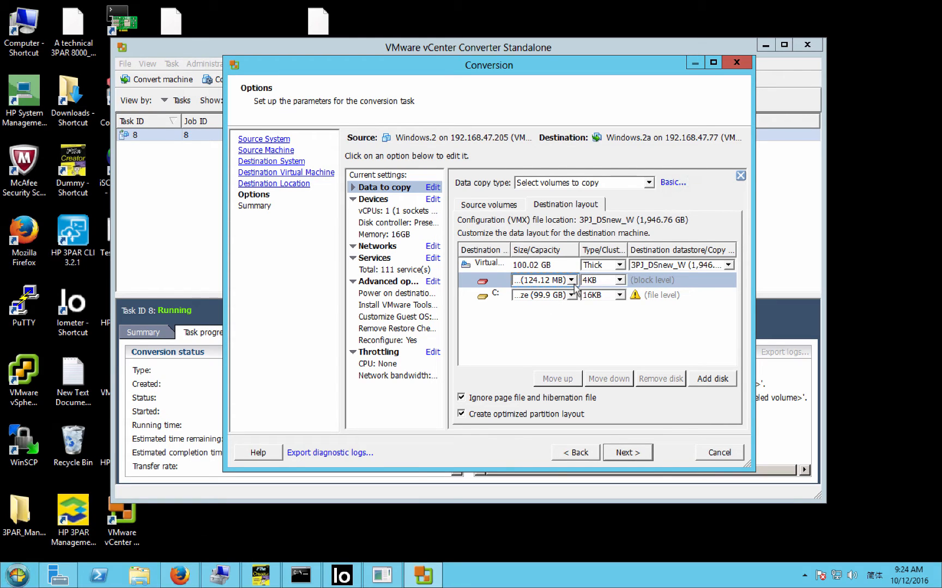
{"action": "mouse_move", "coordinate": [588, 305]}
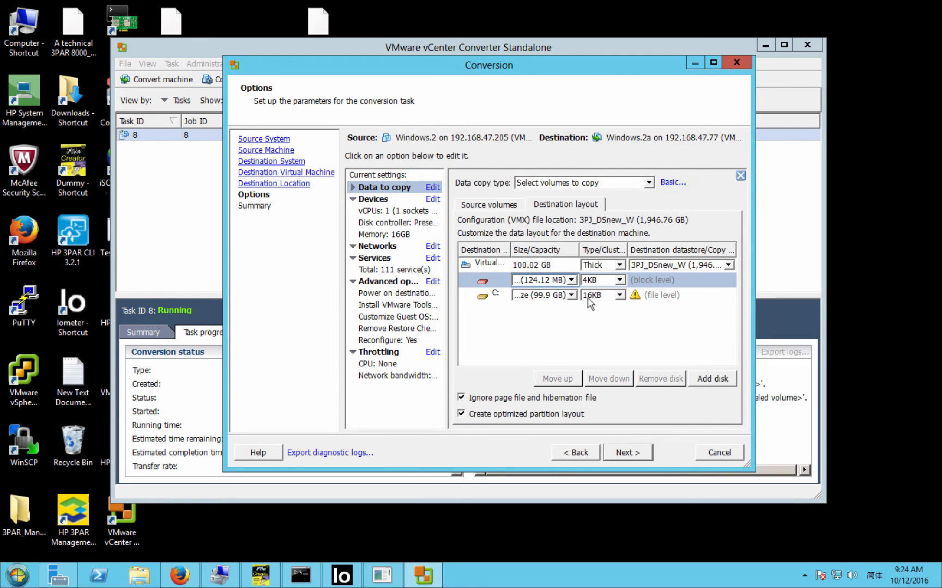
{"action": "mouse_move", "coordinate": [670, 301]}
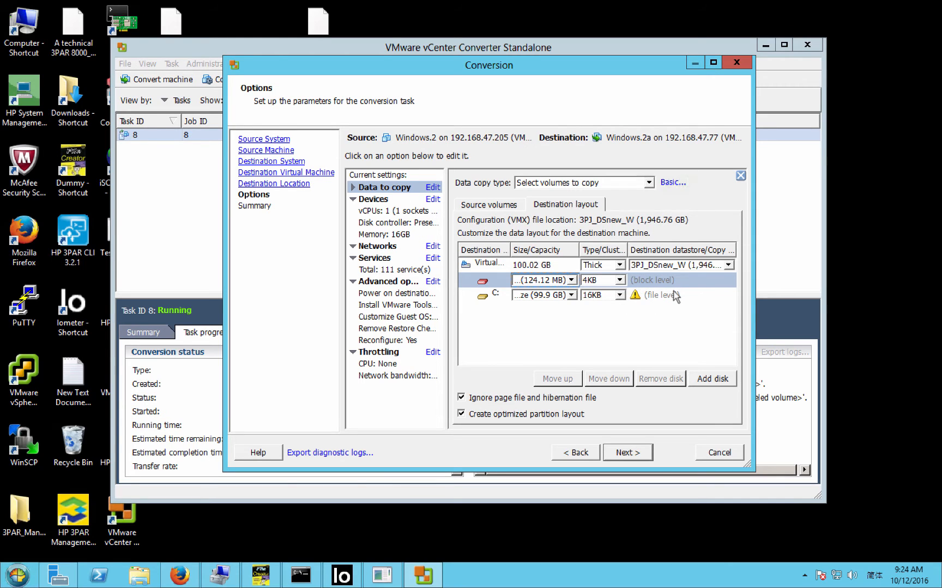
{"action": "mouse_move", "coordinate": [603, 302]}
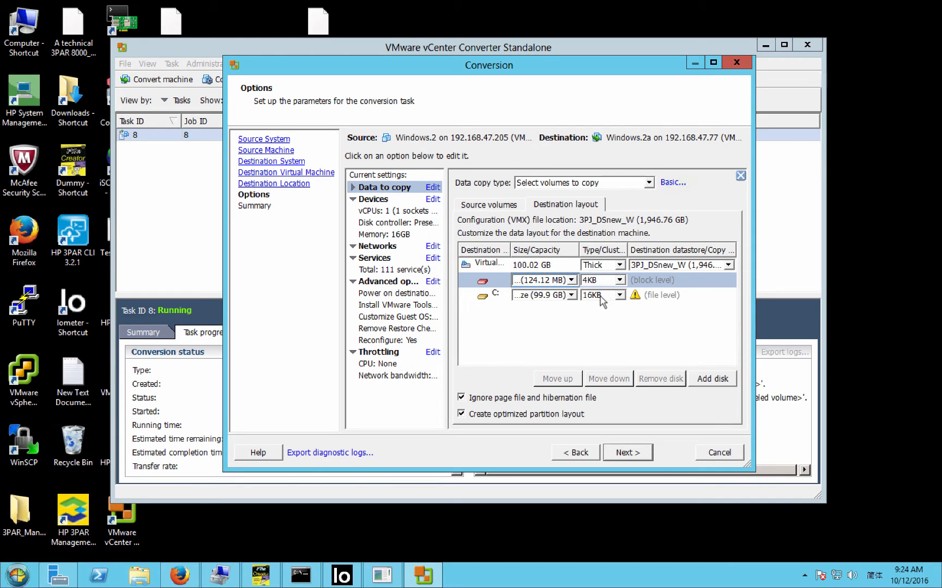
{"action": "mouse_move", "coordinate": [605, 317]}
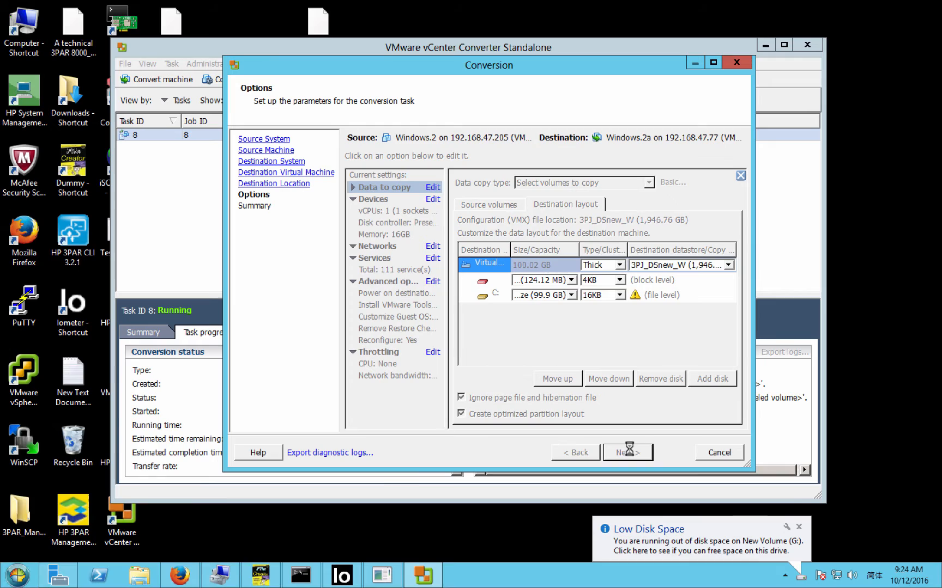
Accept the options with layout on 3PJ_DSnew_W and advance to the Summary page.
{"action": "left_click", "coordinate": [626, 452]}
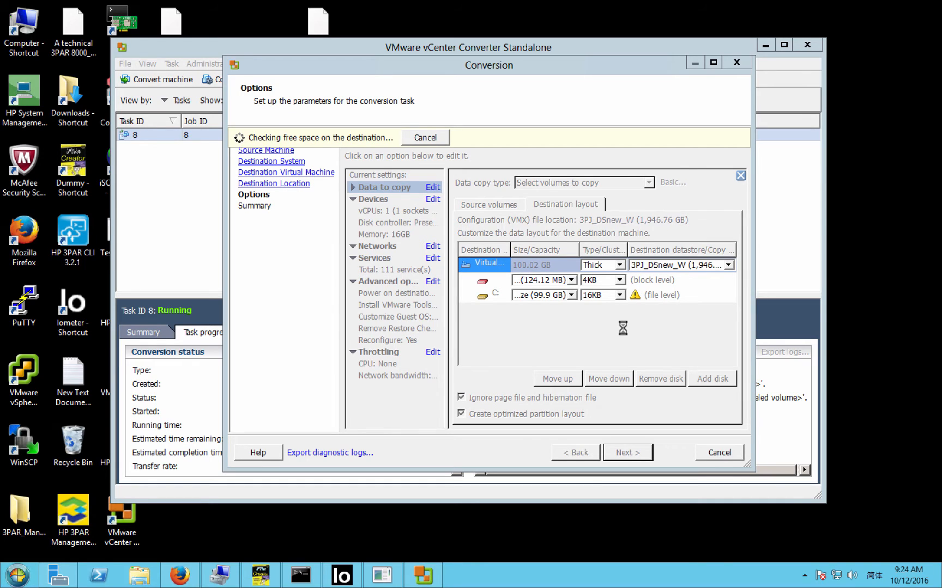
{"action": "left_click", "coordinate": [626, 452]}
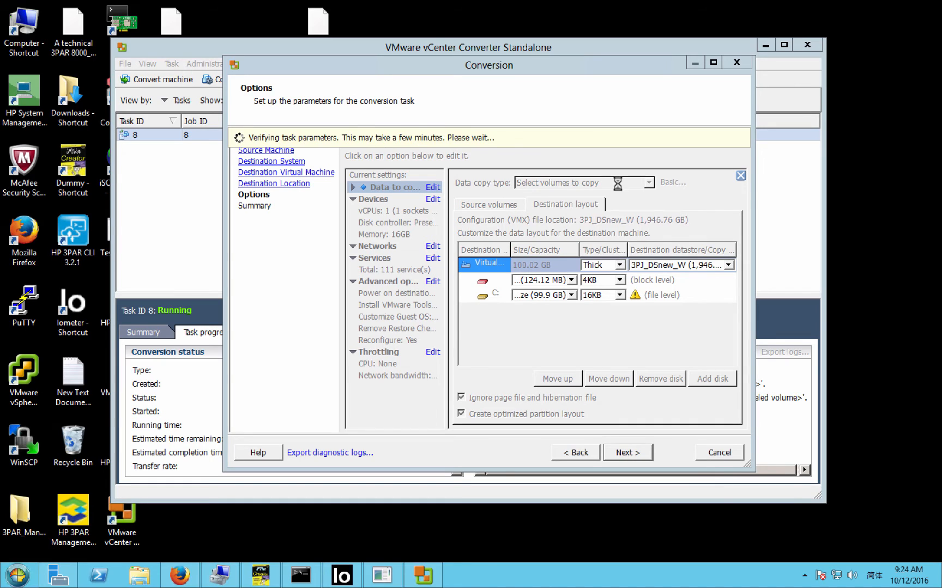
{"action": "left_click", "coordinate": [627, 452]}
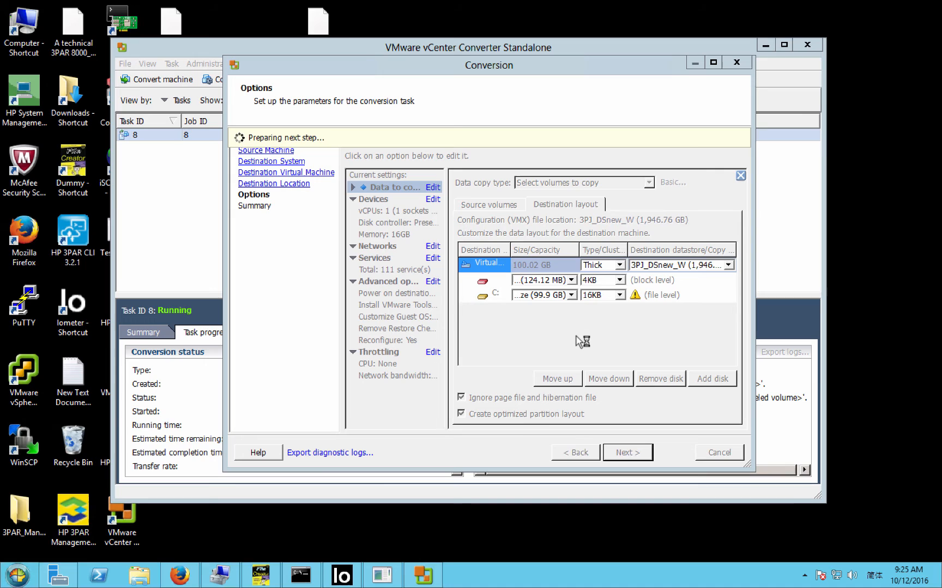
{"action": "left_click", "coordinate": [627, 452]}
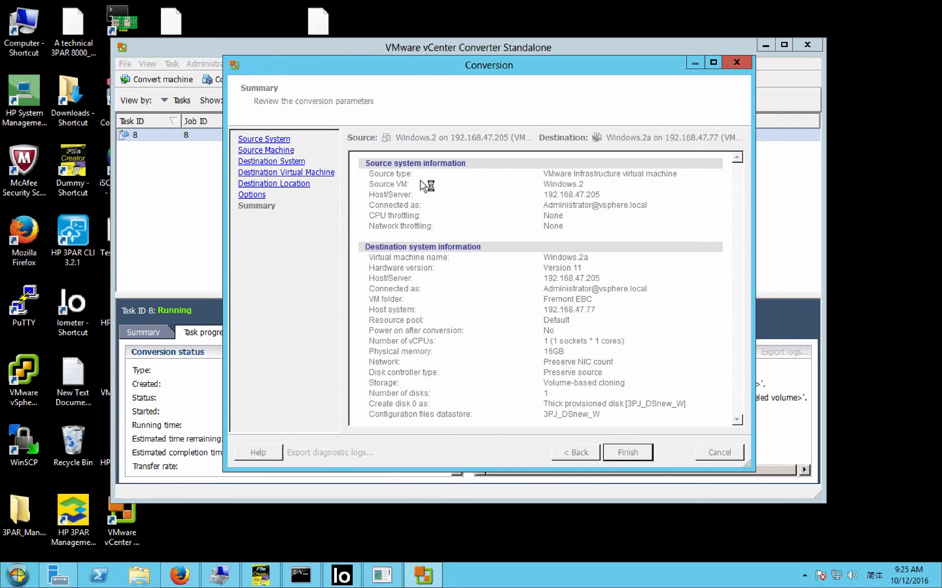
Finish the wizard to submit the Windows.2 conversion job onto 3PJ_DSnew_W.
{"action": "left_click", "coordinate": [627, 452]}
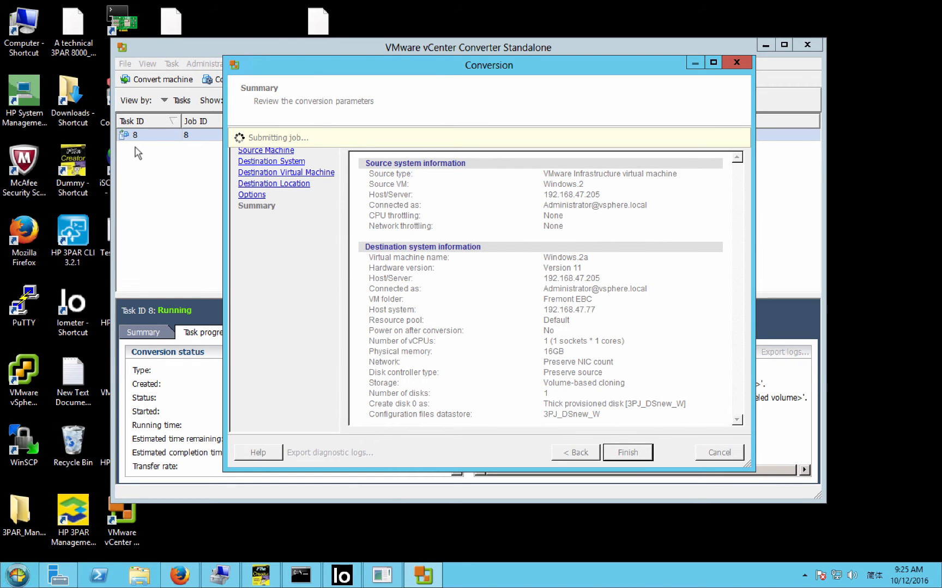
{"action": "left_click", "coordinate": [626, 452]}
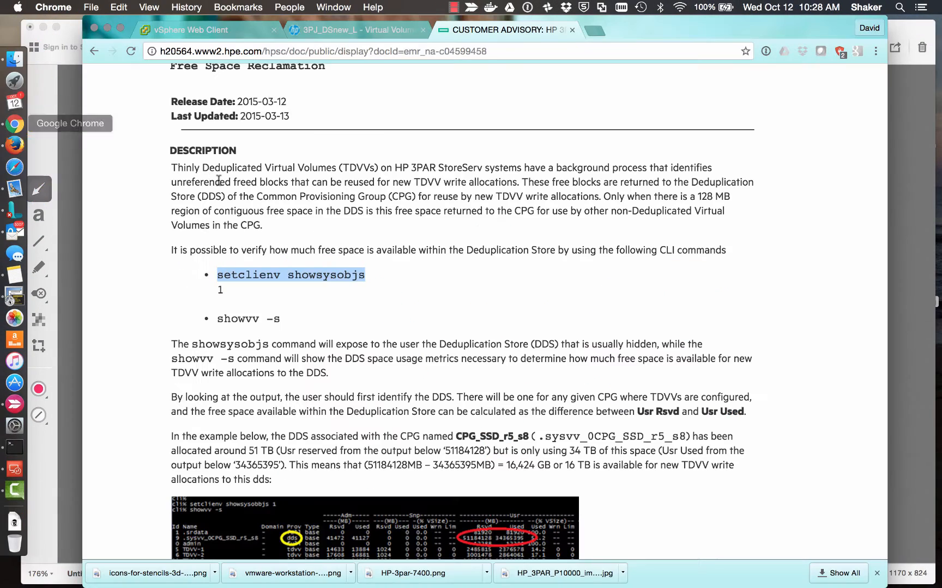
In vSphere Web Client, launch a storage-only migration of LINUX.1 to datastore 3PJ_DSnew_L.
{"action": "left_click", "coordinate": [199, 31]}
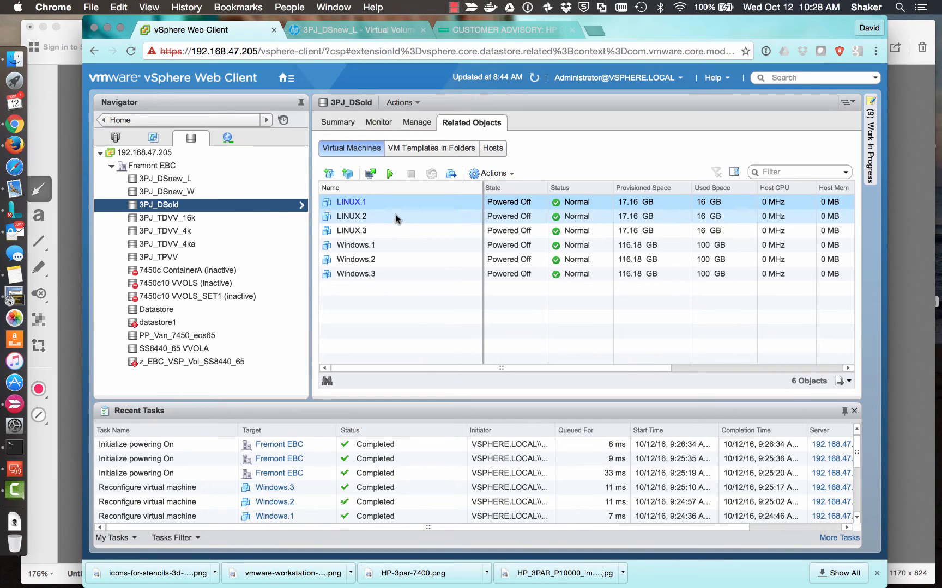
{"action": "right_click", "coordinate": [349, 202]}
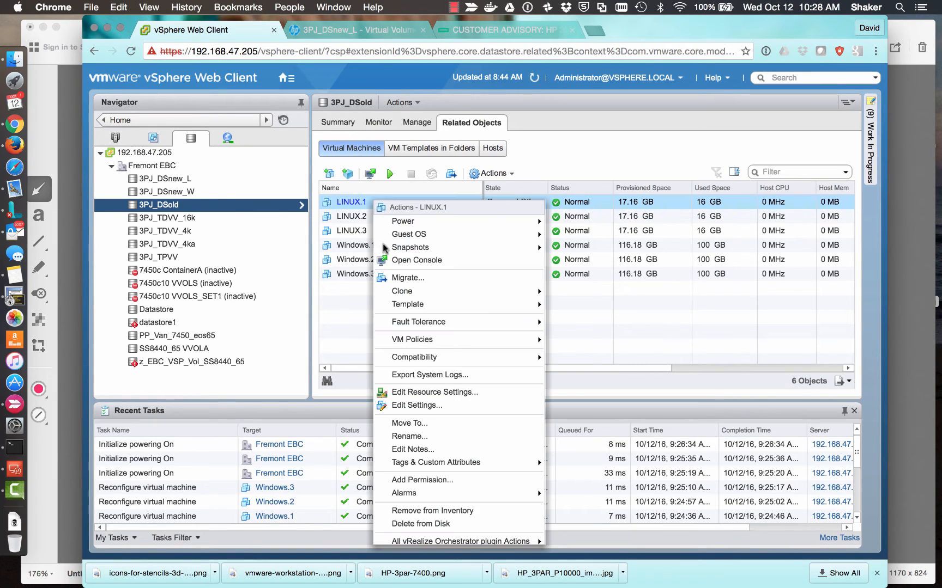
{"action": "left_click", "coordinate": [409, 278]}
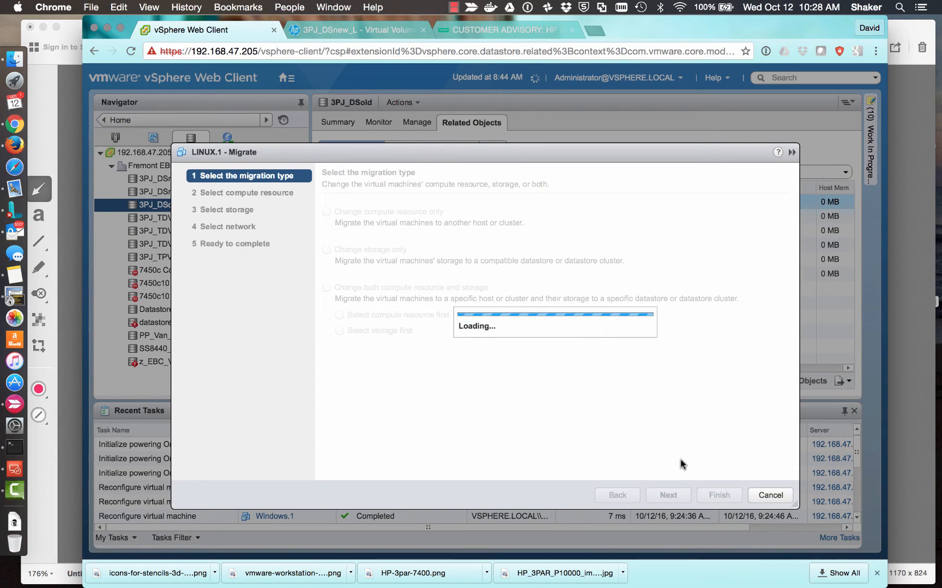
{"action": "left_click", "coordinate": [326, 211]}
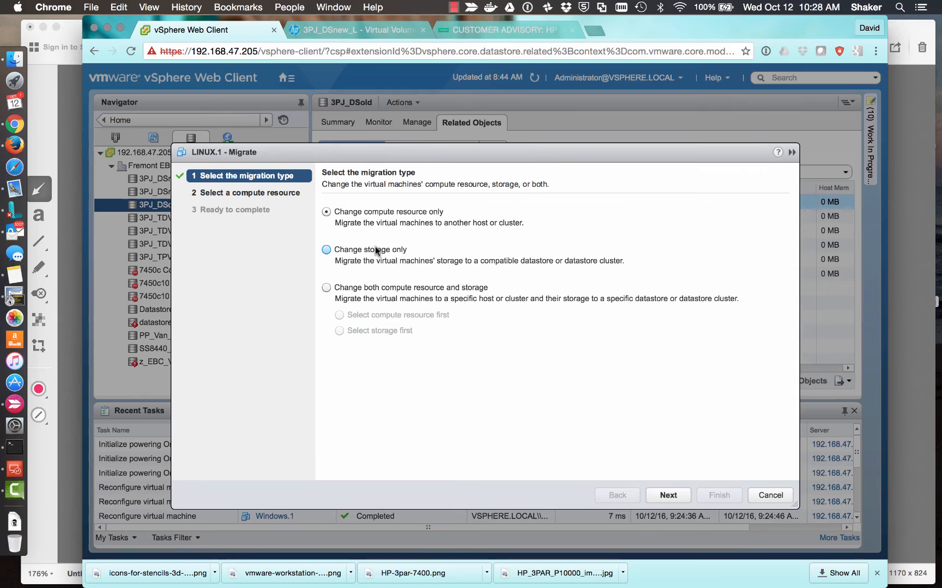
{"action": "left_click", "coordinate": [326, 250]}
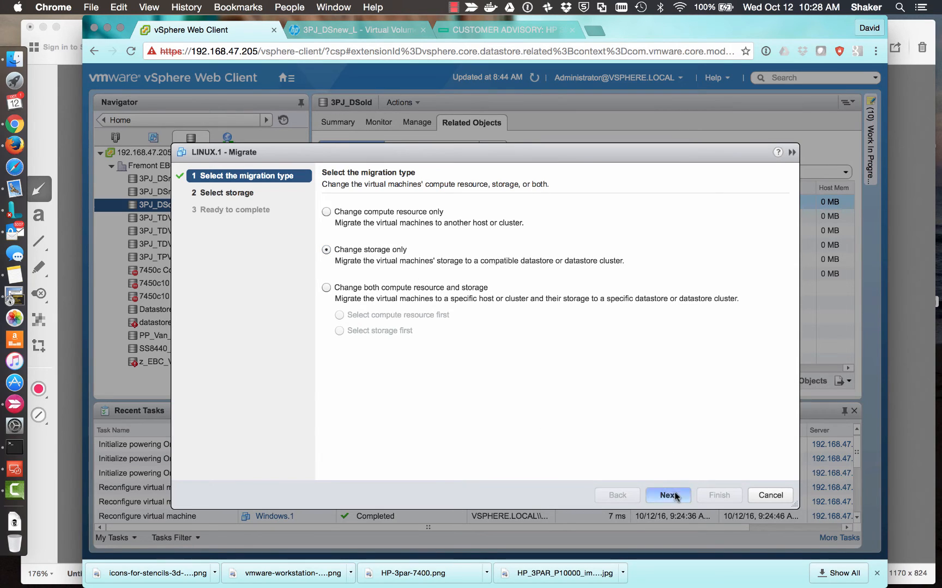
{"action": "left_click", "coordinate": [667, 495]}
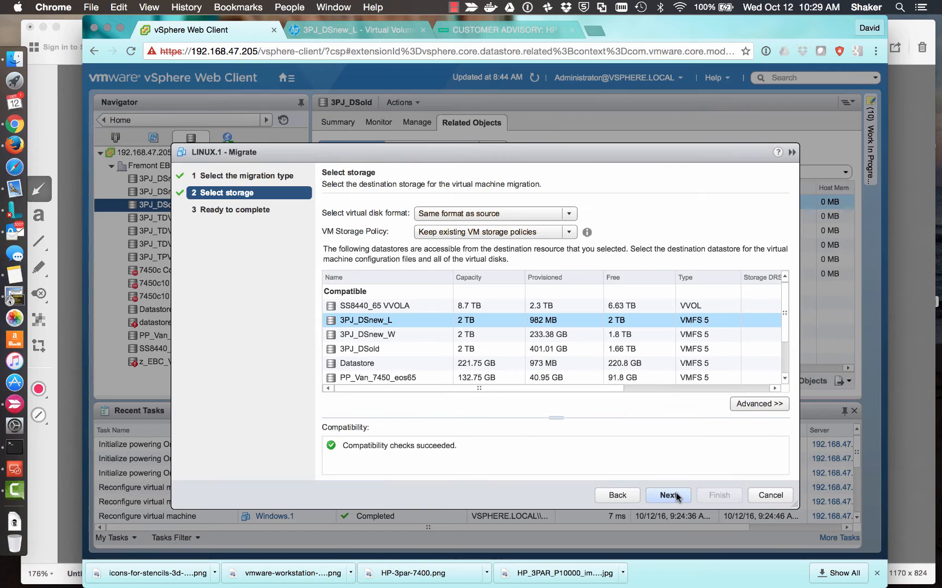
{"action": "left_click", "coordinate": [667, 496]}
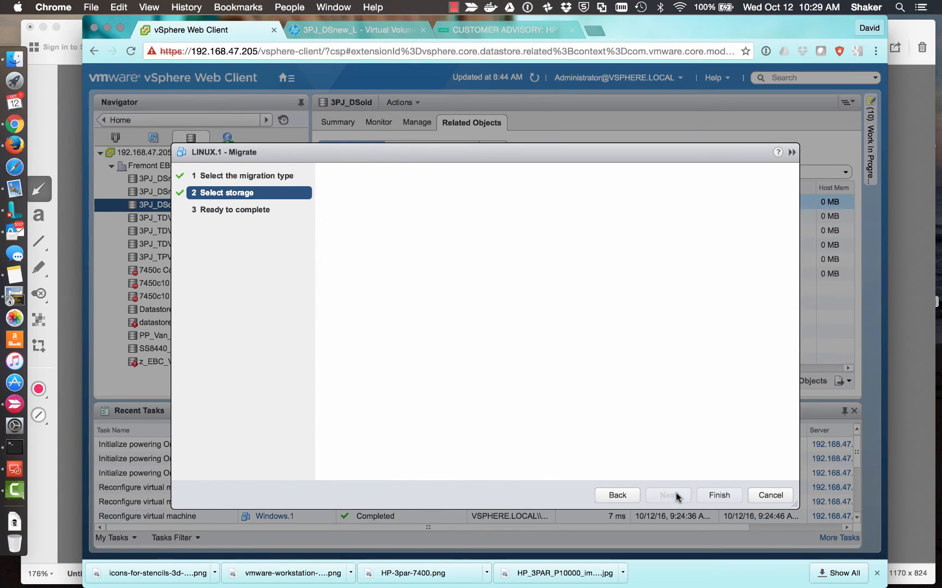
{"action": "left_click", "coordinate": [718, 496]}
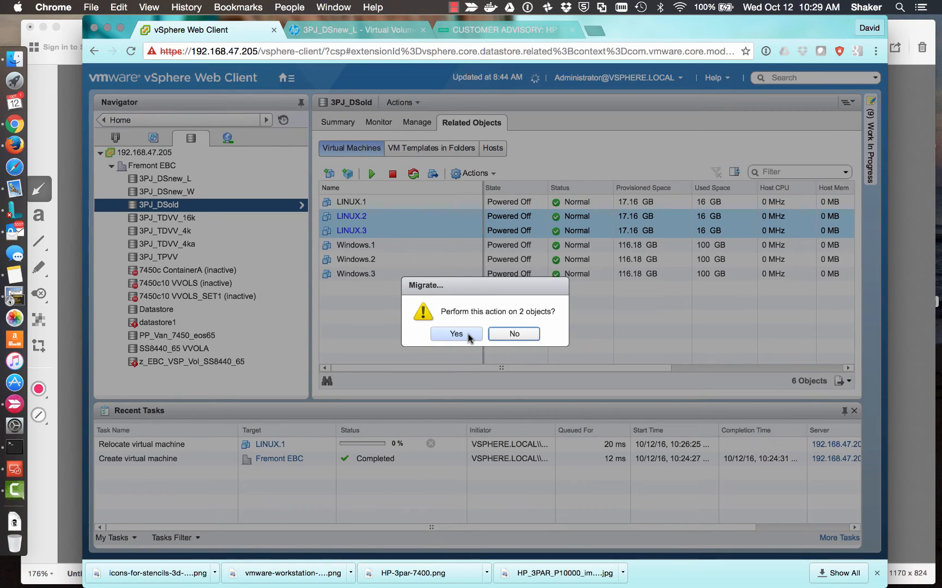
Confirm migrating two objects and launch a storage-only migration of LINUX.2 and LINUX.3 to 3PJ_DSnew_L.
{"action": "left_click", "coordinate": [455, 334]}
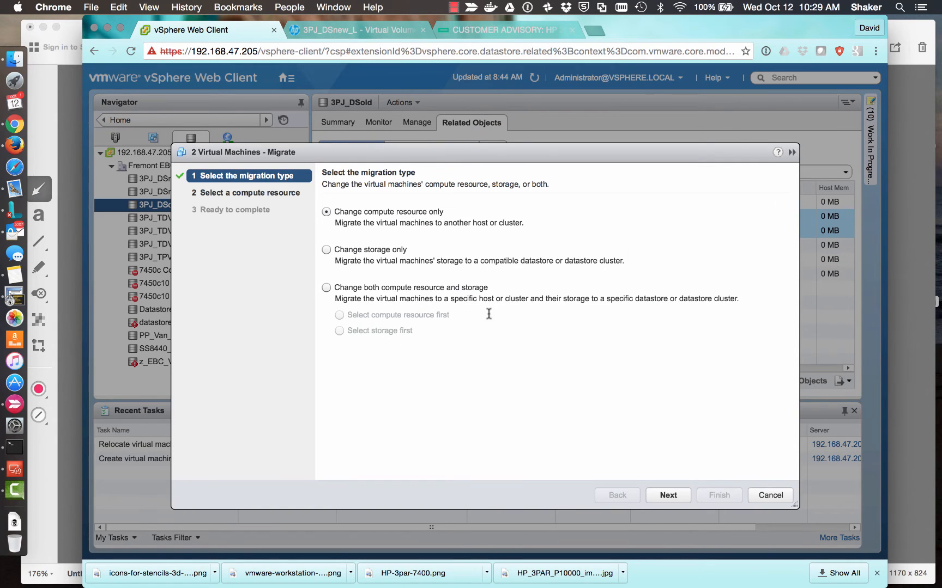
{"action": "left_click", "coordinate": [327, 249]}
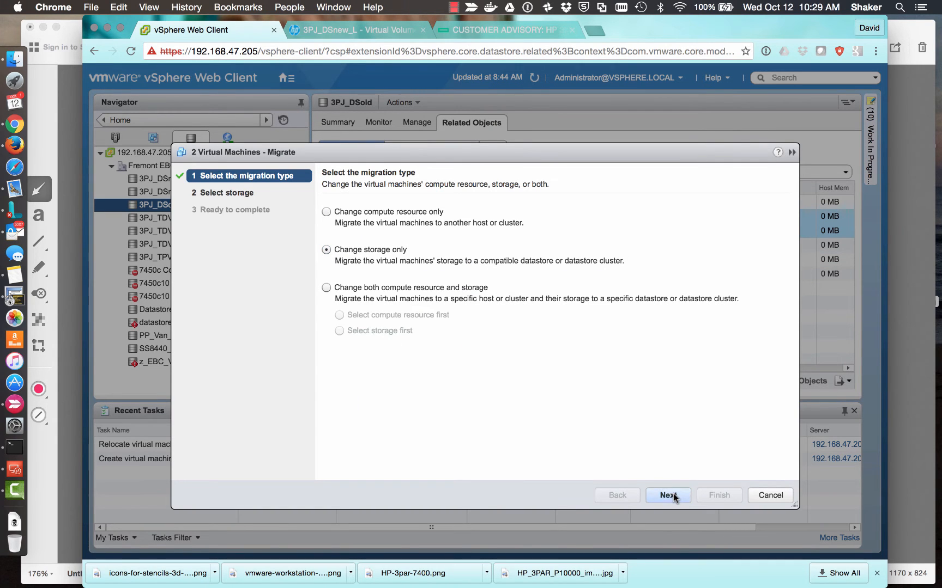
{"action": "left_click", "coordinate": [667, 495]}
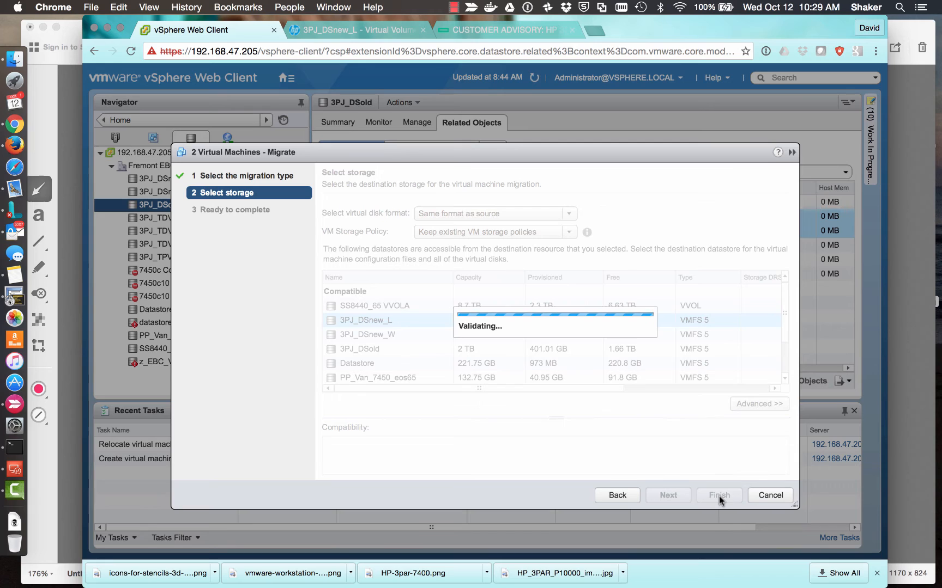
{"action": "mouse_move", "coordinate": [721, 461]}
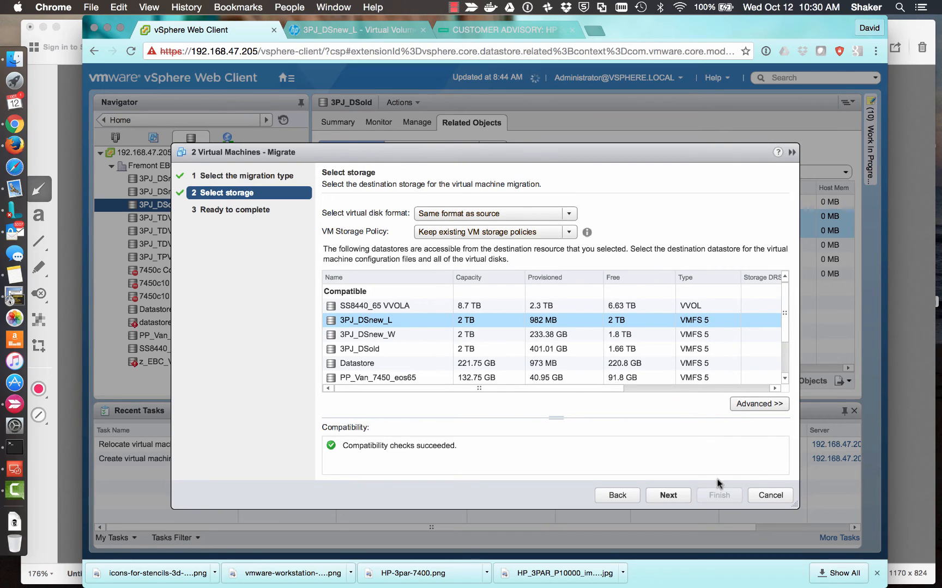
{"action": "mouse_move", "coordinate": [658, 433]}
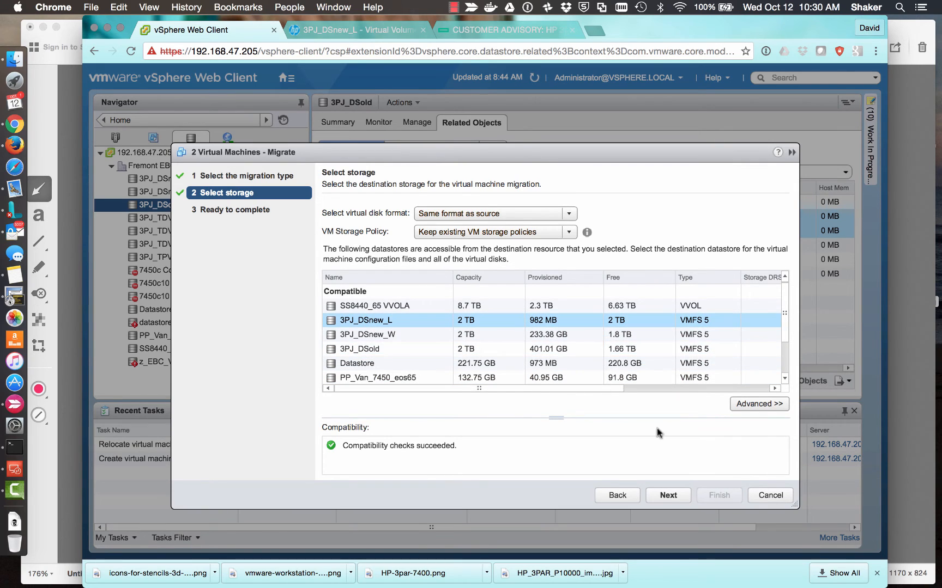
{"action": "mouse_move", "coordinate": [705, 471]}
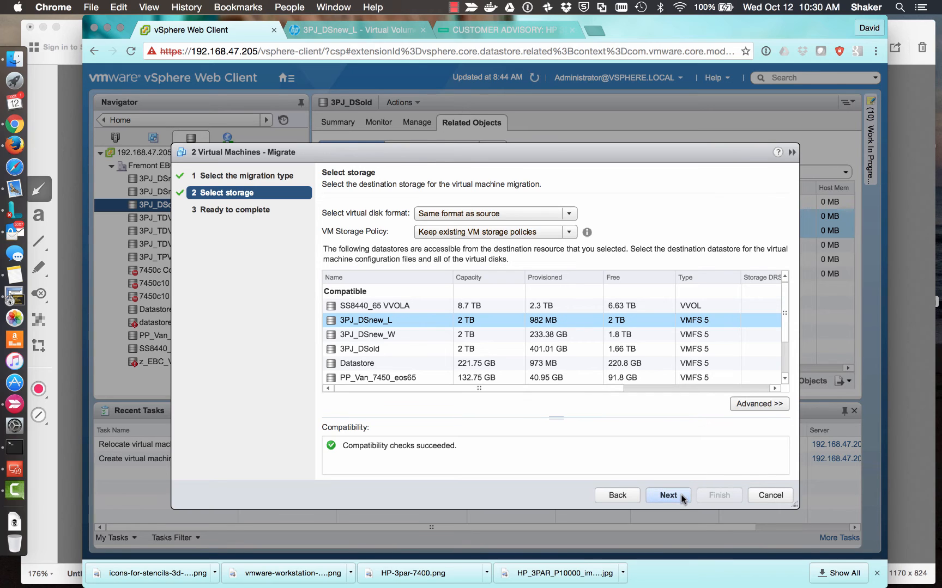
{"action": "left_click", "coordinate": [667, 496]}
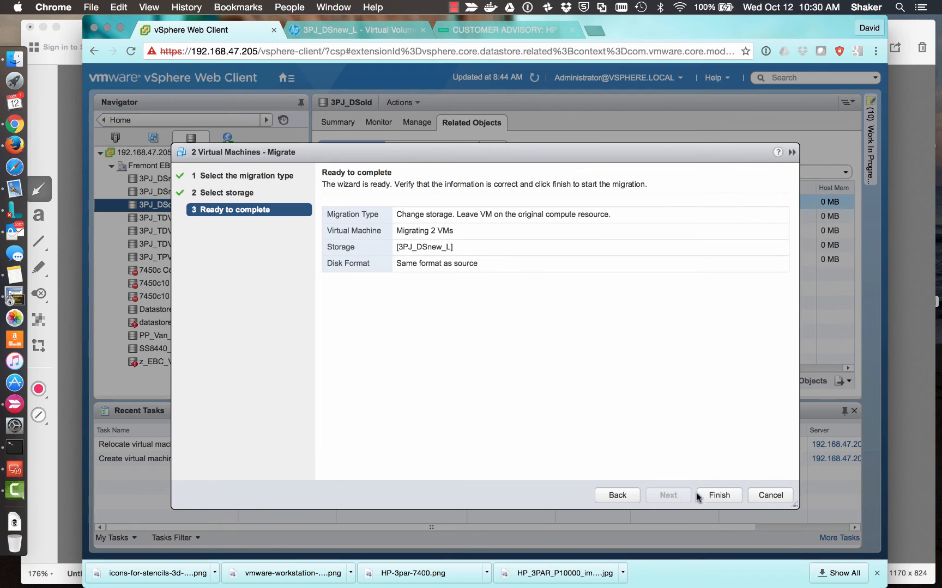
{"action": "left_click", "coordinate": [717, 496]}
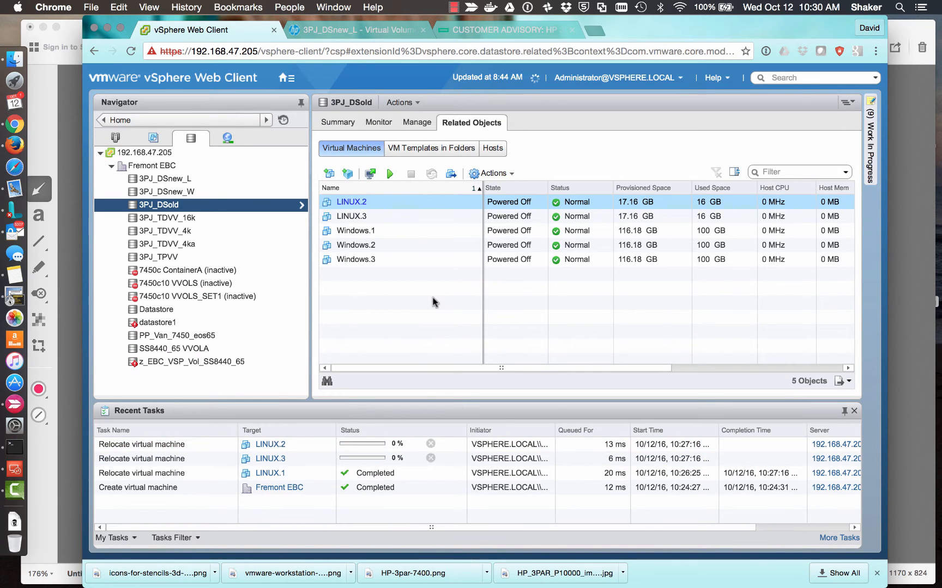
Browse the datastores in the storage Navigator and show the virtual machines on 3PJ_DSold.
{"action": "left_click", "coordinate": [166, 179]}
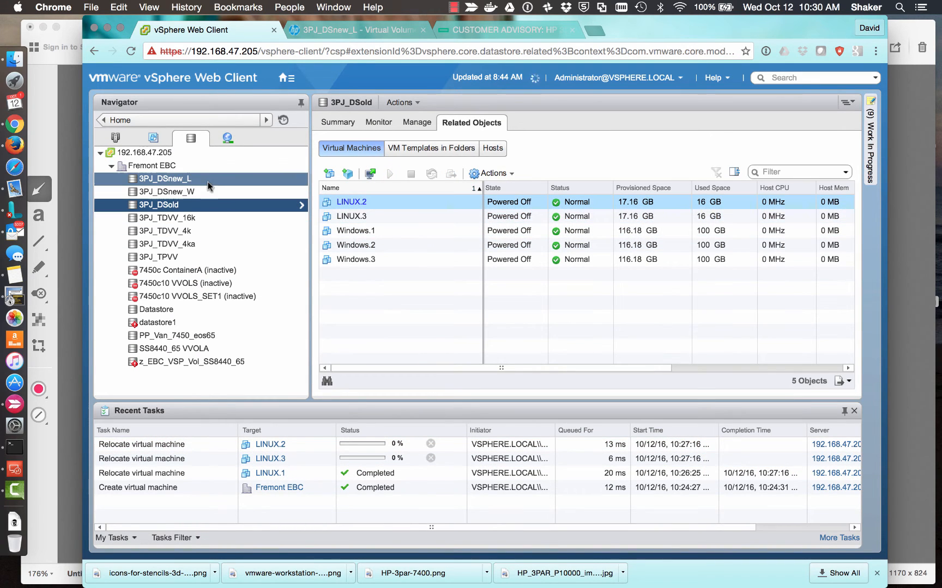
{"action": "left_click", "coordinate": [164, 179]}
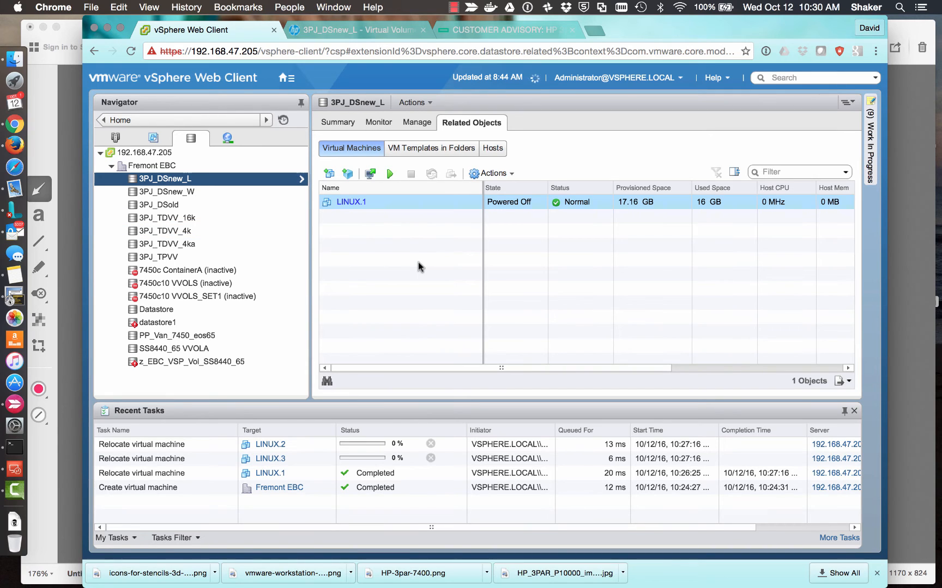
{"action": "left_click", "coordinate": [166, 192]}
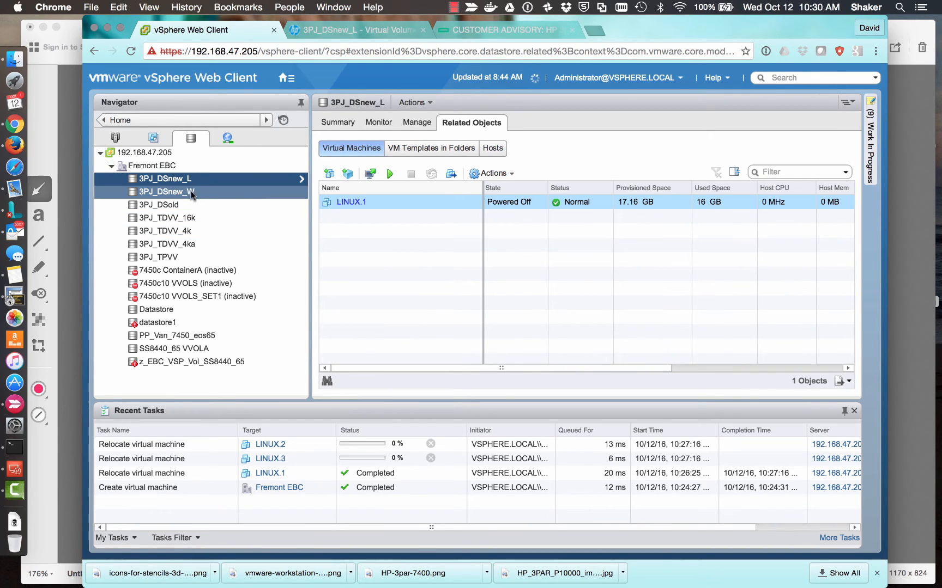
{"action": "left_click", "coordinate": [165, 192]}
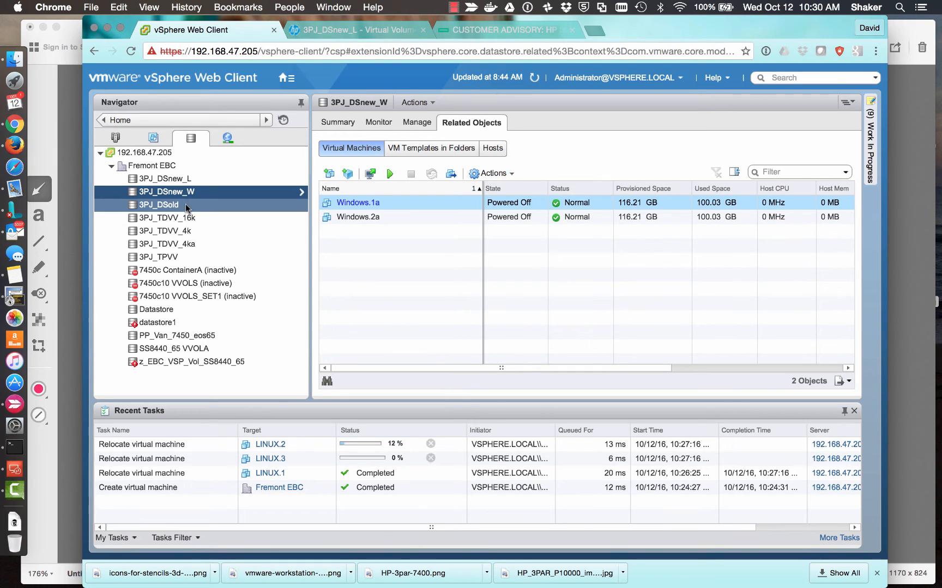
{"action": "left_click", "coordinate": [158, 204]}
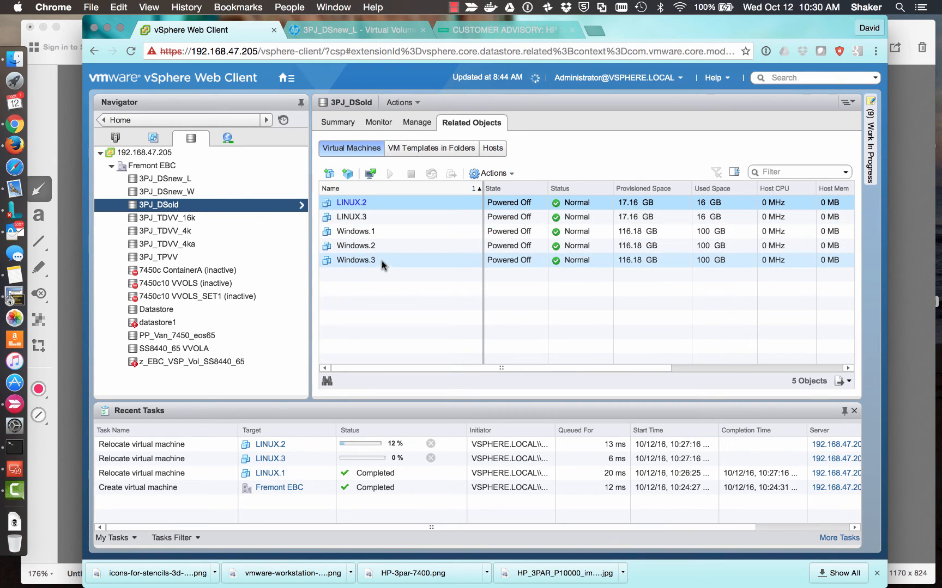
{"action": "left_click", "coordinate": [356, 245]}
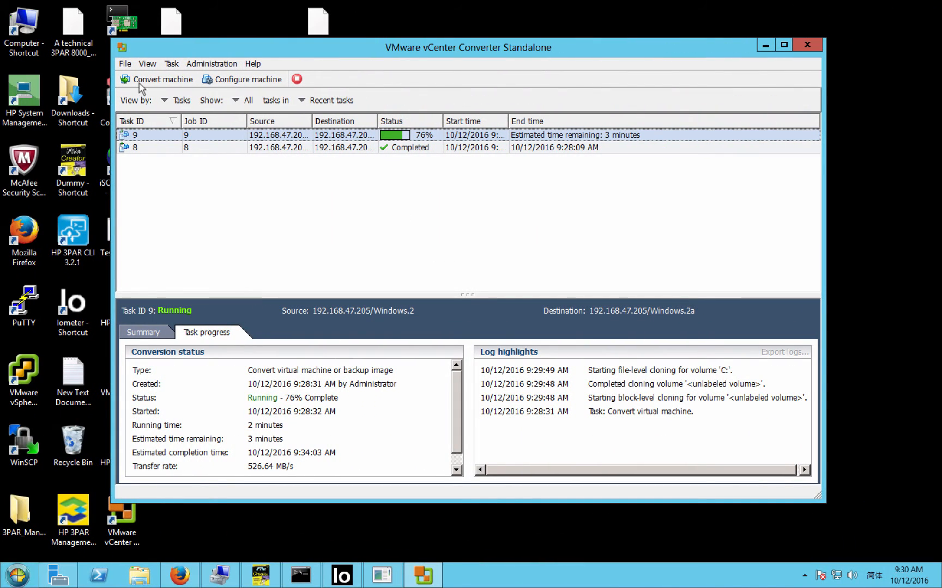
{"action": "left_click", "coordinate": [161, 79]}
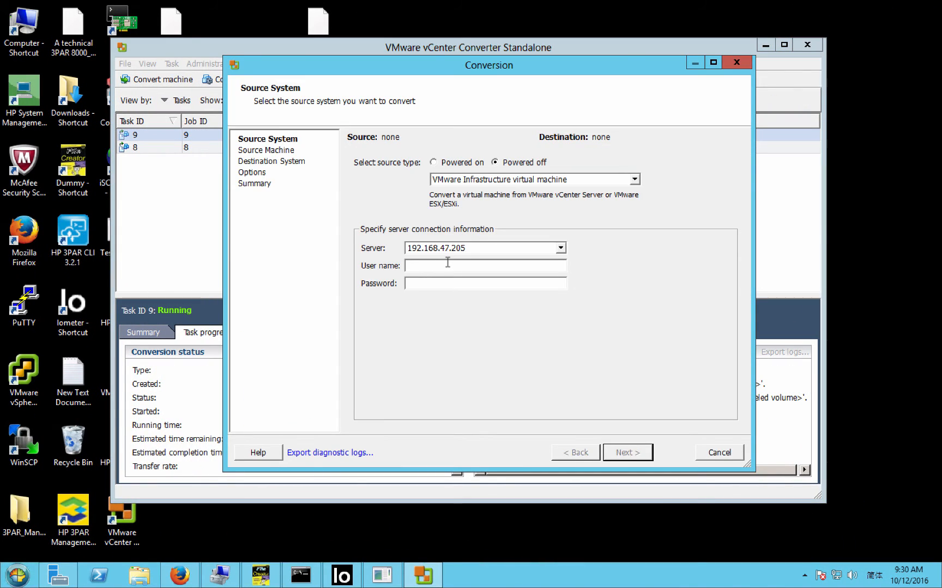
{"action": "type", "text": "Adi"}
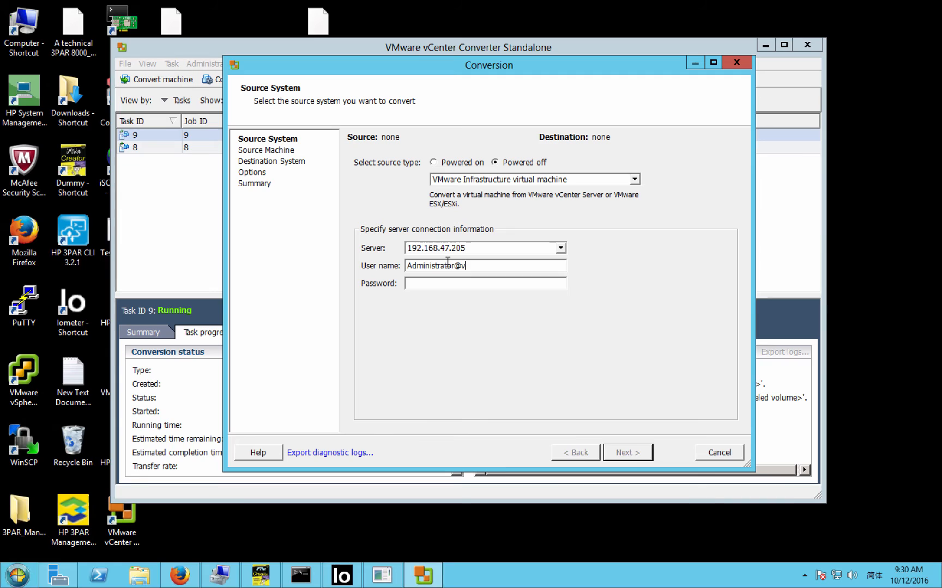
{"action": "type", "text": "sphere.local"}
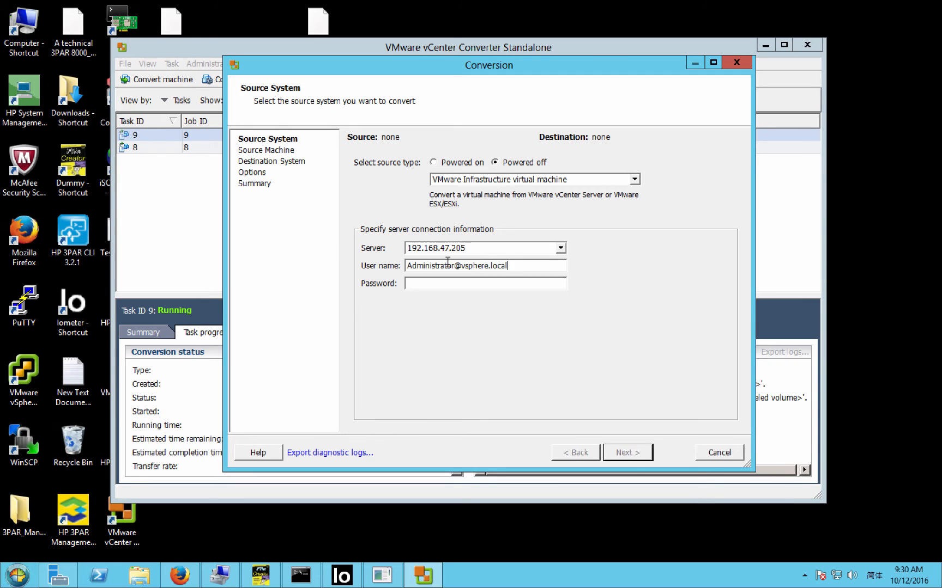
{"action": "type", "text": "***"}
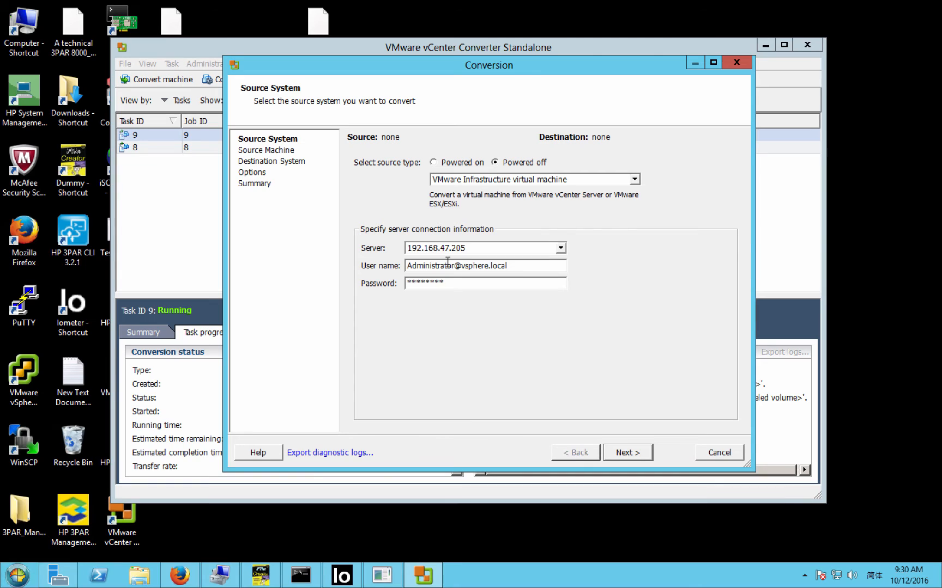
{"action": "left_click", "coordinate": [627, 452]}
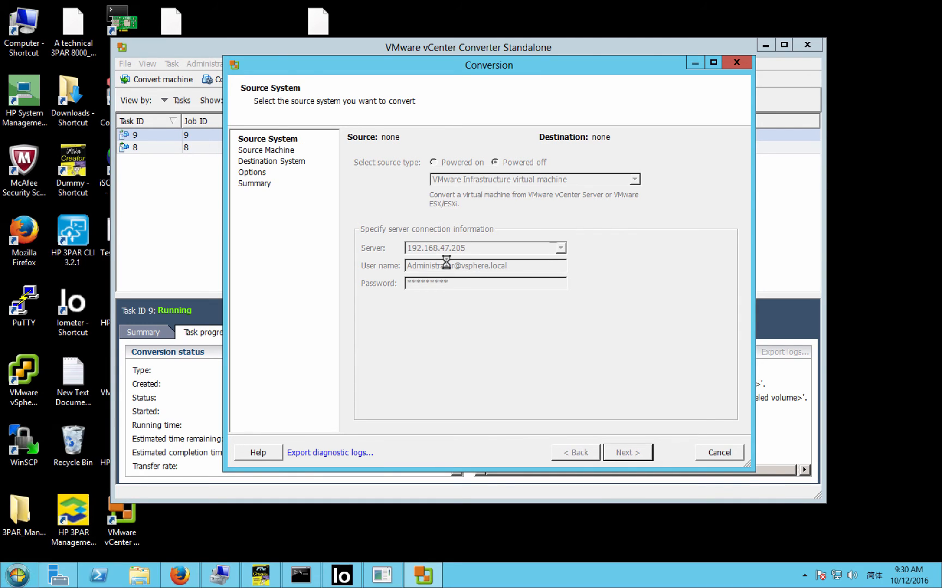
{"action": "left_click", "coordinate": [626, 452]}
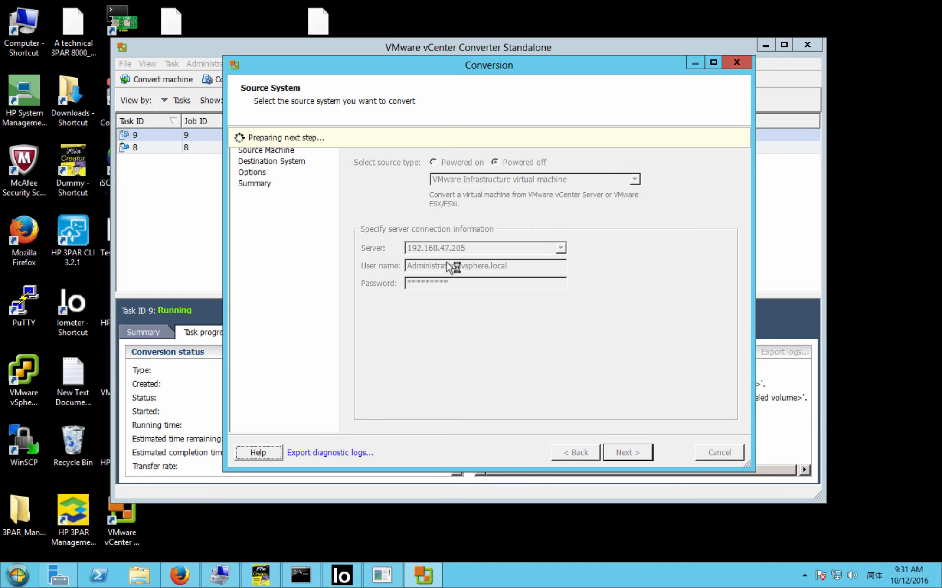
{"action": "mouse_move", "coordinate": [525, 367]}
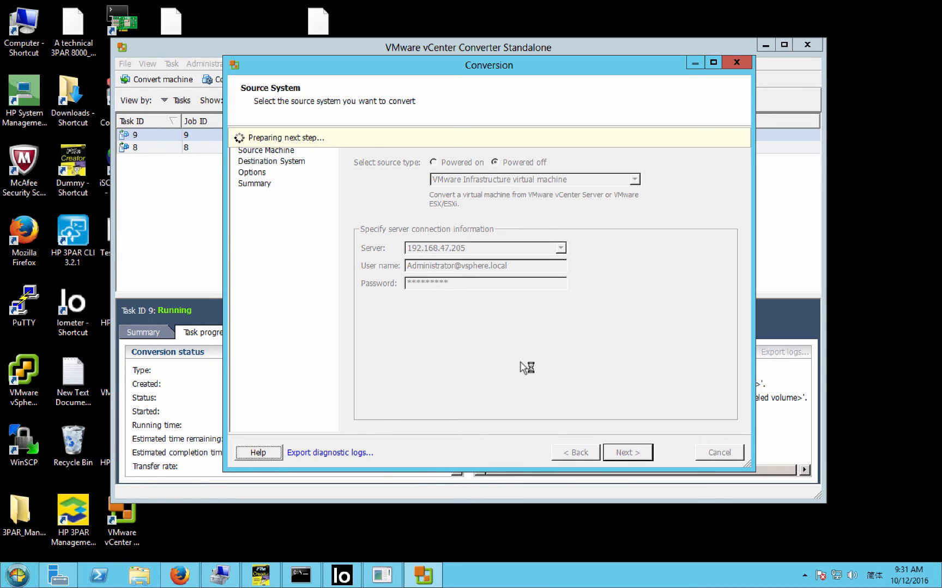
{"action": "left_click", "coordinate": [627, 452]}
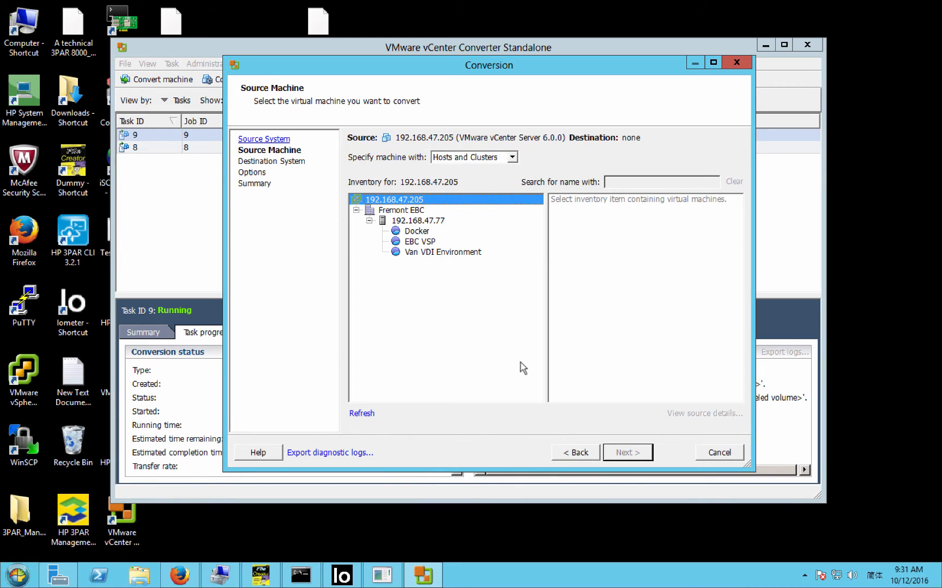
Expand host 192.168.47.77 and choose Windows.3 as the source VM.
{"action": "left_click", "coordinate": [416, 221]}
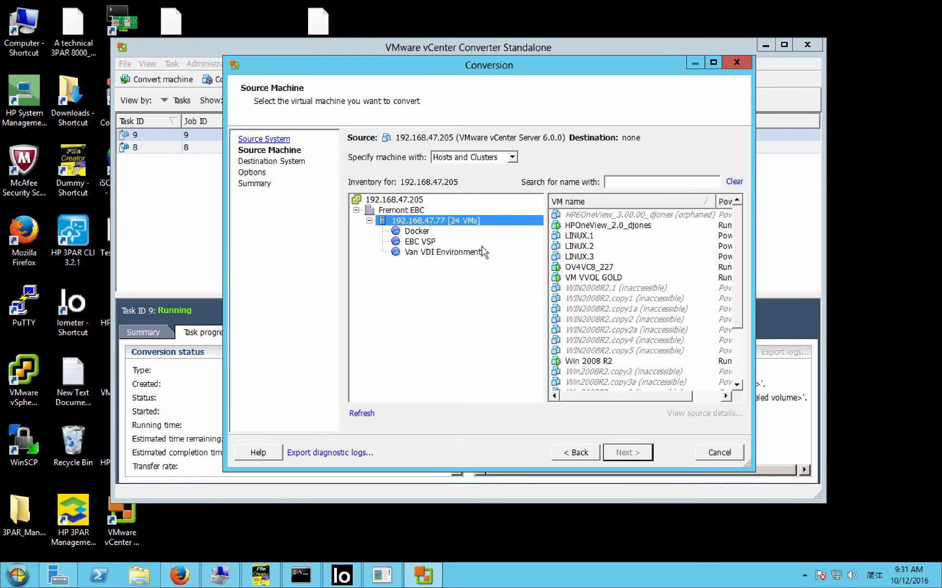
{"action": "scroll", "scroll_direction": "down", "scroll_amount": 3}
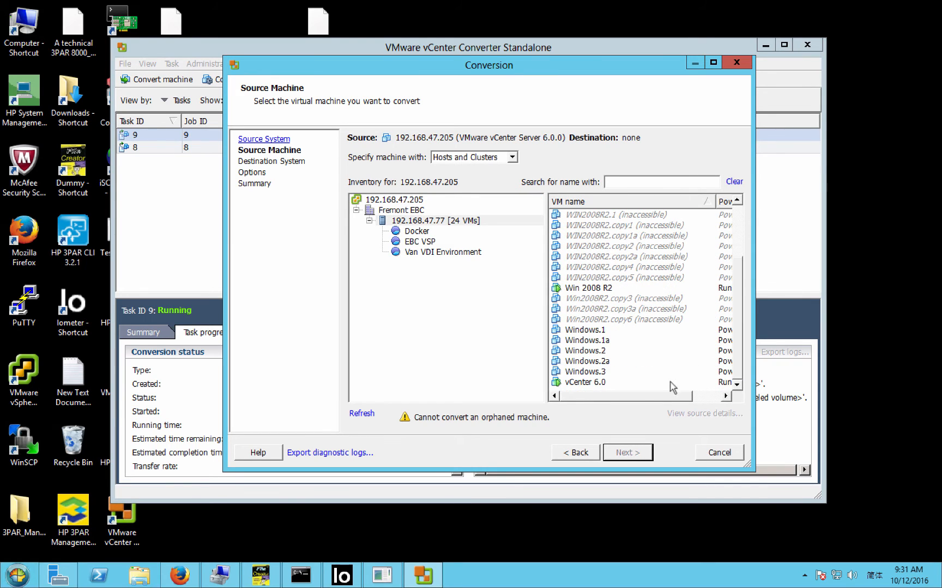
{"action": "left_click", "coordinate": [585, 381]}
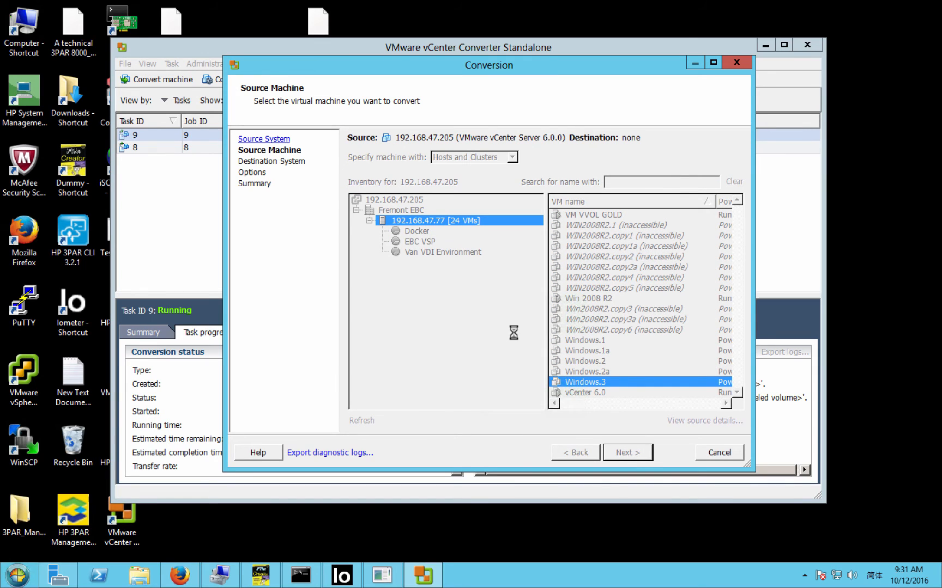
{"action": "left_click", "coordinate": [627, 452]}
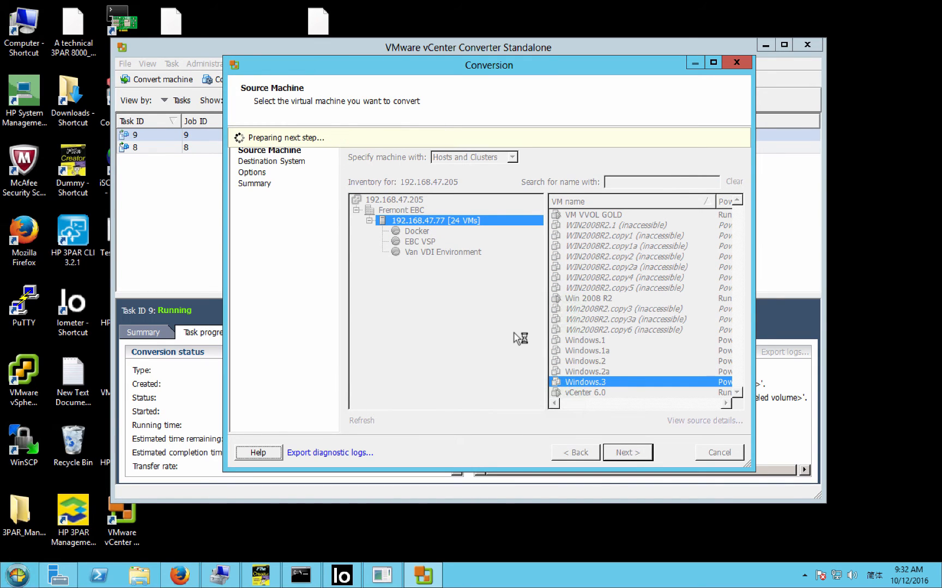
{"action": "left_click", "coordinate": [626, 452]}
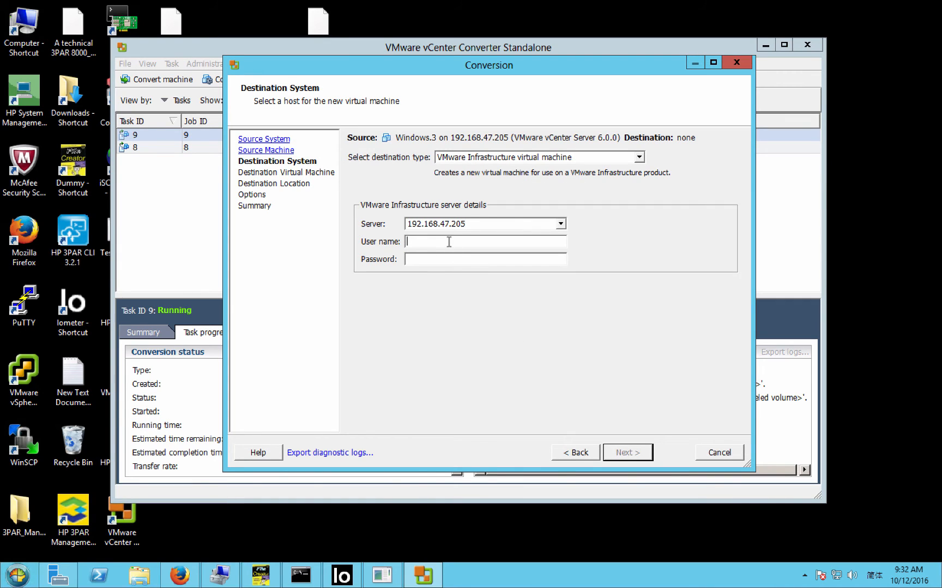
{"action": "type", "text": "Administrator@"}
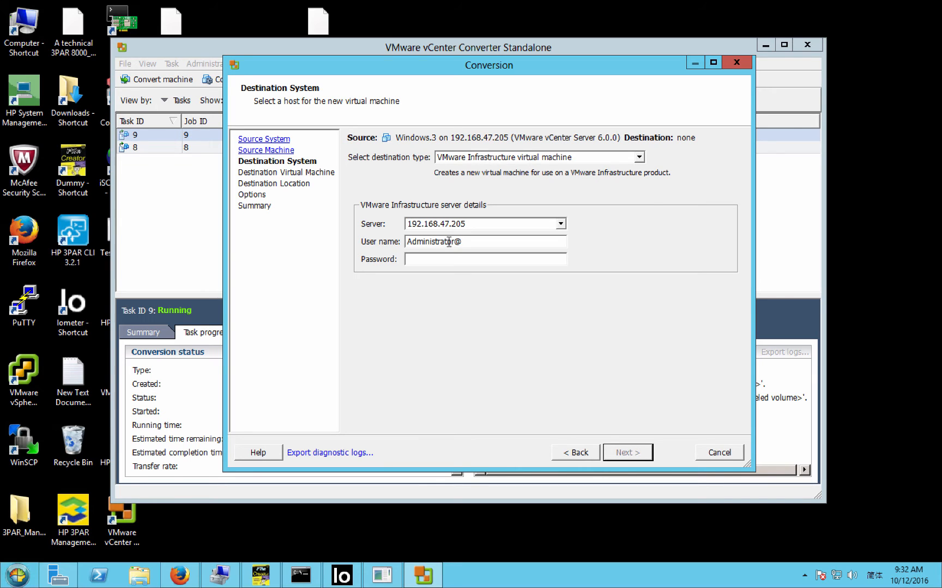
{"action": "type", "text": "vsh"}
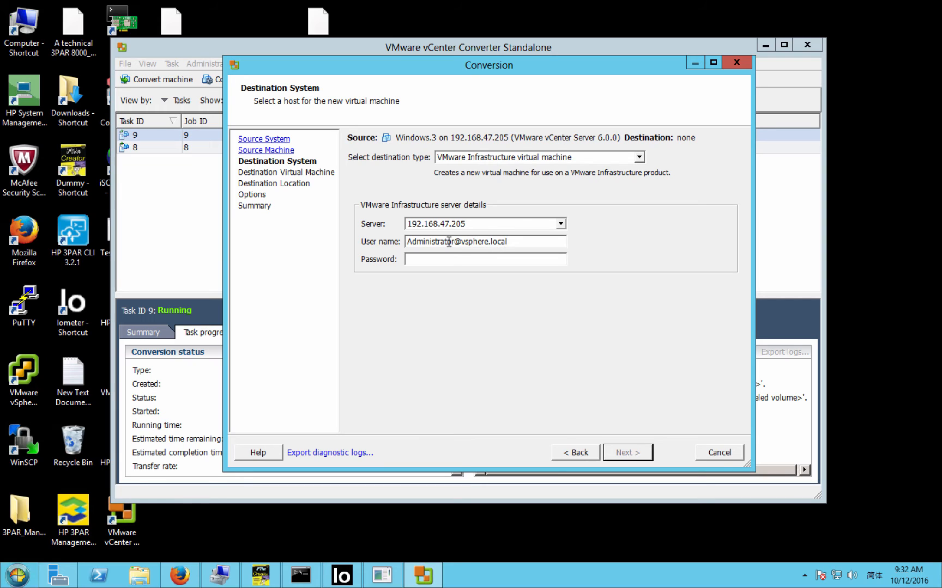
{"action": "type", "text": "**"}
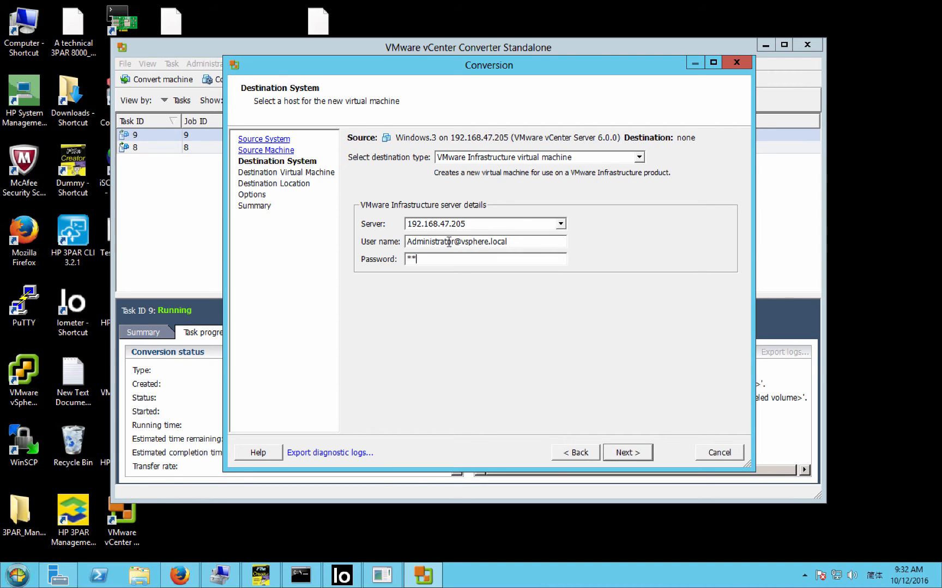
{"action": "type", "text": "*****"}
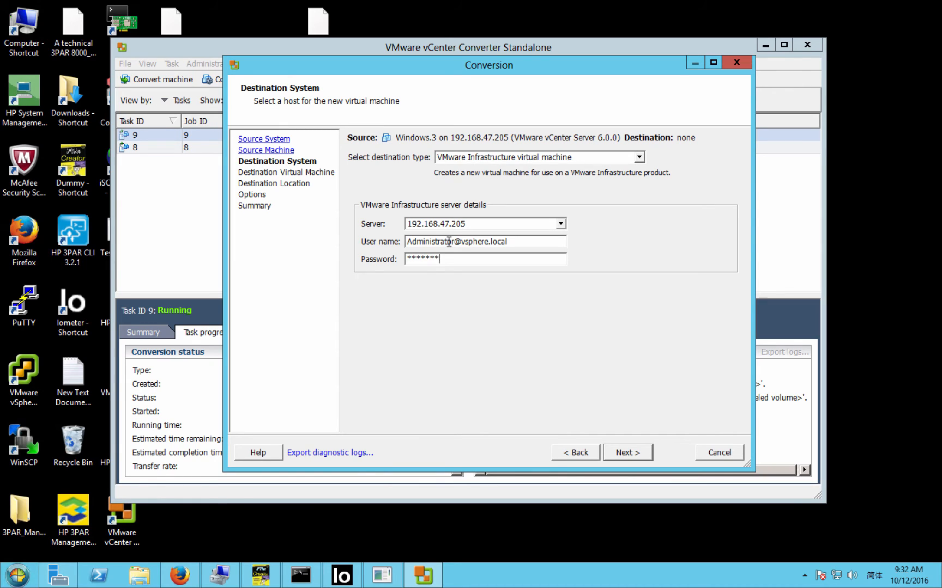
{"action": "left_click", "coordinate": [627, 453]}
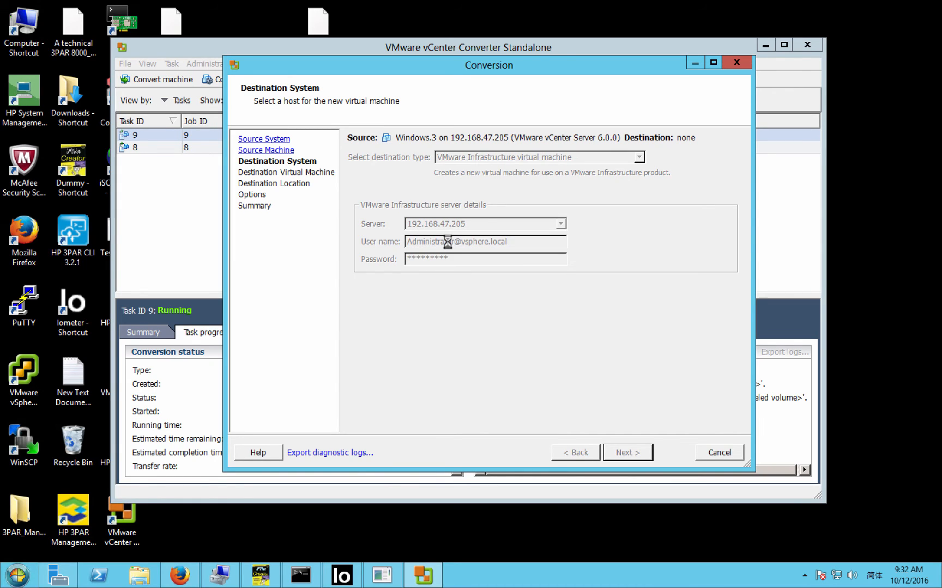
{"action": "left_click", "coordinate": [626, 453]}
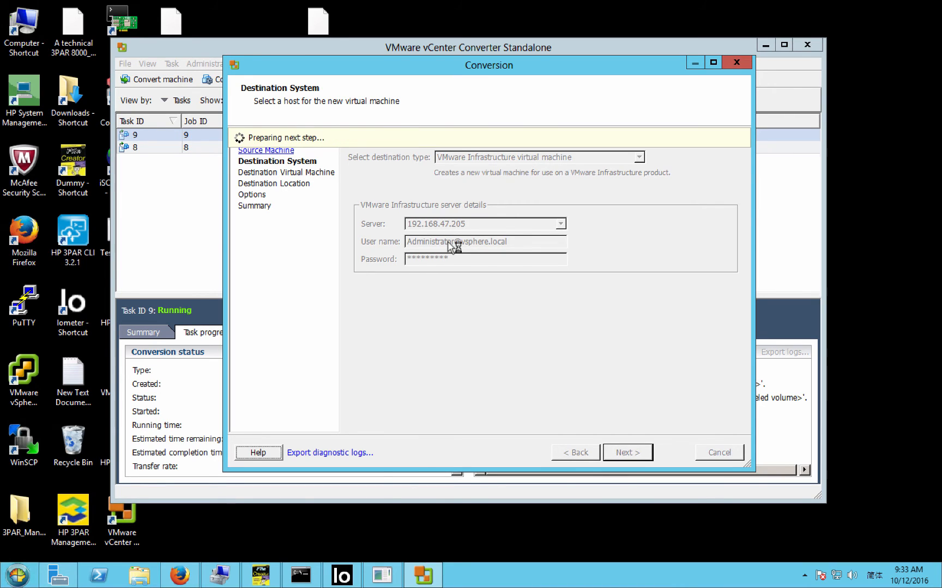
Keep the name Windows.3a under Fremont EBC and choose datastore 3PJ_DSnew_W.
{"action": "left_click", "coordinate": [627, 452]}
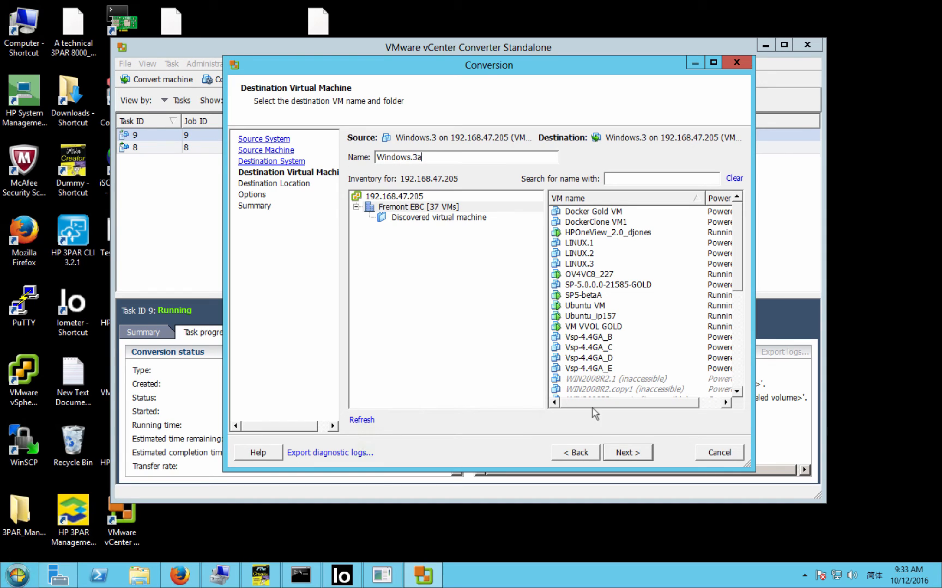
{"action": "left_click", "coordinate": [419, 207]}
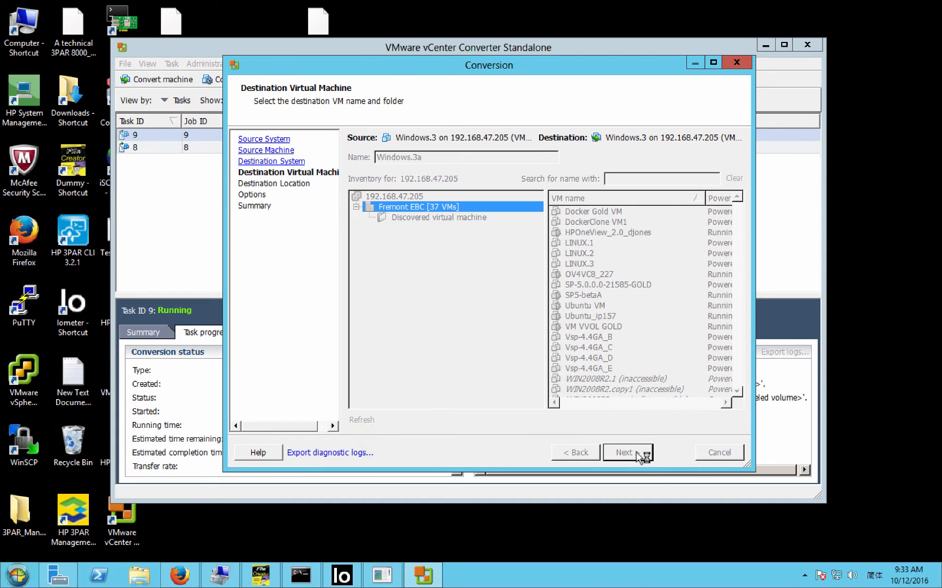
{"action": "left_click", "coordinate": [623, 452]}
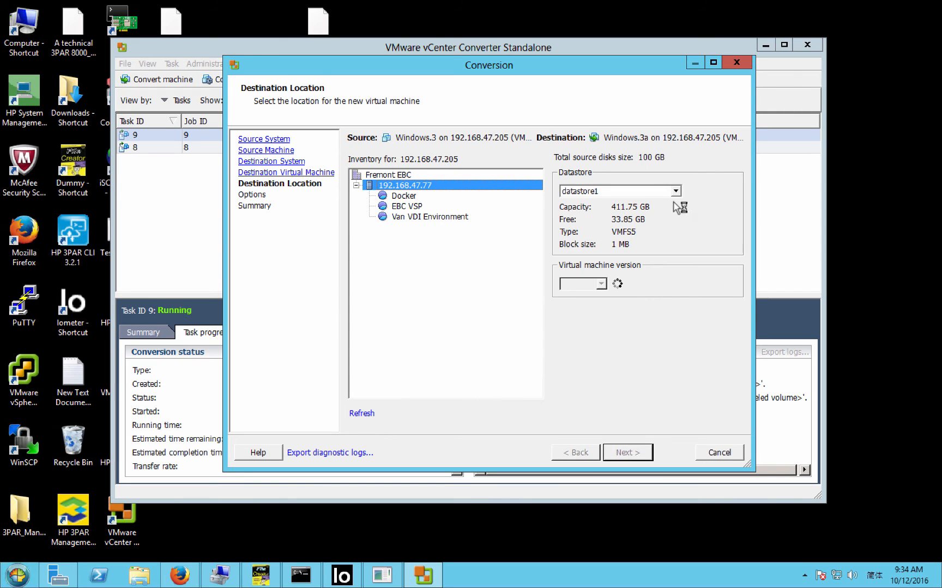
{"action": "left_click", "coordinate": [619, 191]}
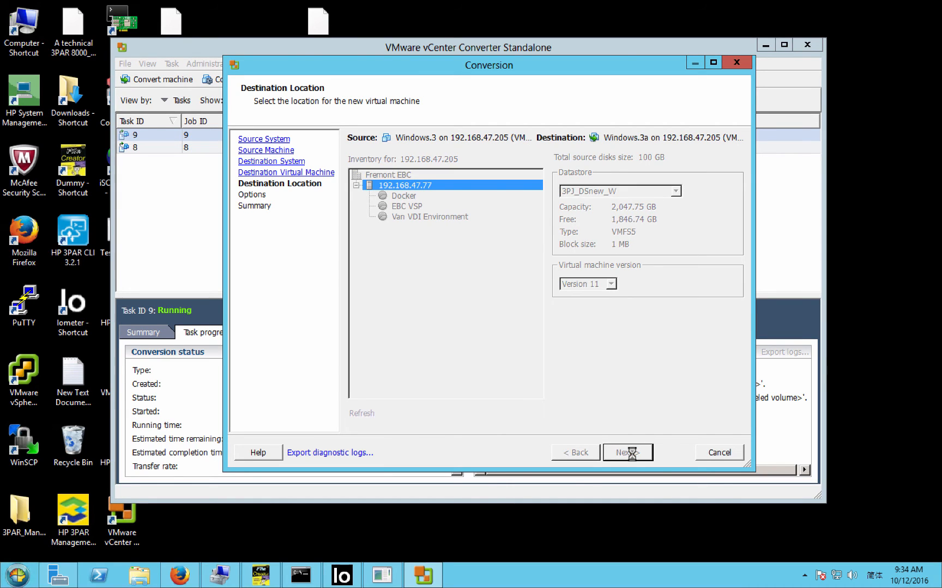
Copy selected volumes and set volume C: cluster size to 16KB in the destination layout, accepting the warning.
{"action": "left_click", "coordinate": [626, 452]}
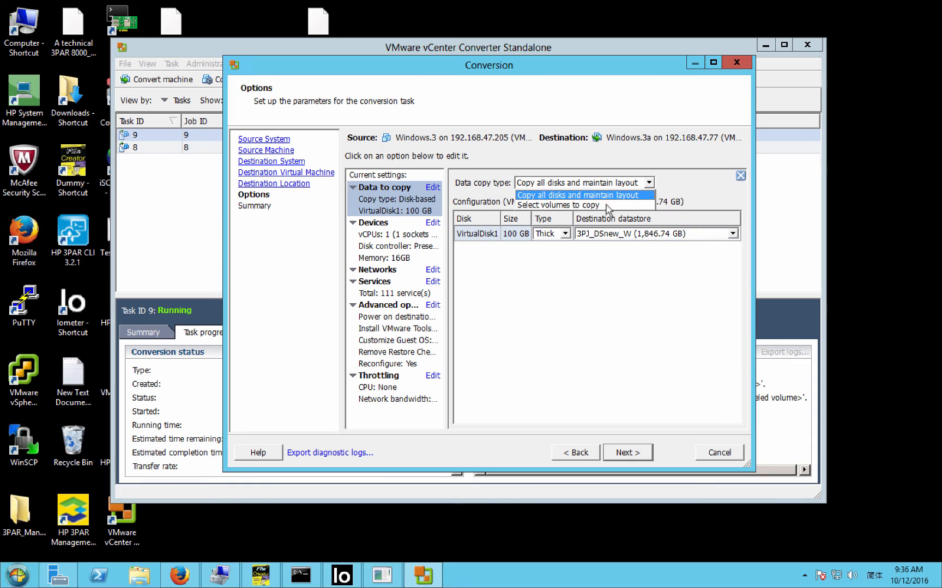
{"action": "left_click", "coordinate": [582, 205]}
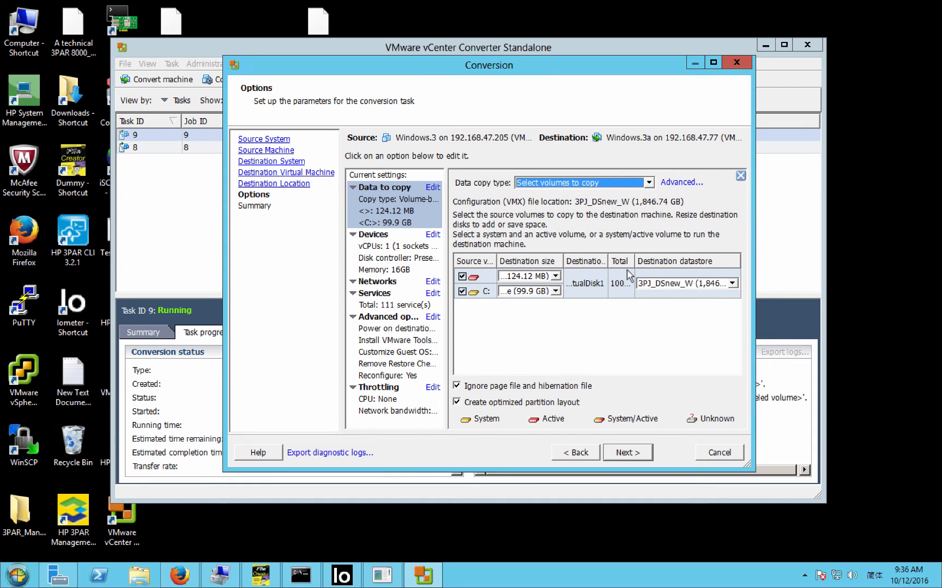
{"action": "left_click", "coordinate": [563, 204]}
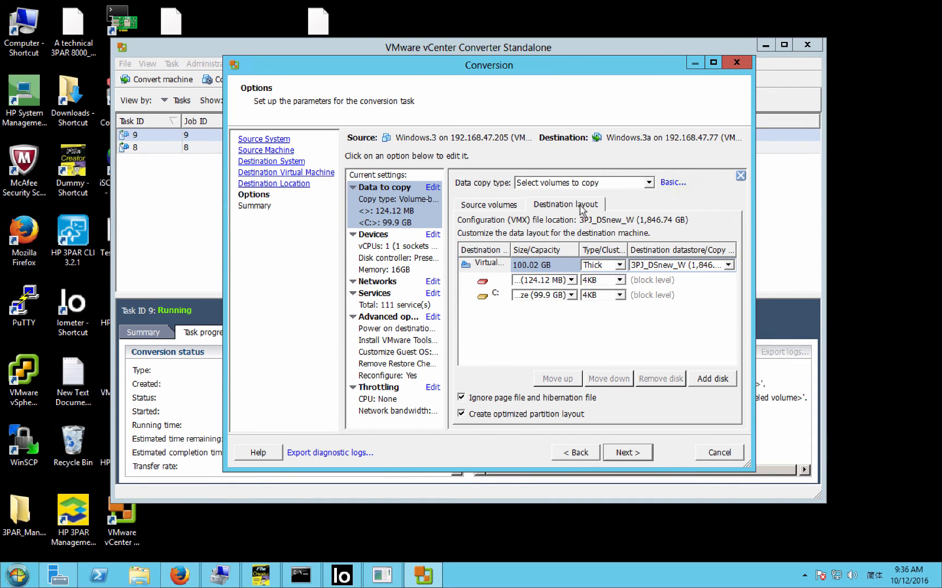
{"action": "left_click", "coordinate": [627, 295]}
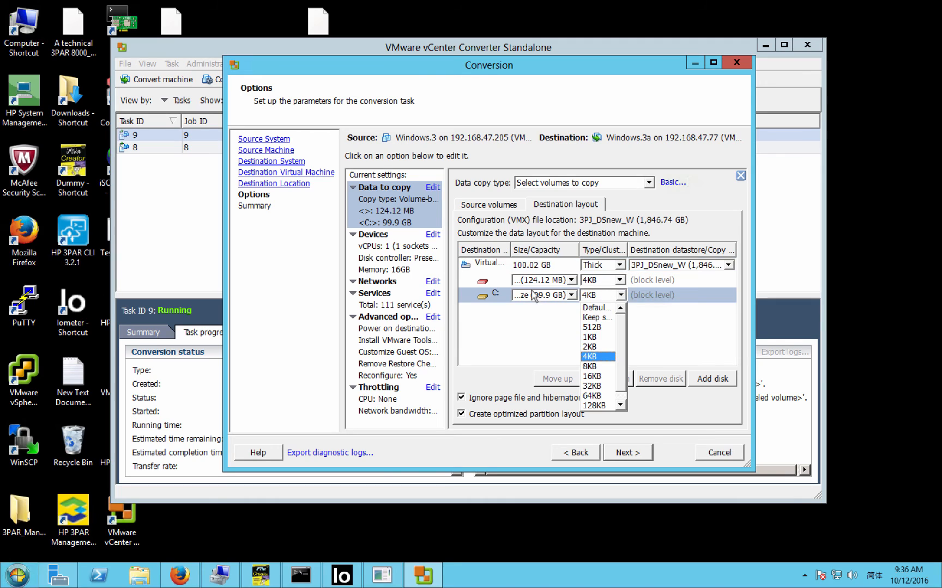
{"action": "left_click", "coordinate": [590, 375]}
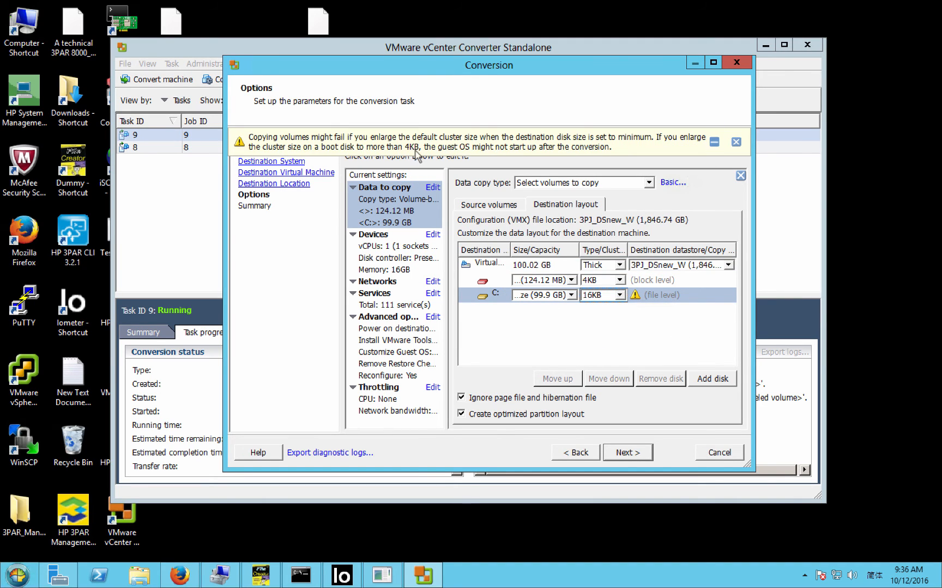
{"action": "mouse_move", "coordinate": [695, 147]}
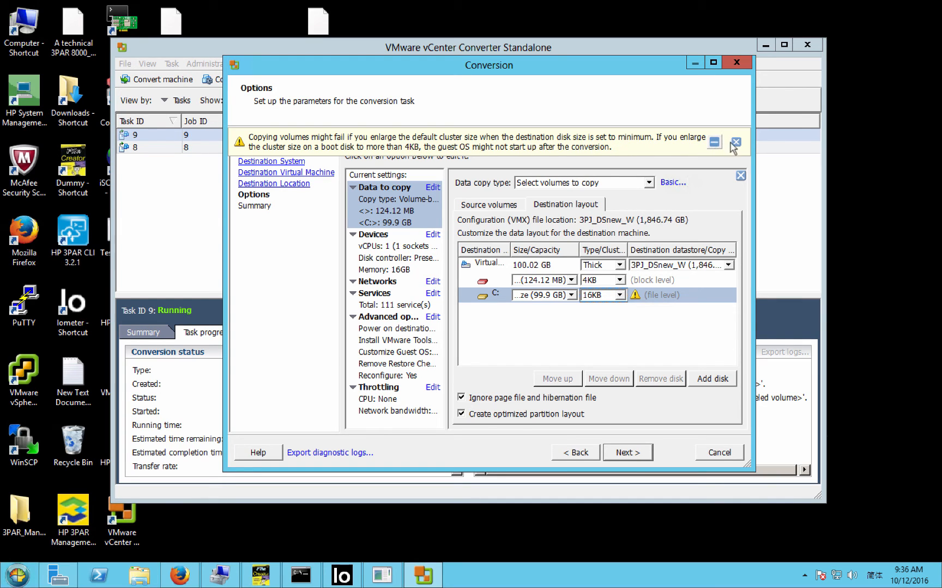
{"action": "left_click", "coordinate": [736, 143]}
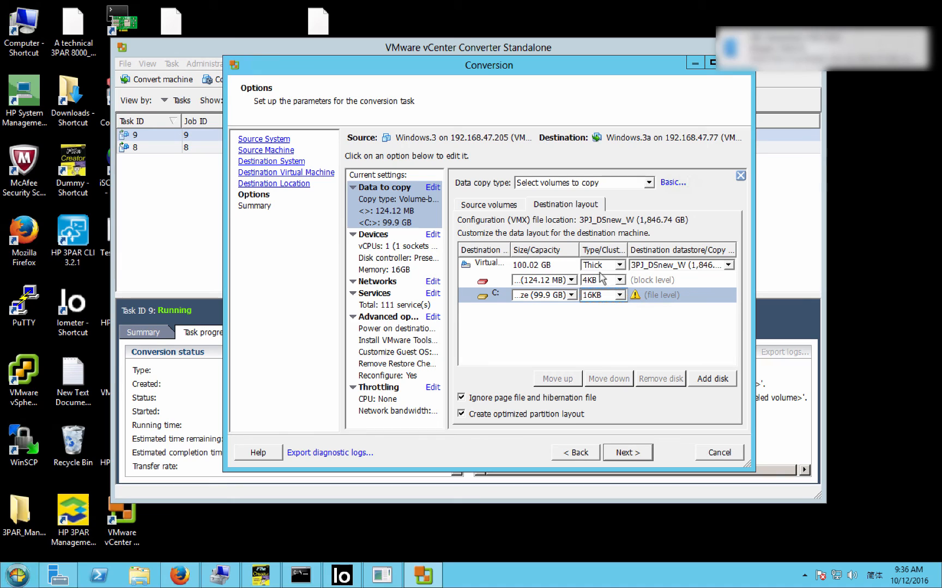
{"action": "mouse_move", "coordinate": [597, 331]}
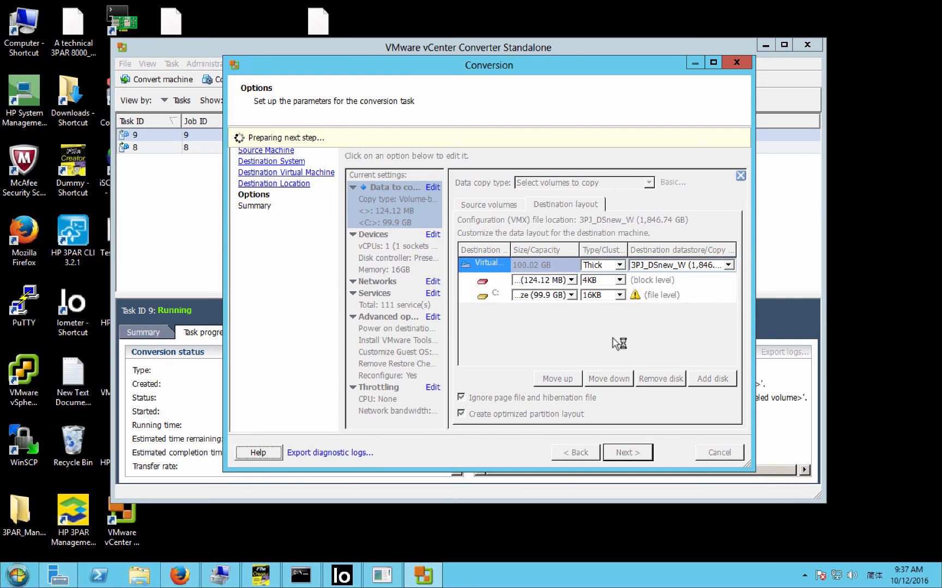
Advance through the Summary and Finish to submit the Windows.3 to Windows.3a conversion as task 10.
{"action": "left_click", "coordinate": [627, 452]}
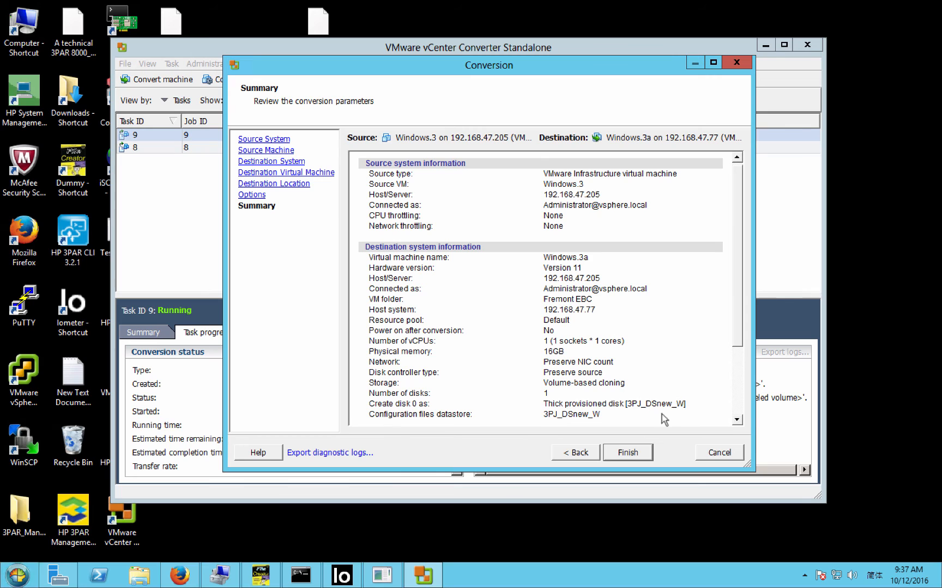
{"action": "left_click", "coordinate": [626, 452]}
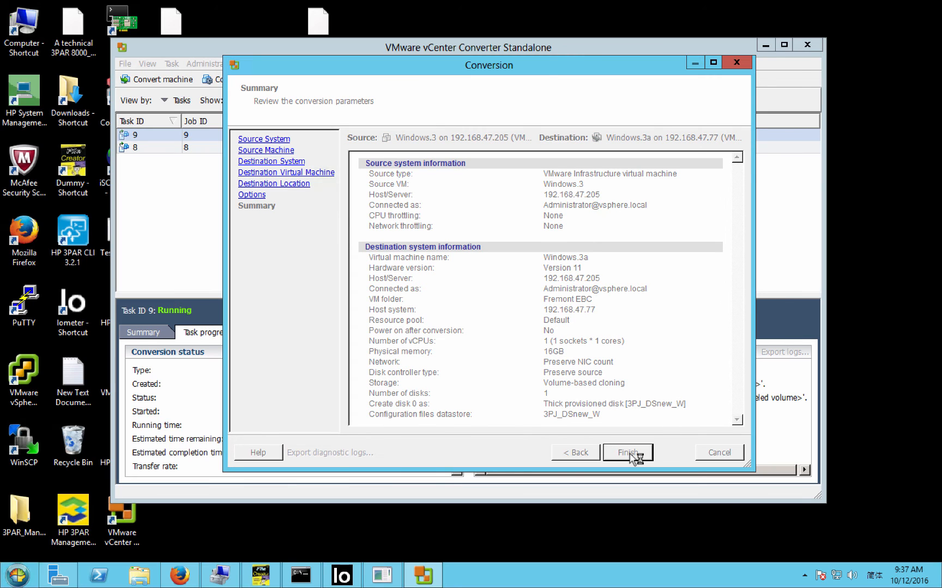
{"action": "left_click", "coordinate": [627, 452]}
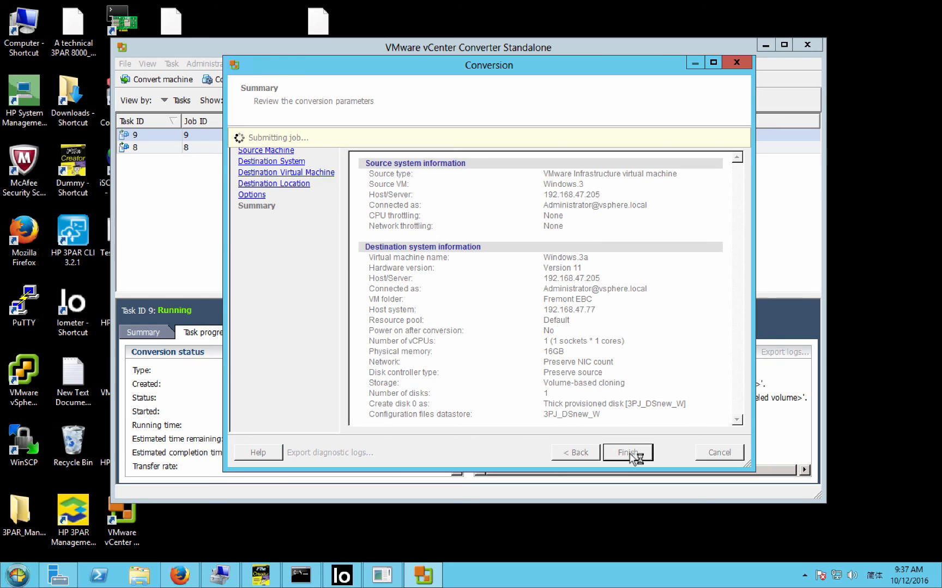
{"action": "left_click", "coordinate": [627, 453]}
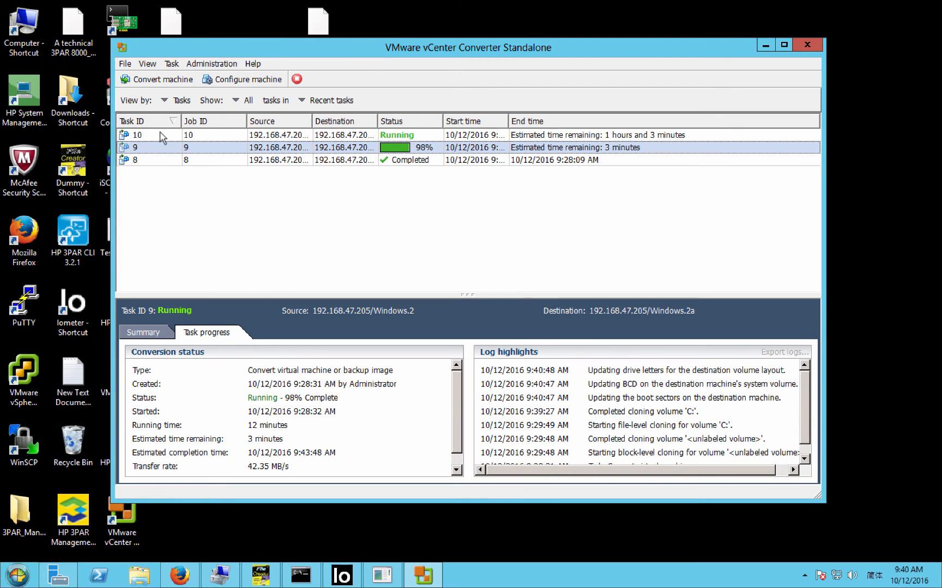
Review task 10 progress, then view the virtual machines on 3PJ_DSold and 3PJ_DSnew_W.
{"action": "left_click", "coordinate": [137, 134]}
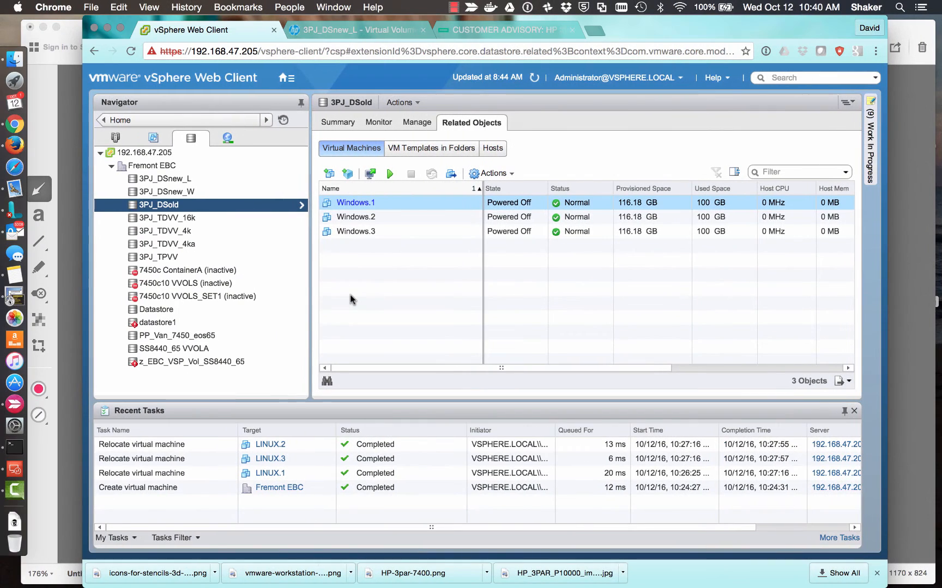
{"action": "left_click", "coordinate": [163, 179]}
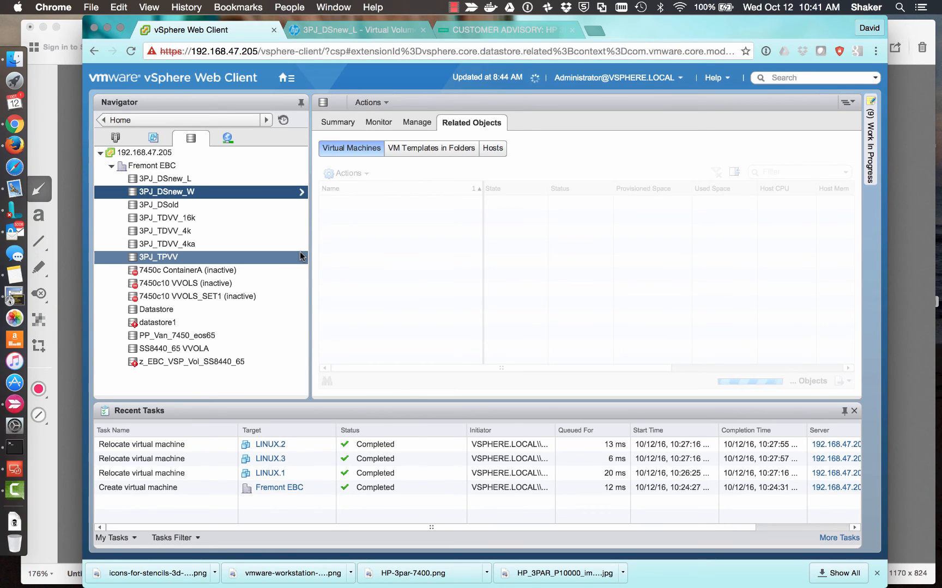
{"action": "left_click", "coordinate": [167, 192]}
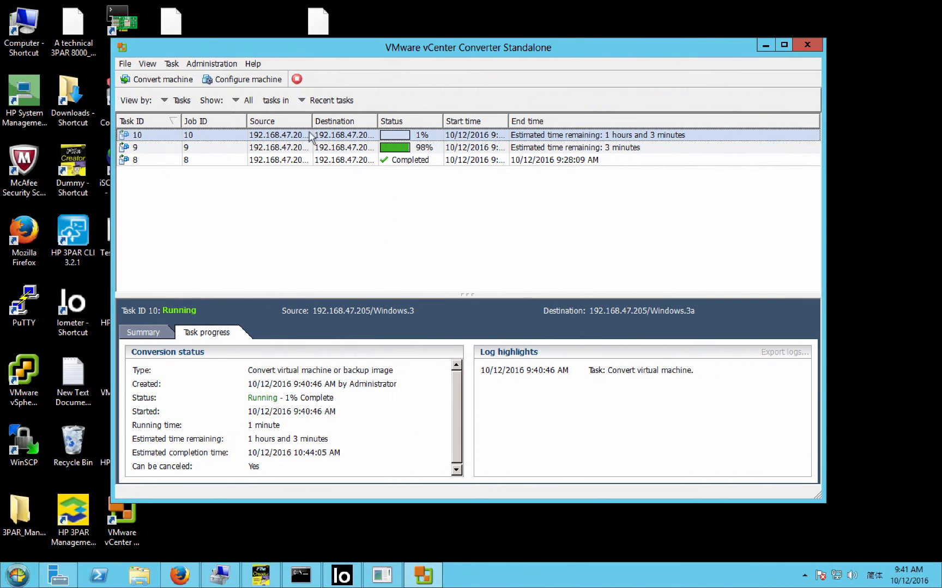
{"action": "mouse_move", "coordinate": [294, 276]}
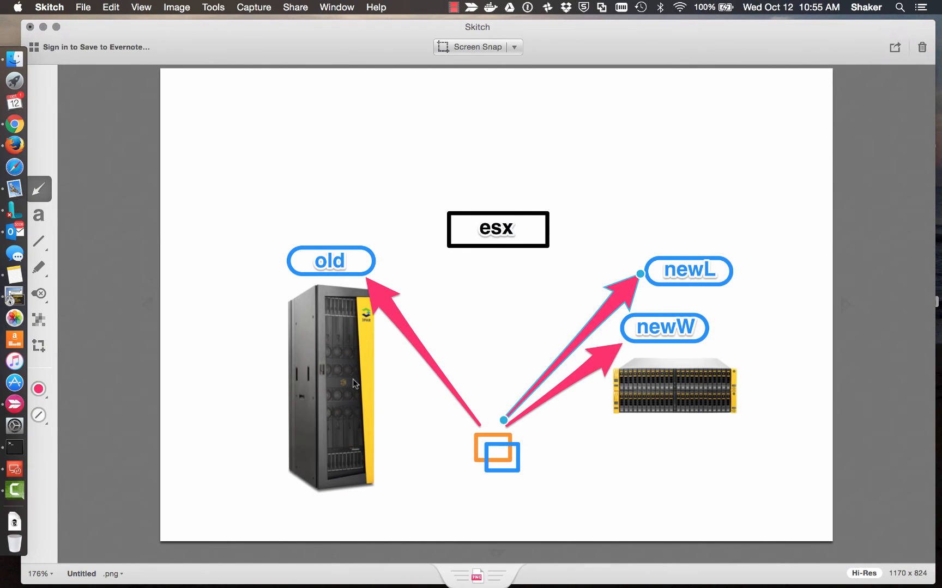
{"action": "mouse_move", "coordinate": [316, 260]}
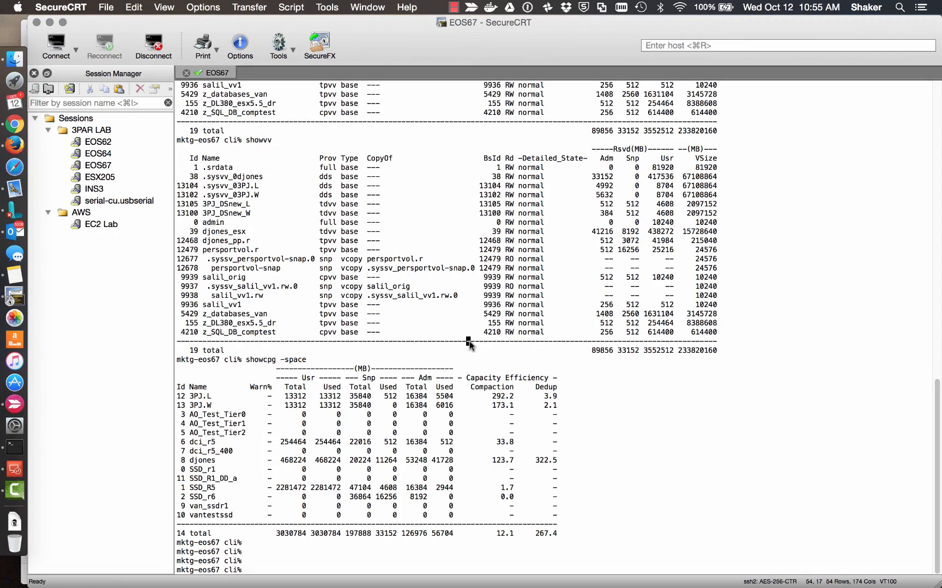
Run showvv and highlight the 3PJ_DSnew_L and 3PJ_DSnew_W dedup volume rows.
{"action": "scroll", "scroll_direction": "down", "scroll_amount": 3}
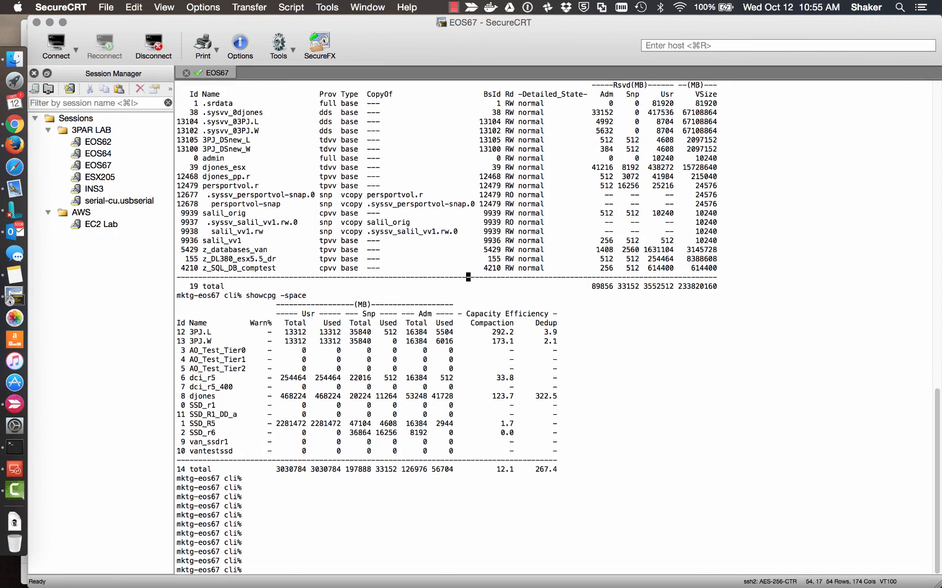
{"action": "type", "text": "show"}
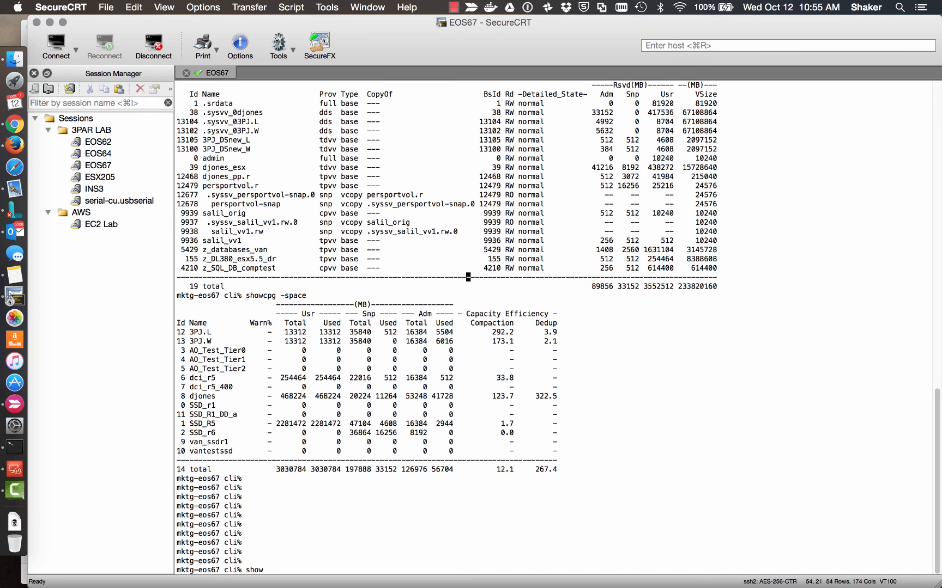
{"action": "type", "text": "vv"}
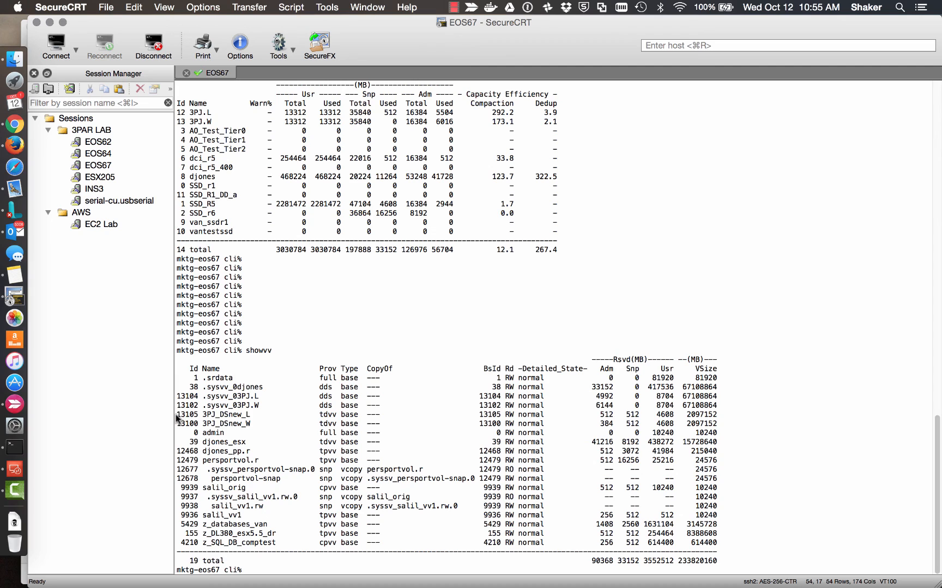
{"action": "left_click_drag", "start_coordinate": [178, 414], "coordinate": [715, 422]}
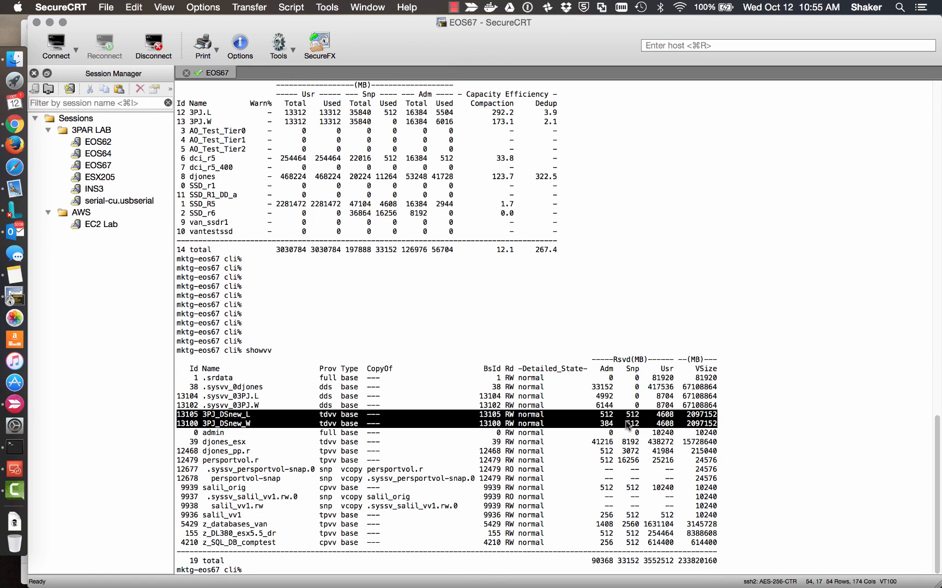
{"action": "mouse_move", "coordinate": [178, 399]}
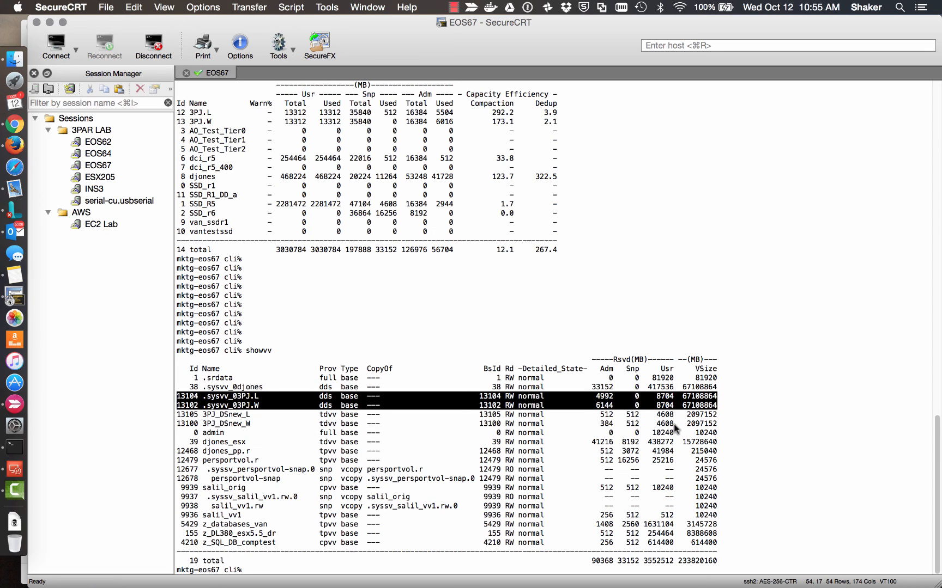
{"action": "mouse_move", "coordinate": [532, 487]}
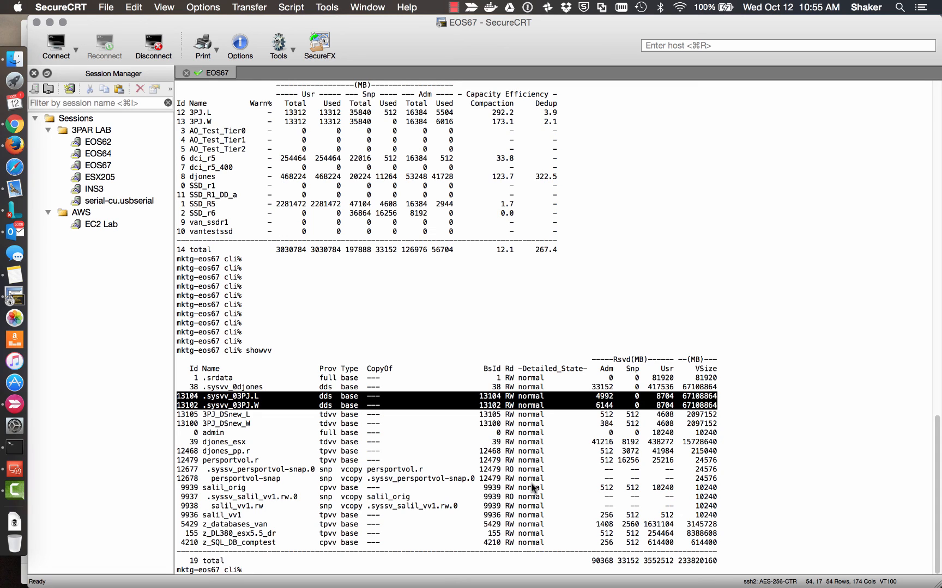
Run showcpg -space to display the 3PJ.L and 3PJ.W dedup ratios.
{"action": "type", "text": "showcpg -space"}
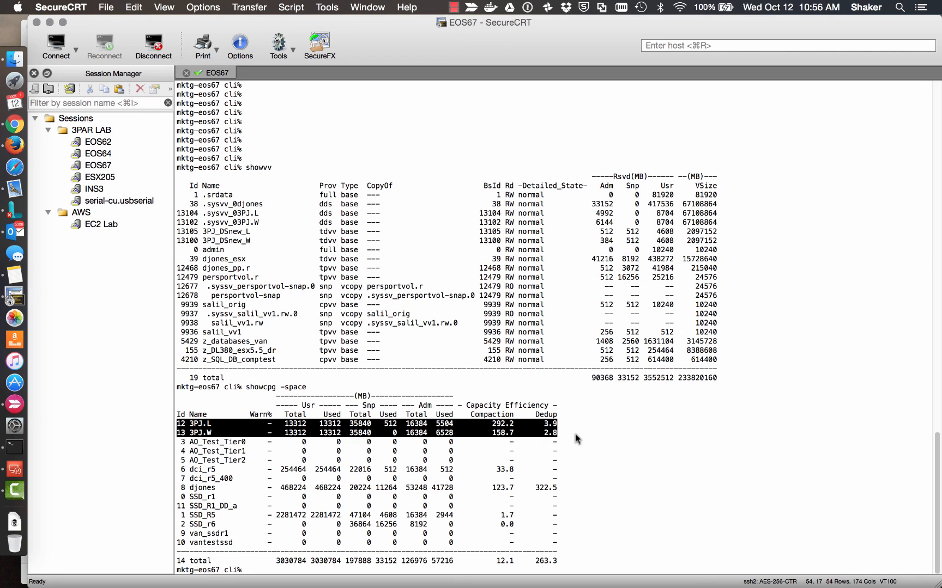
{"action": "mouse_move", "coordinate": [668, 220]}
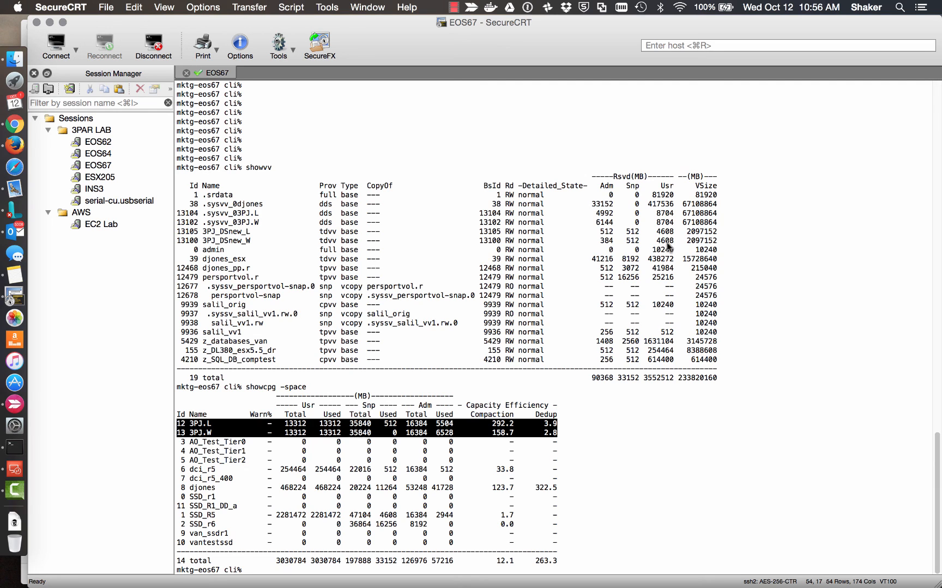
{"action": "mouse_move", "coordinate": [626, 467]}
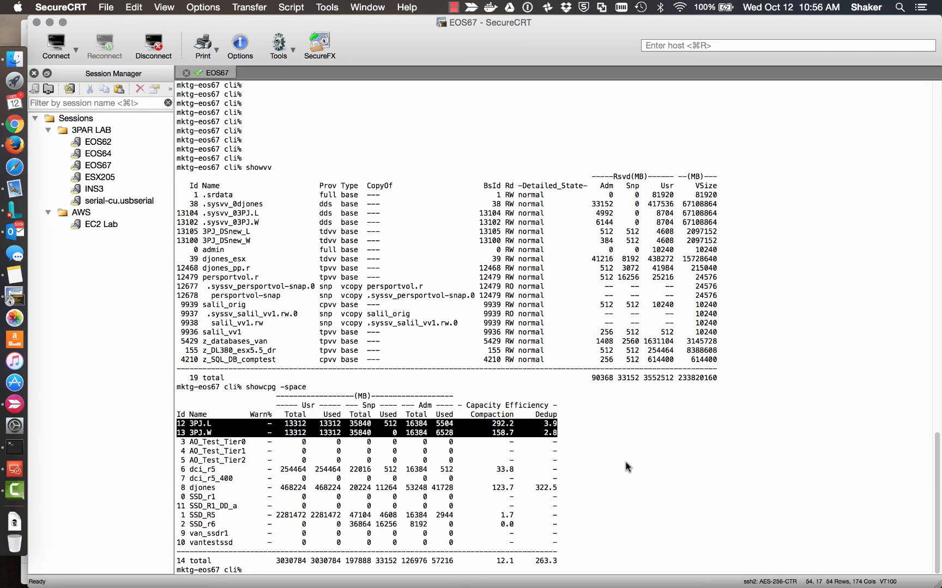
{"action": "mouse_move", "coordinate": [621, 468]}
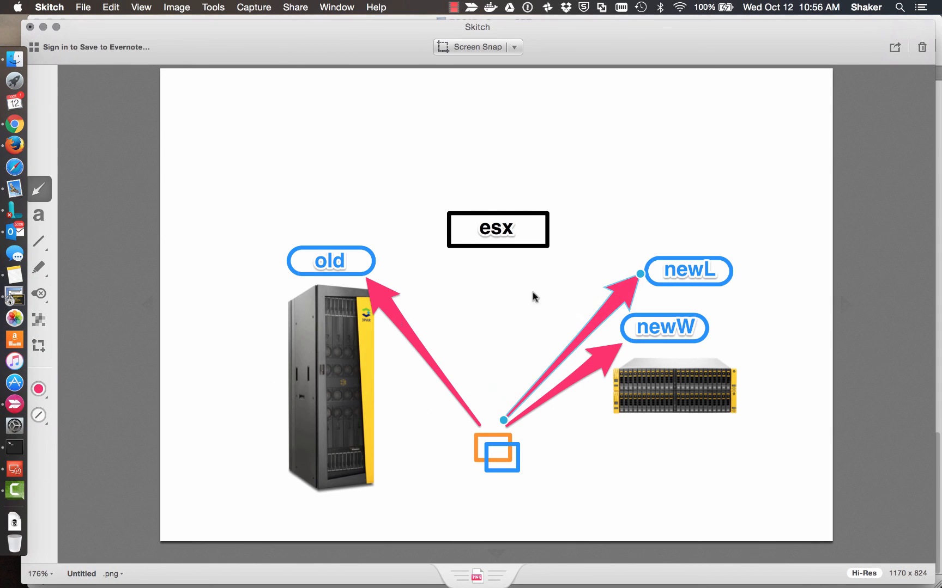
{"action": "mouse_move", "coordinate": [569, 515]}
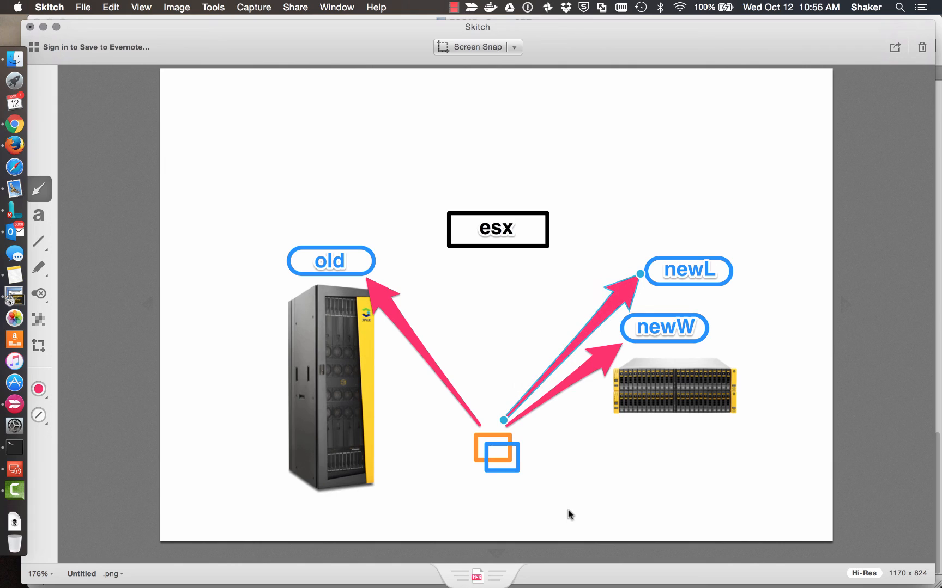